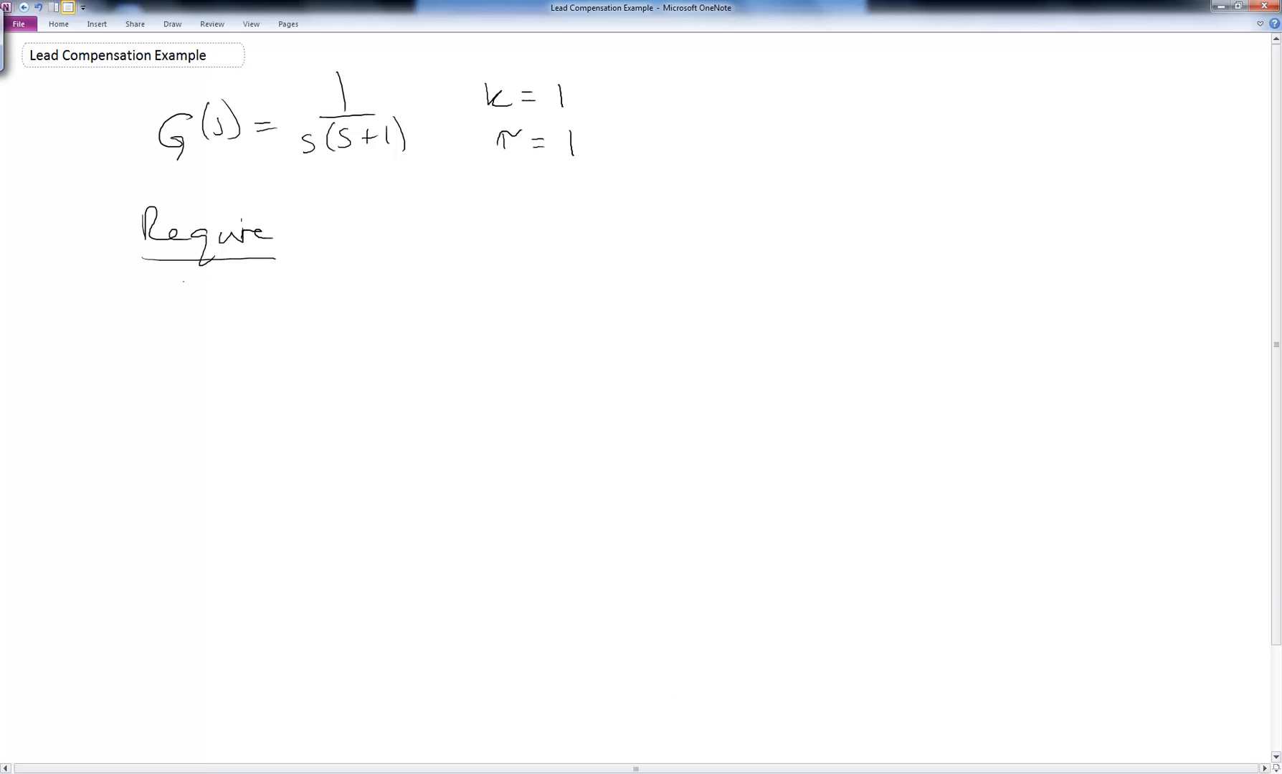
Handwrite the requirements Mp ≤ 20% and tr ≤ 0.3 sec with an implication arrow
drag(184, 286, 212, 319)
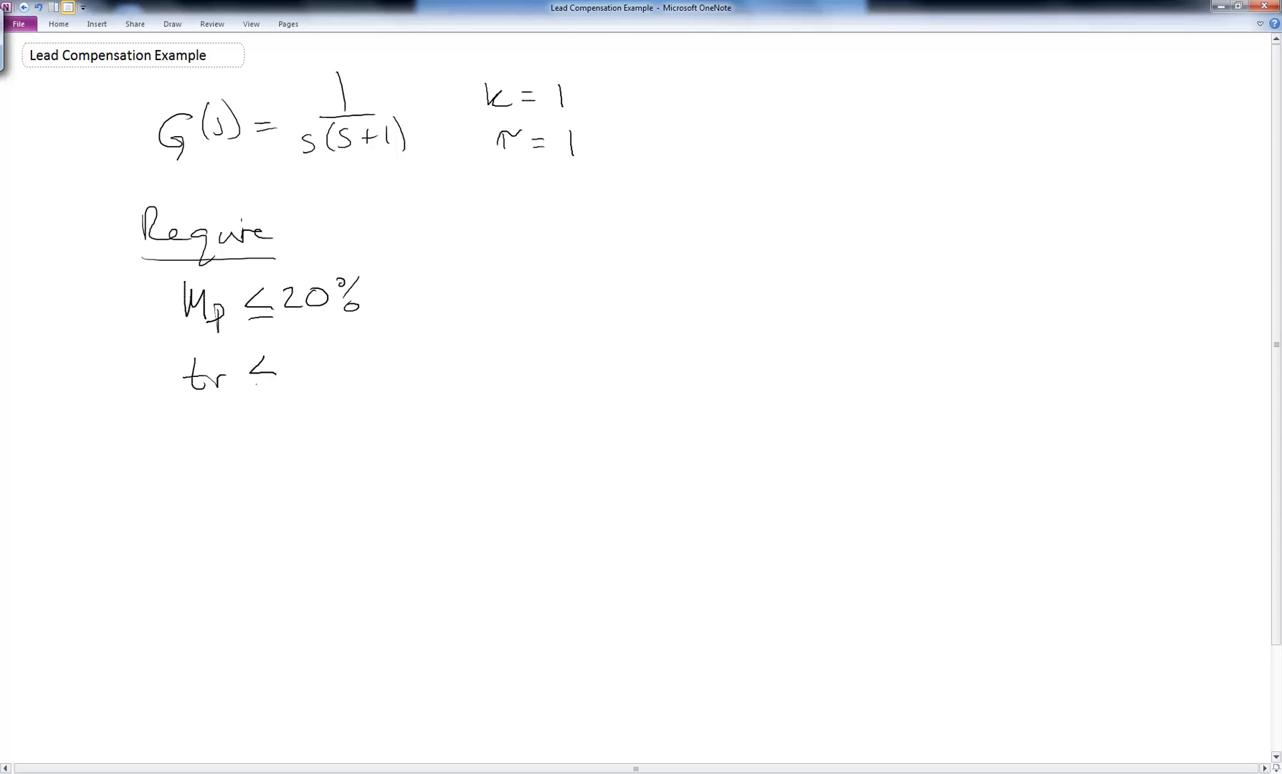
drag(253, 384, 282, 384)
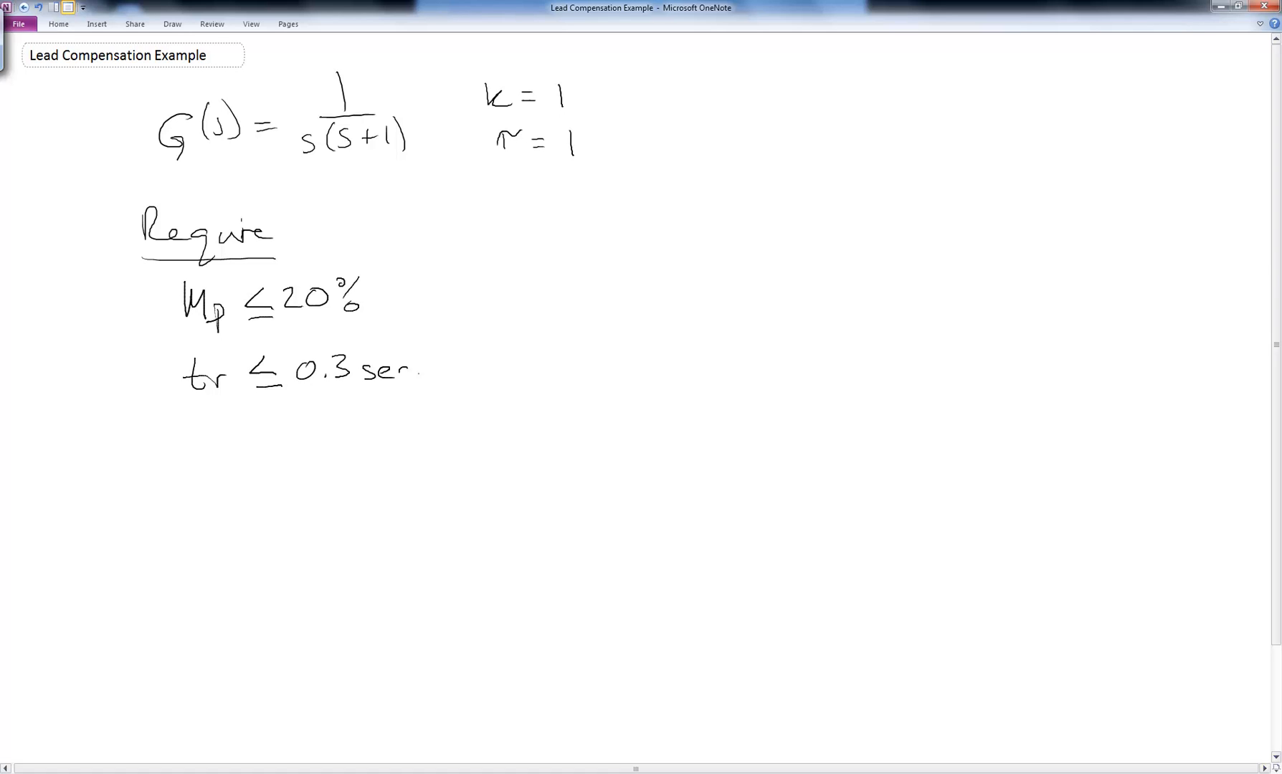
drag(449, 296, 499, 296)
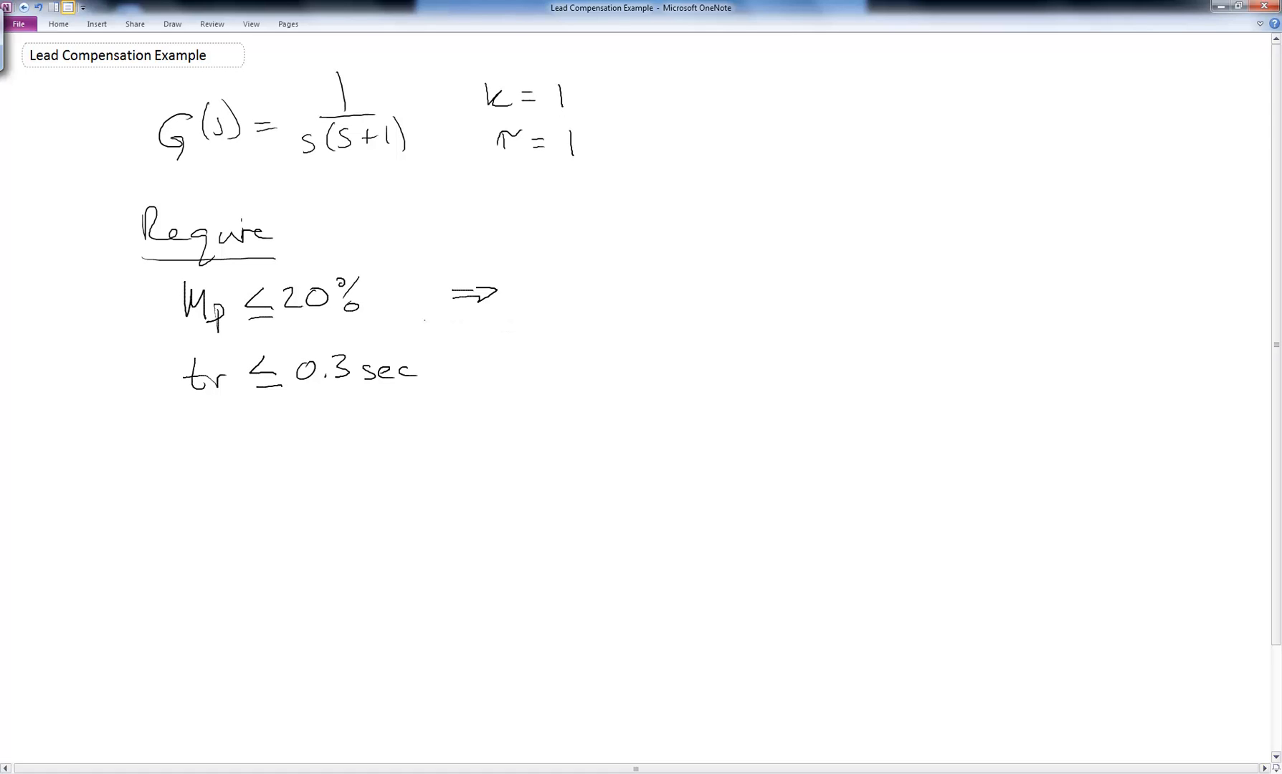
Derive ζ ≥ 0.4559 from the overshoot formula and ωn ≈ 6 rad/s, then draw a divider
drag(524, 278, 547, 303)
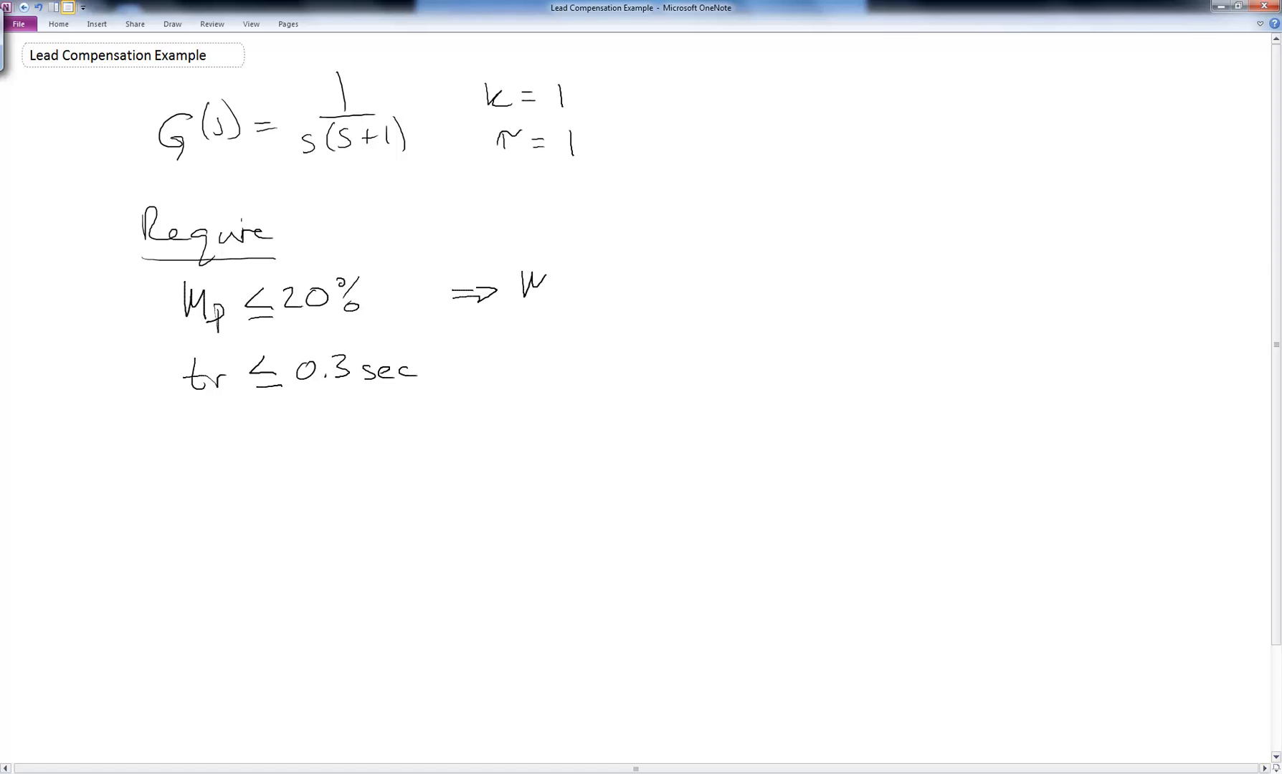
drag(523, 286, 597, 295)
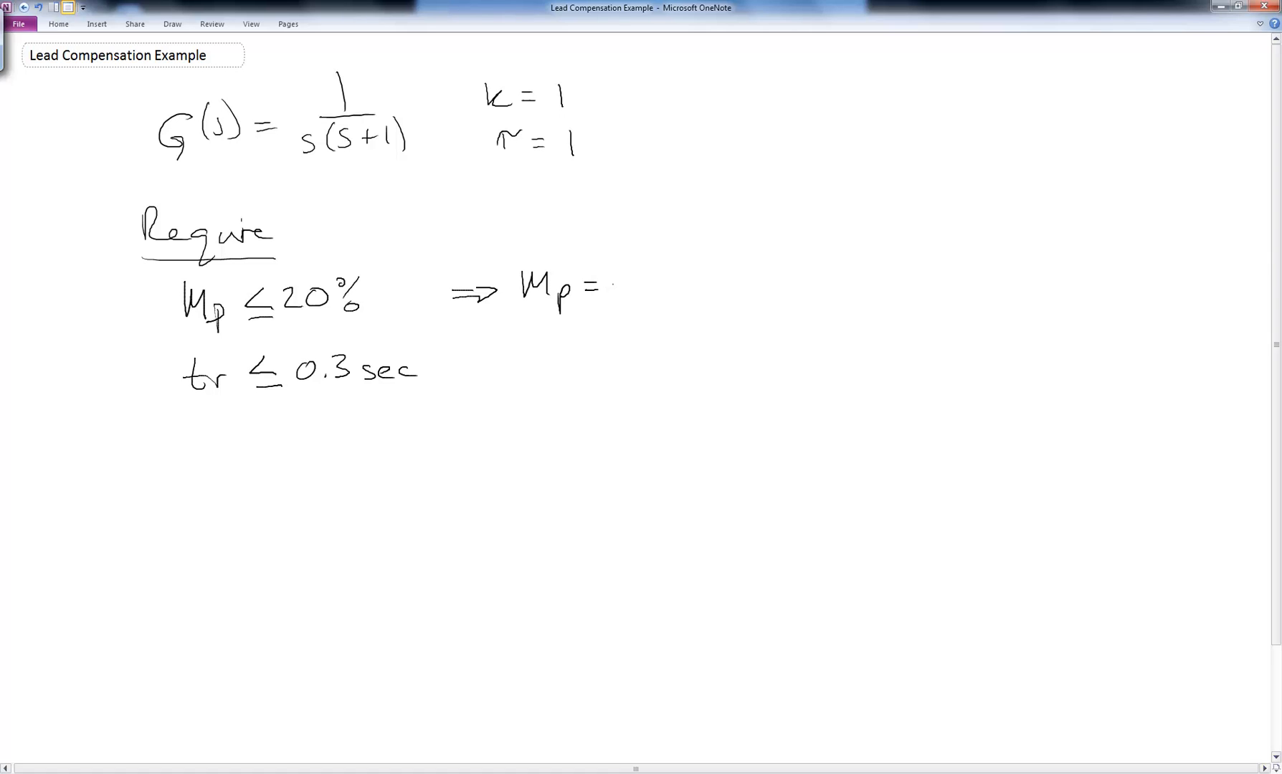
drag(617, 290, 663, 241)
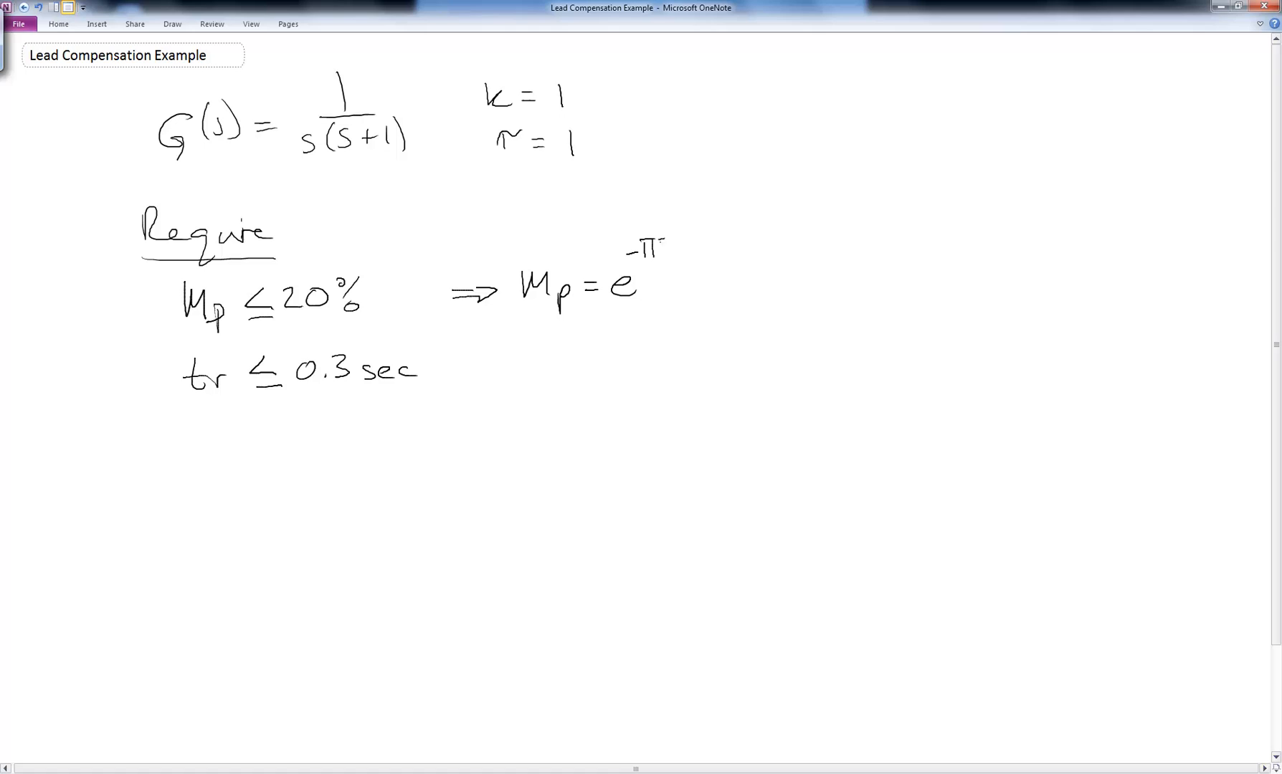
drag(670, 245, 735, 254)
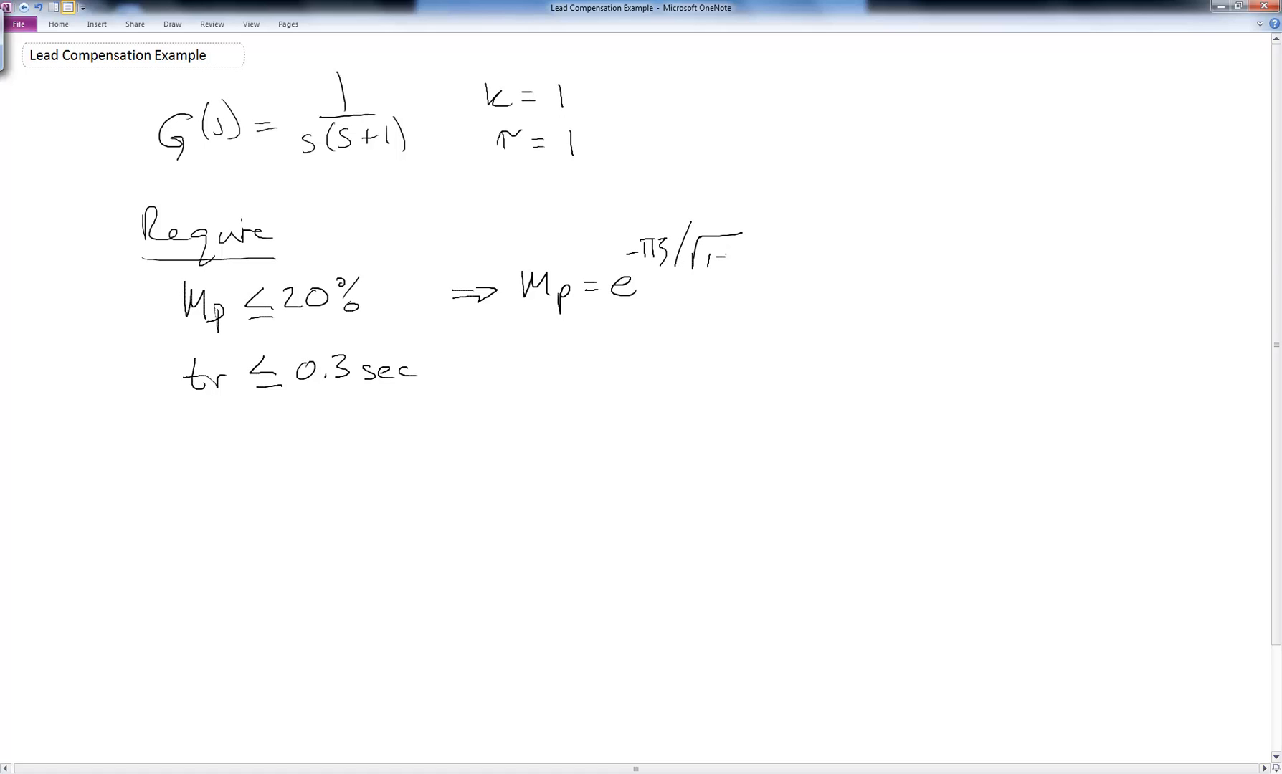
drag(728, 261, 805, 266)
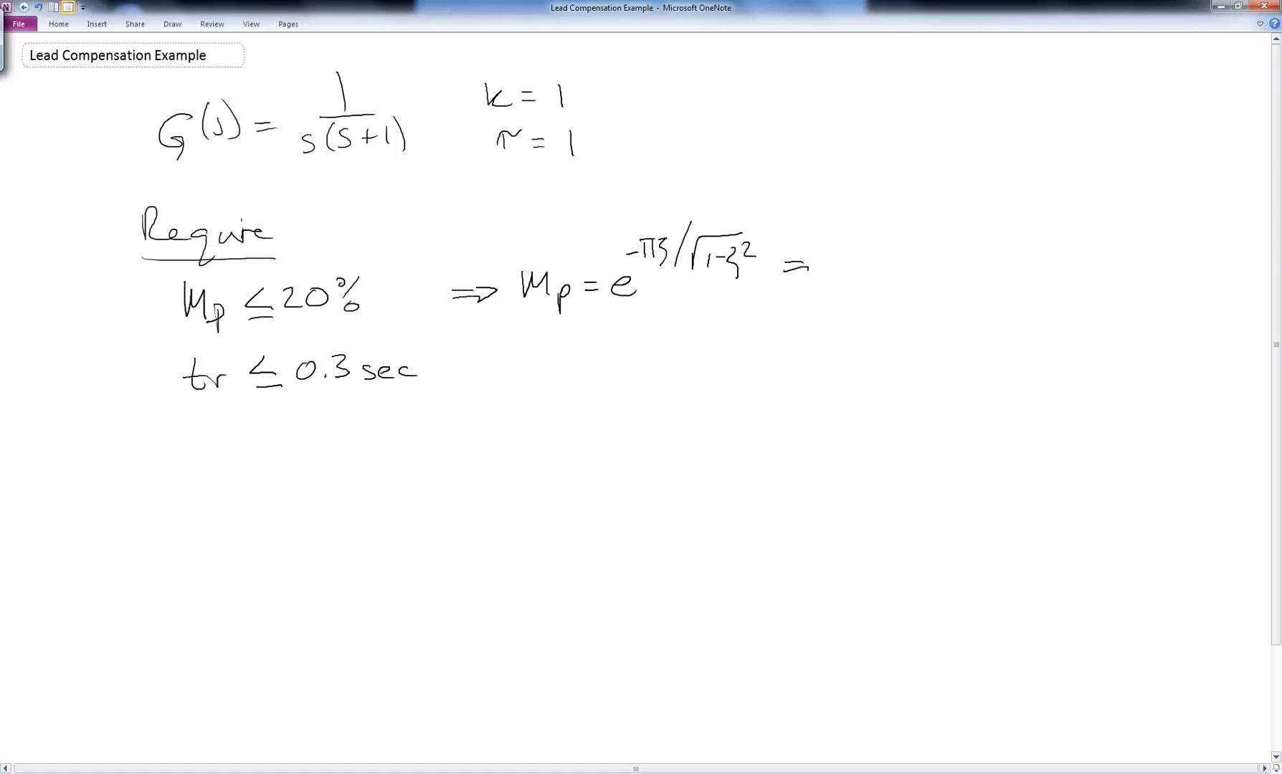
drag(786, 262, 850, 278)
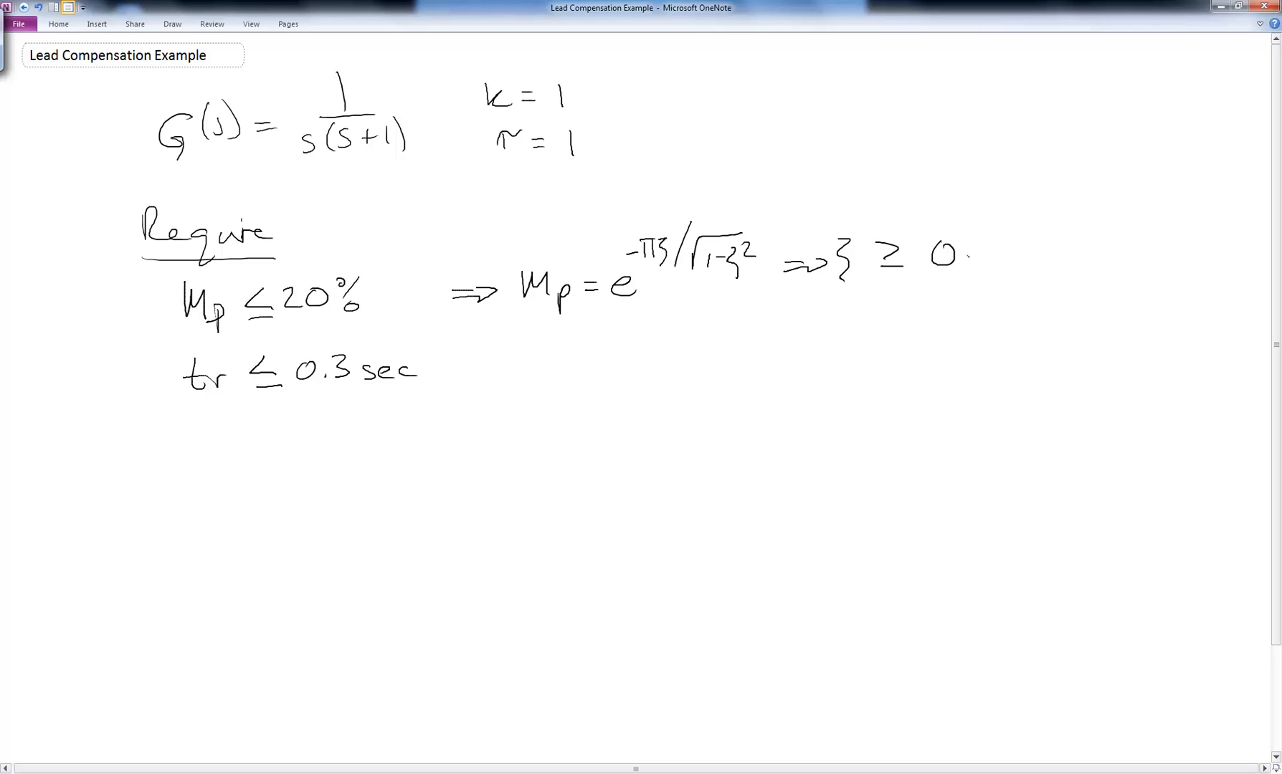
text(4559)
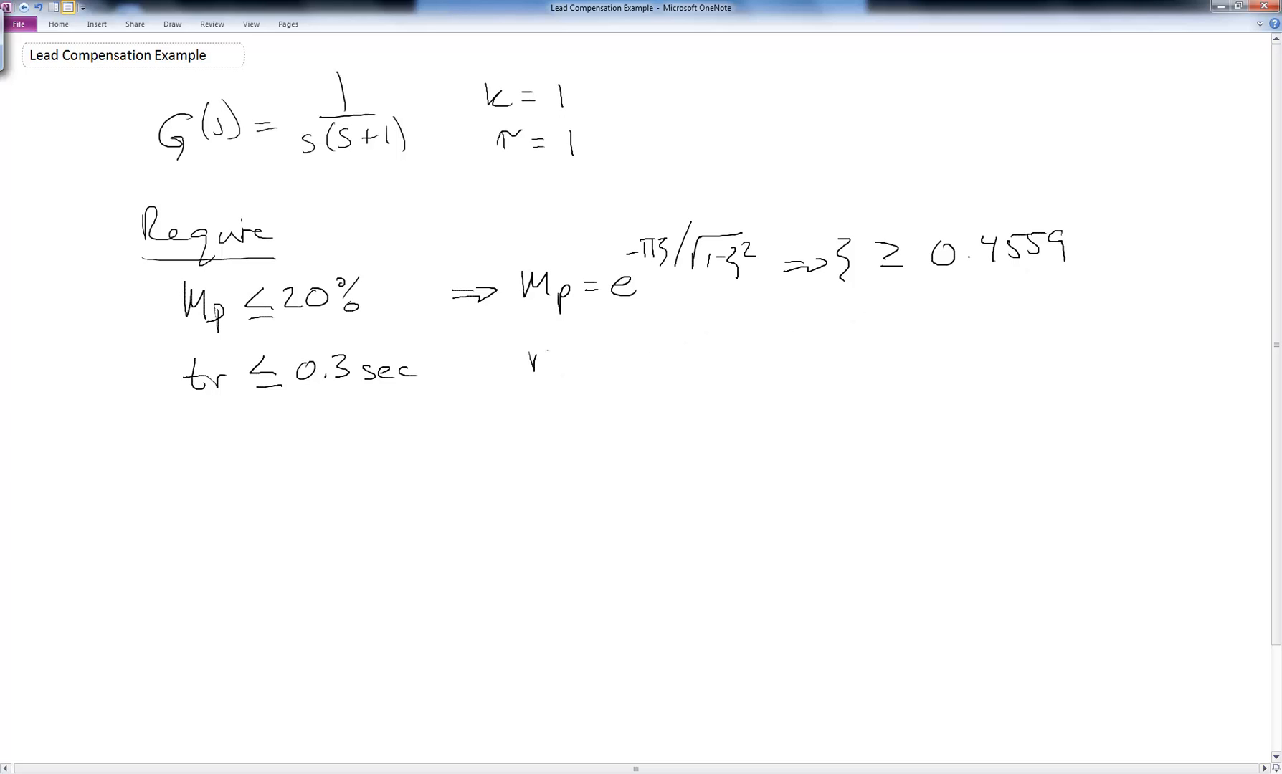
drag(503, 343, 560, 364)
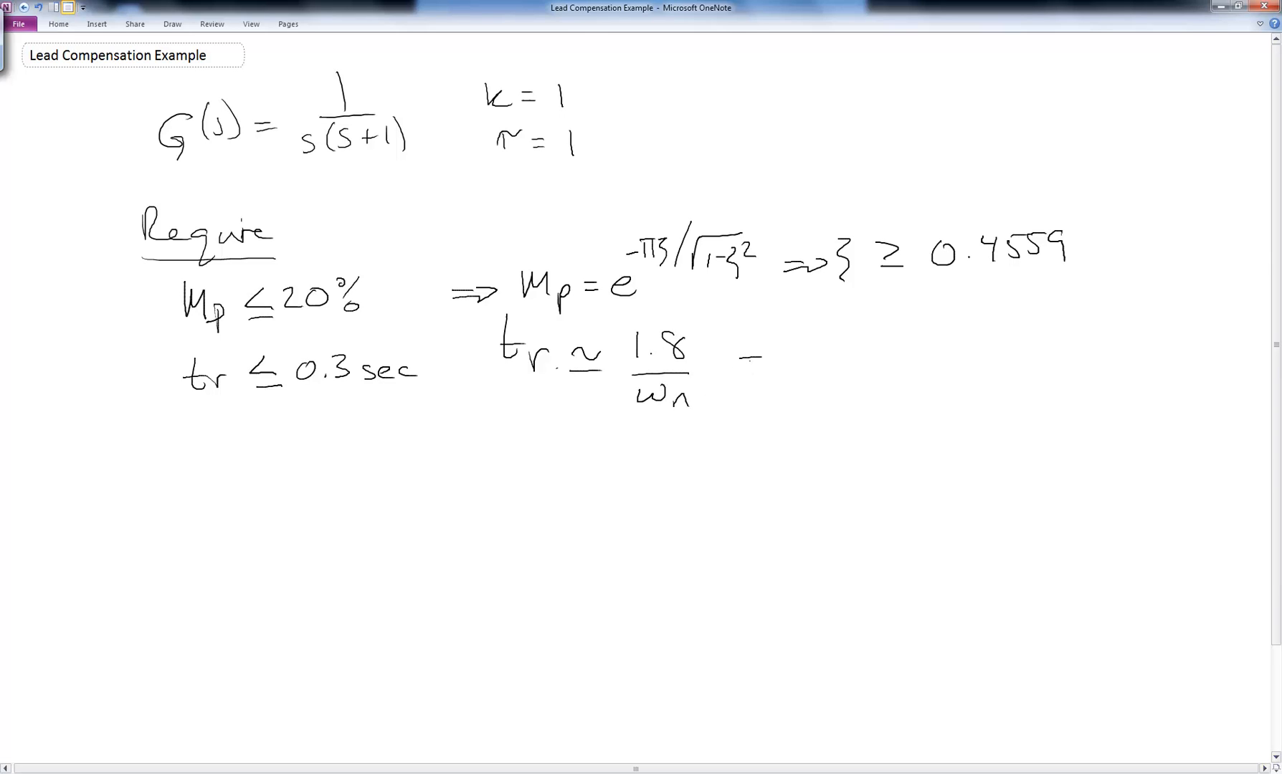
drag(740, 360, 879, 356)
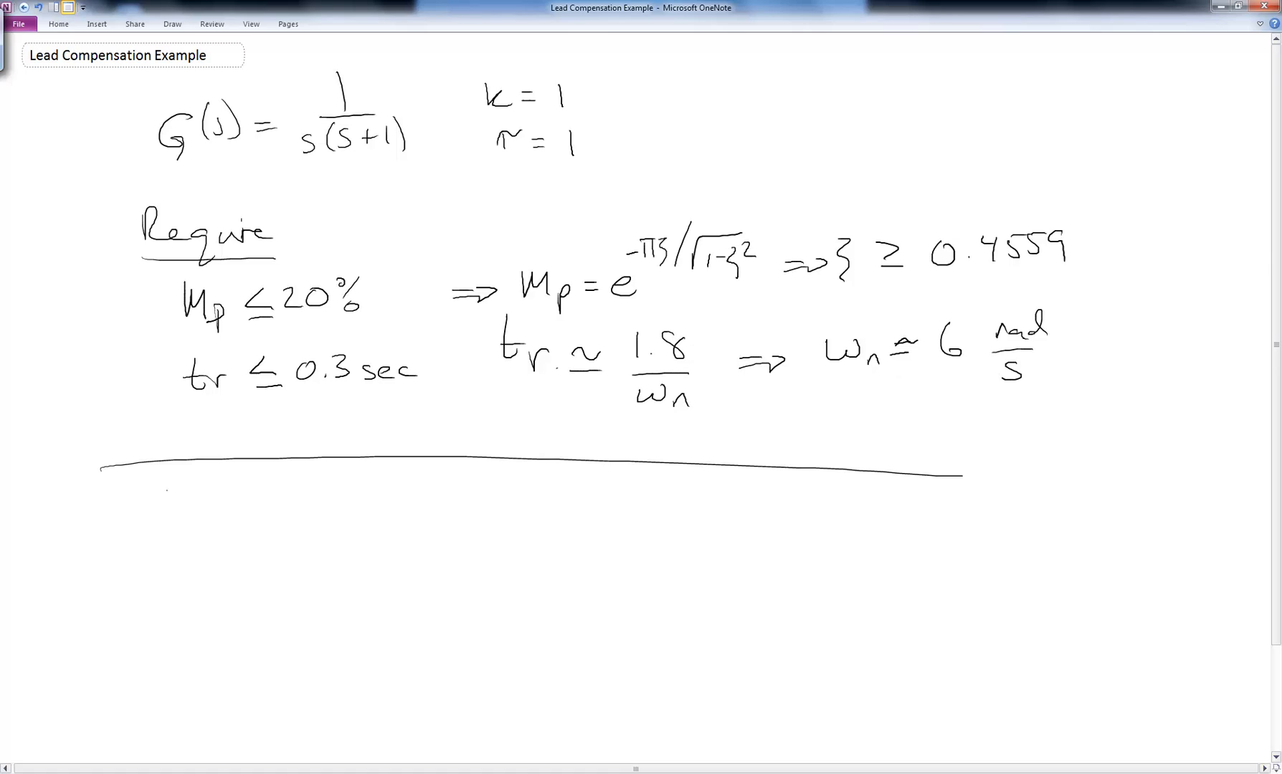
Write the compensator C(s) = k(kp/kd + s) and define z = kp/kd
drag(164, 499, 302, 499)
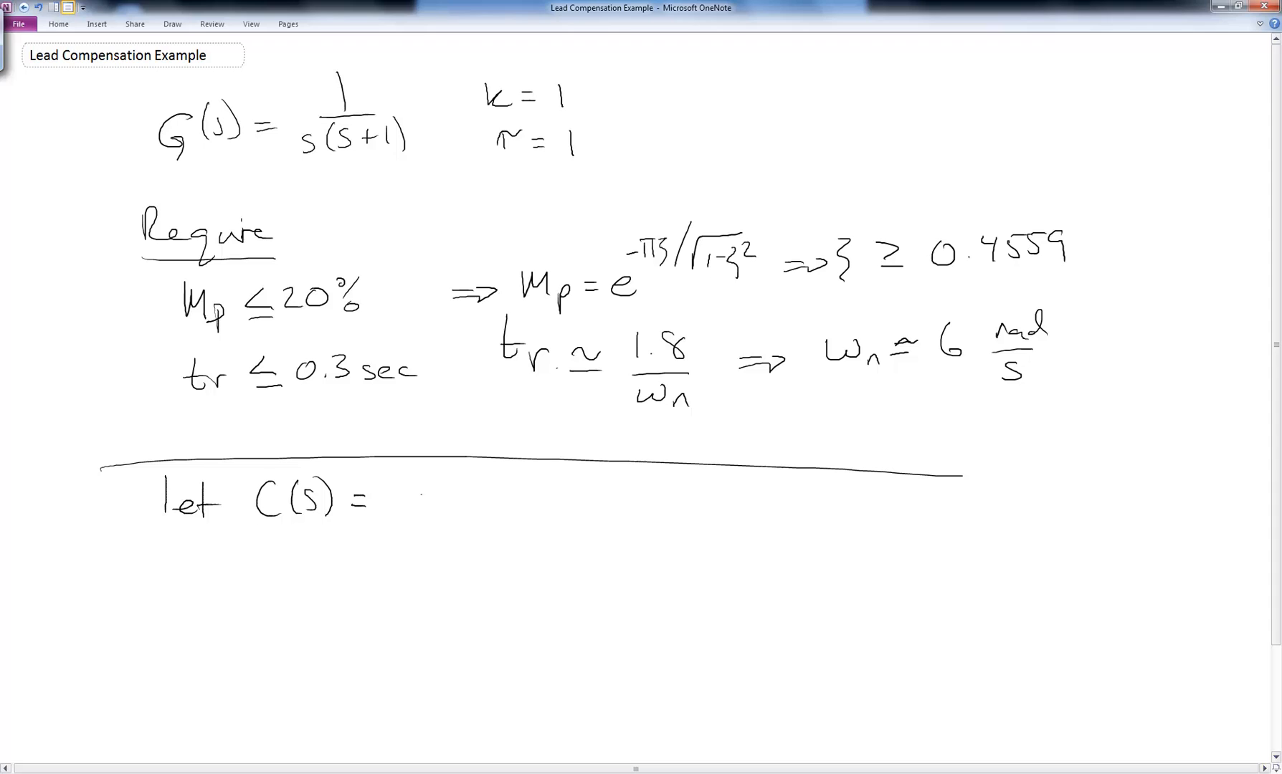
drag(425, 499, 482, 490)
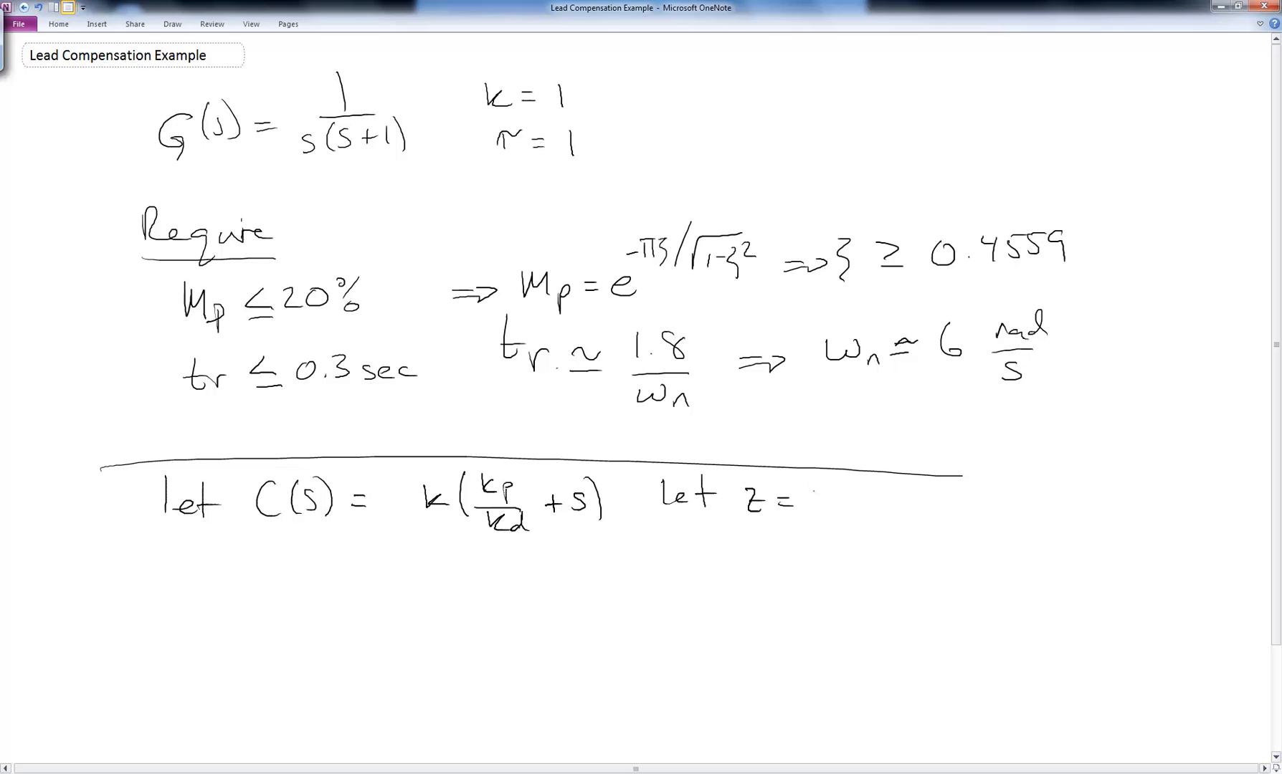
drag(817, 491, 826, 532)
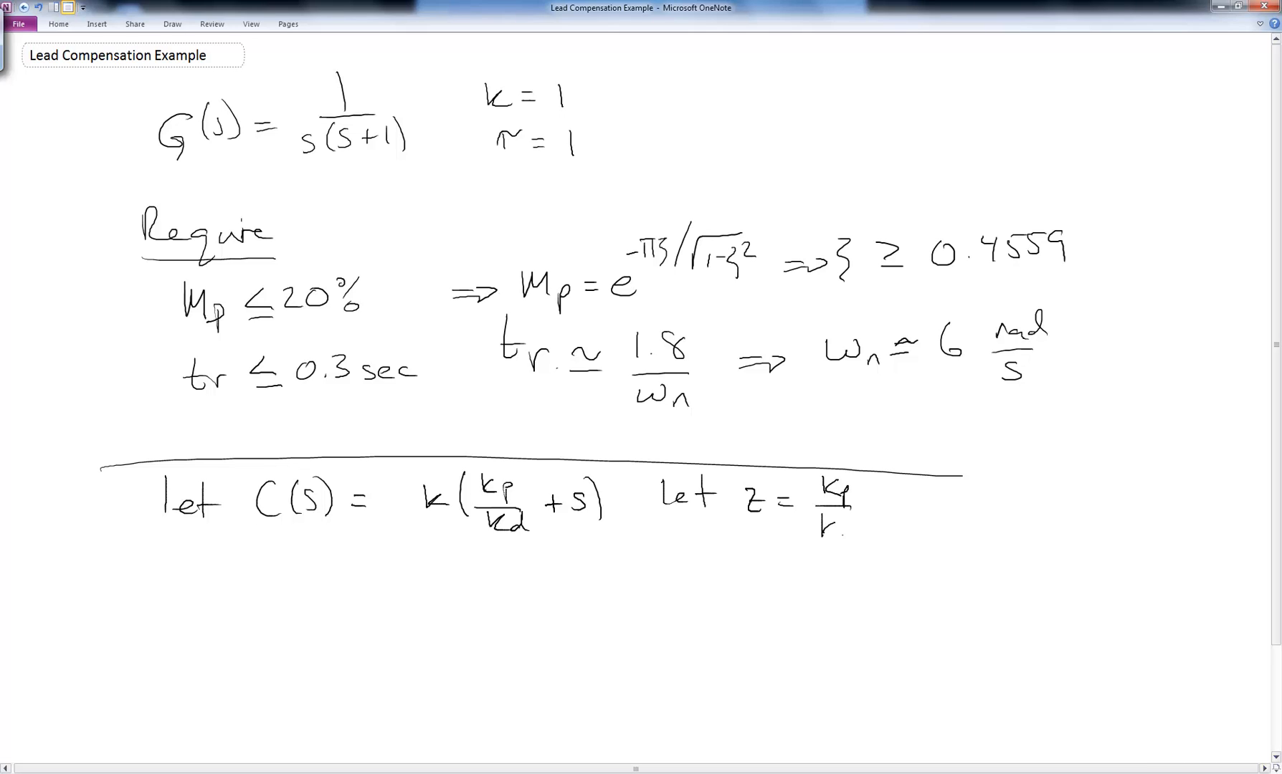
text(kd ← zero)
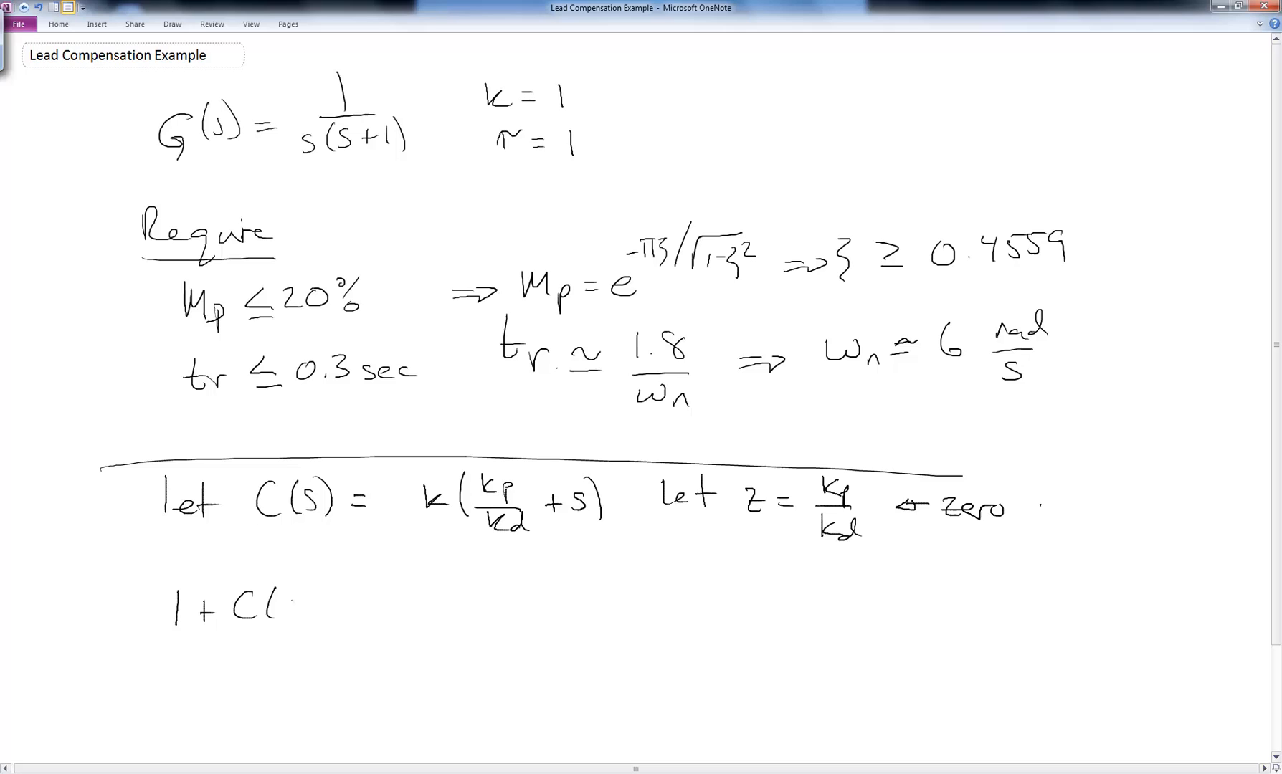
Expand 1 + C(s)G(s) = 0 into s² + (1+k)s + kz = 0
drag(295, 605, 360, 609)
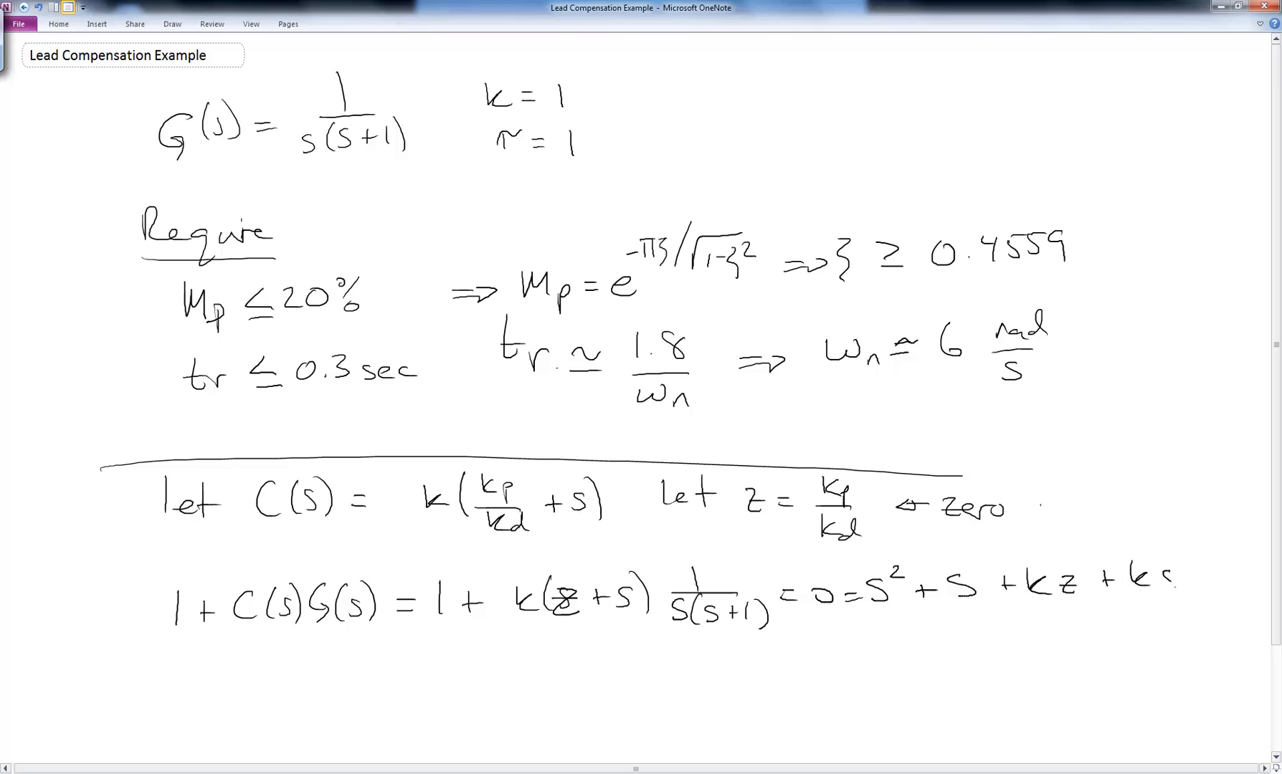
drag(393, 682, 445, 683)
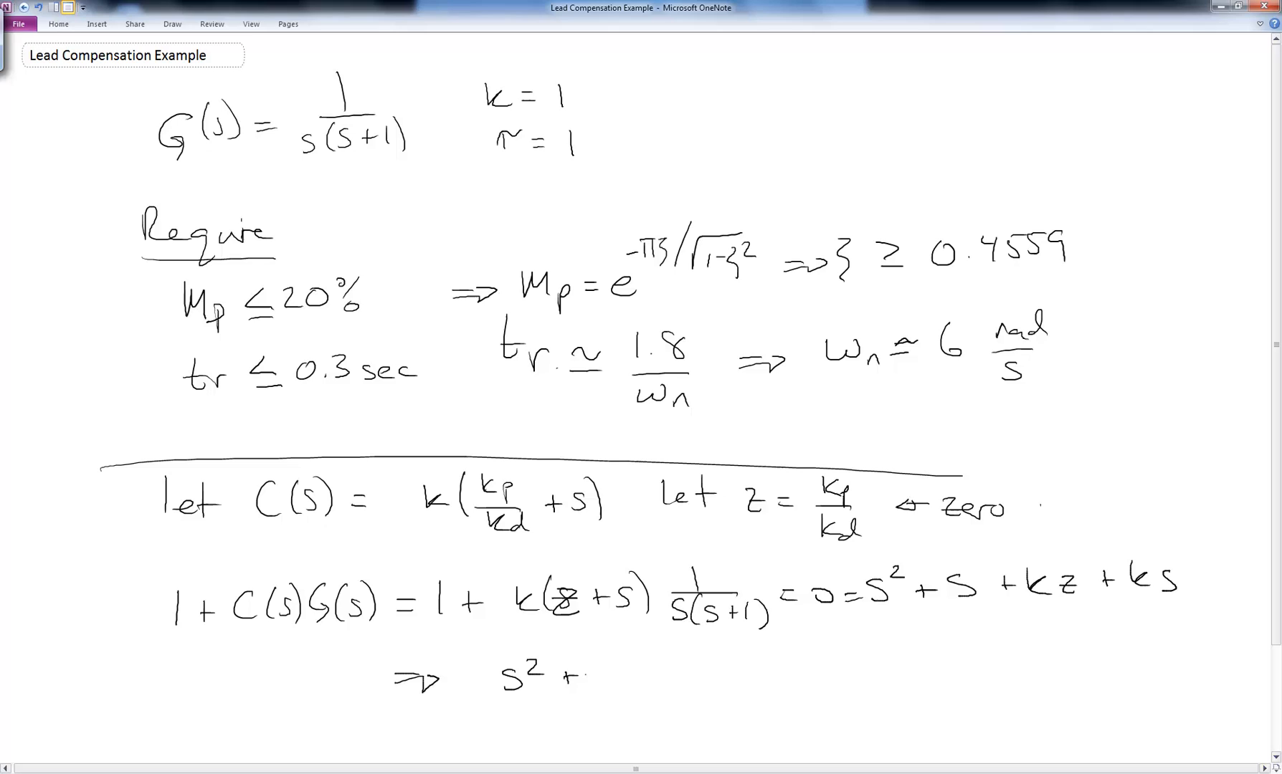
text((1+k)s + kz = 0)
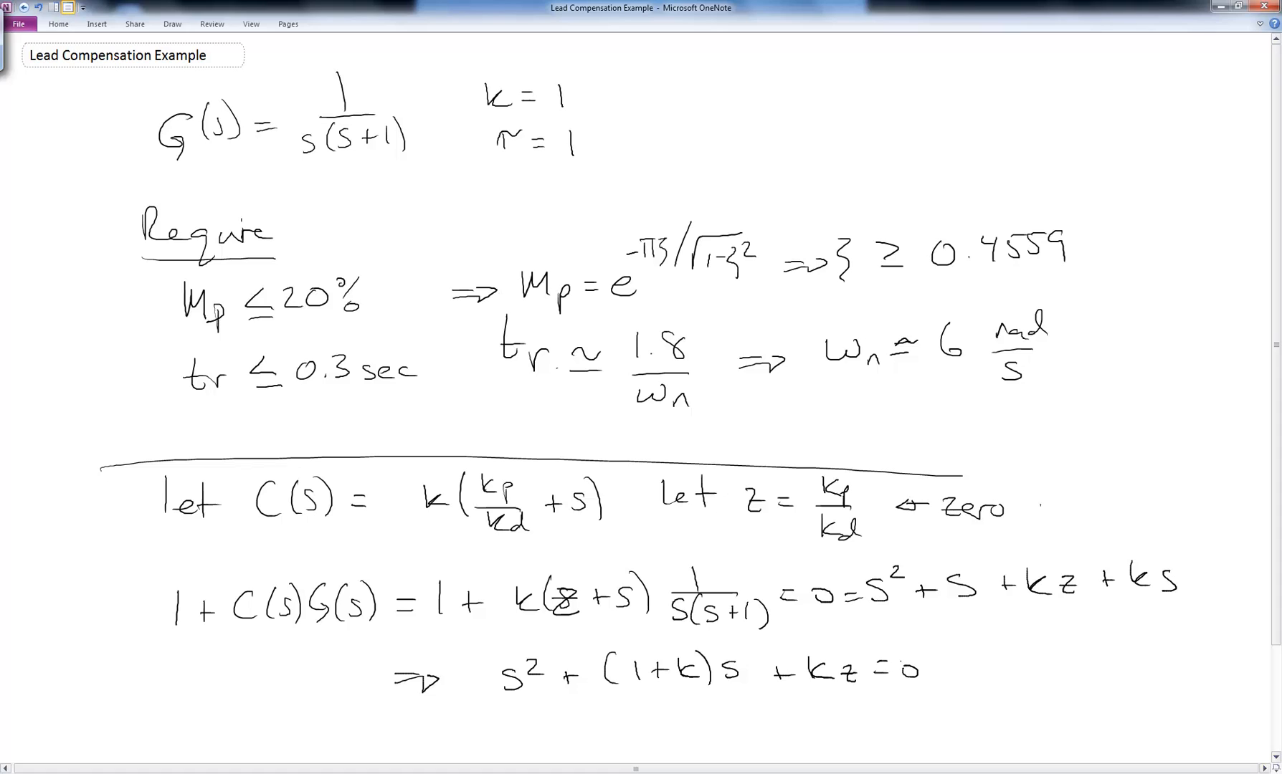
Match the coefficients to 2ζωn and ωn², writing 1+k = 2ζωn
scroll(down, 3)
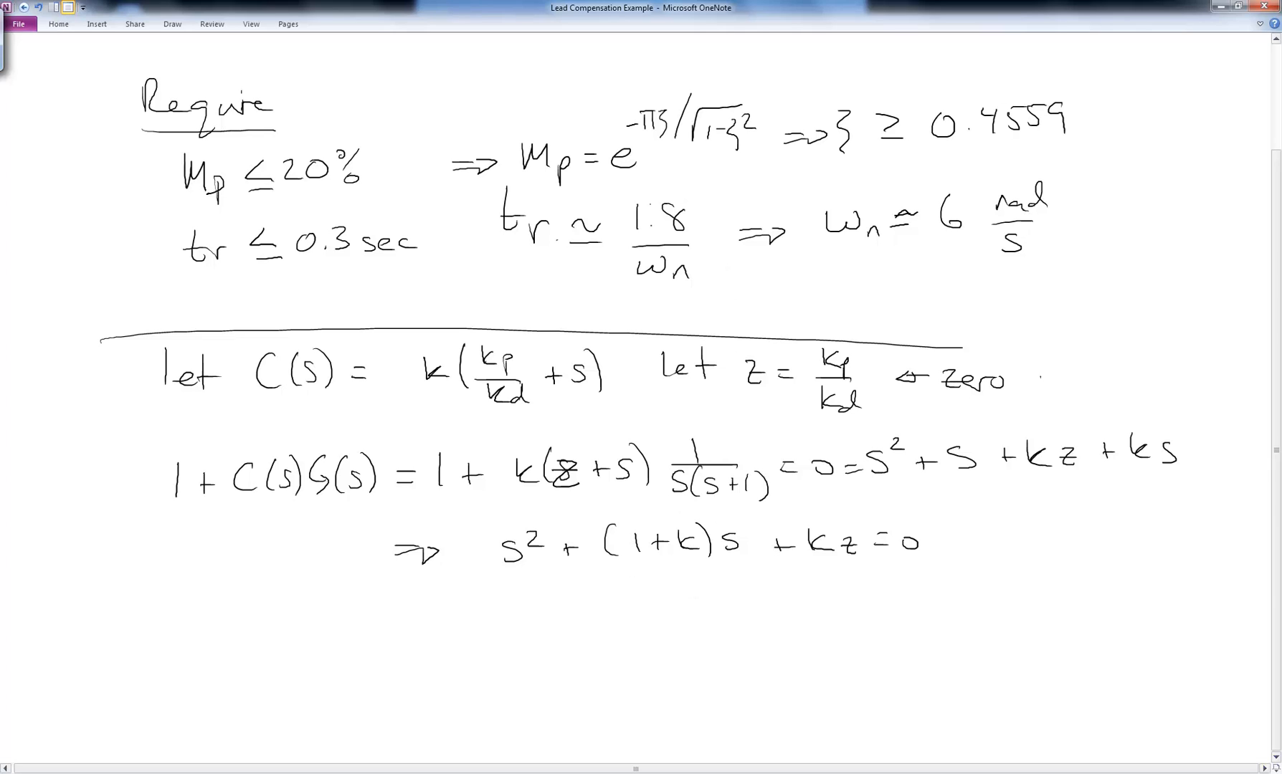
drag(621, 572, 703, 572)
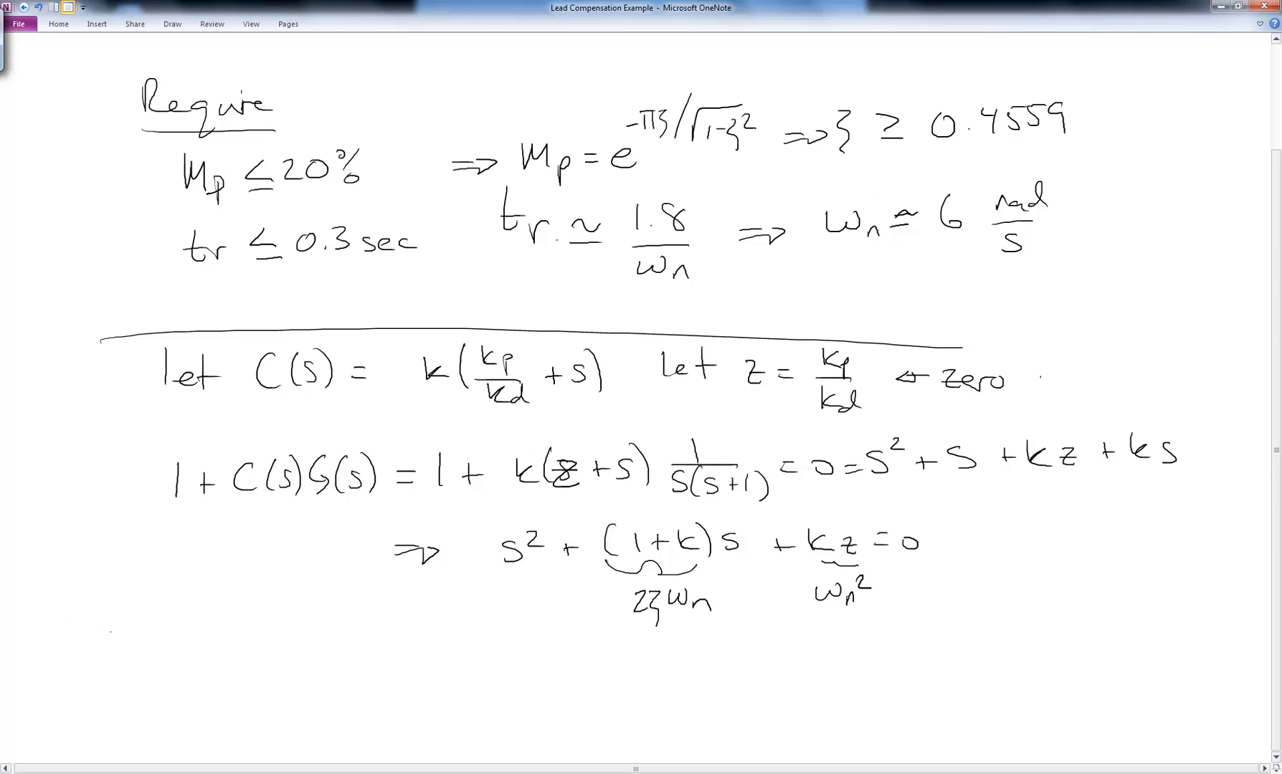
drag(159, 646, 200, 642)
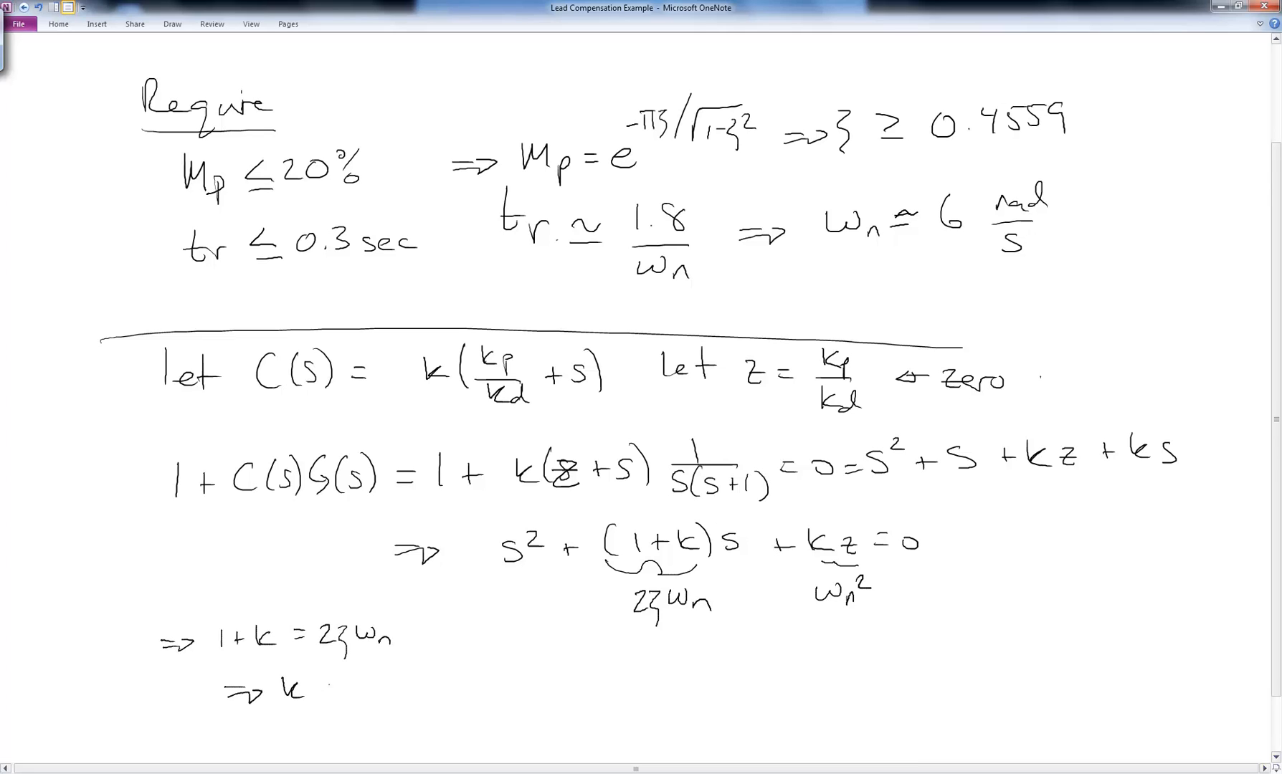
Solve for the gains, obtaining k = 4.472 and z = 8.0501
text(=2(0)
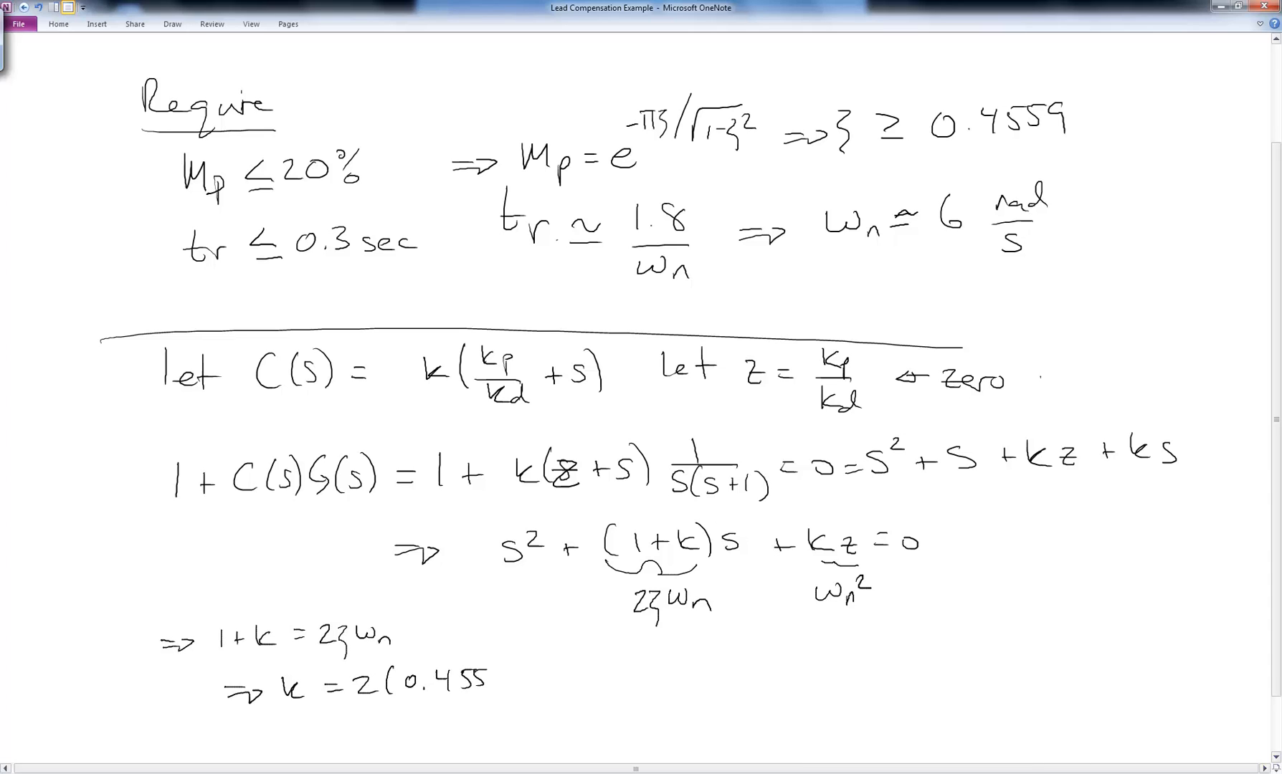
text()6)
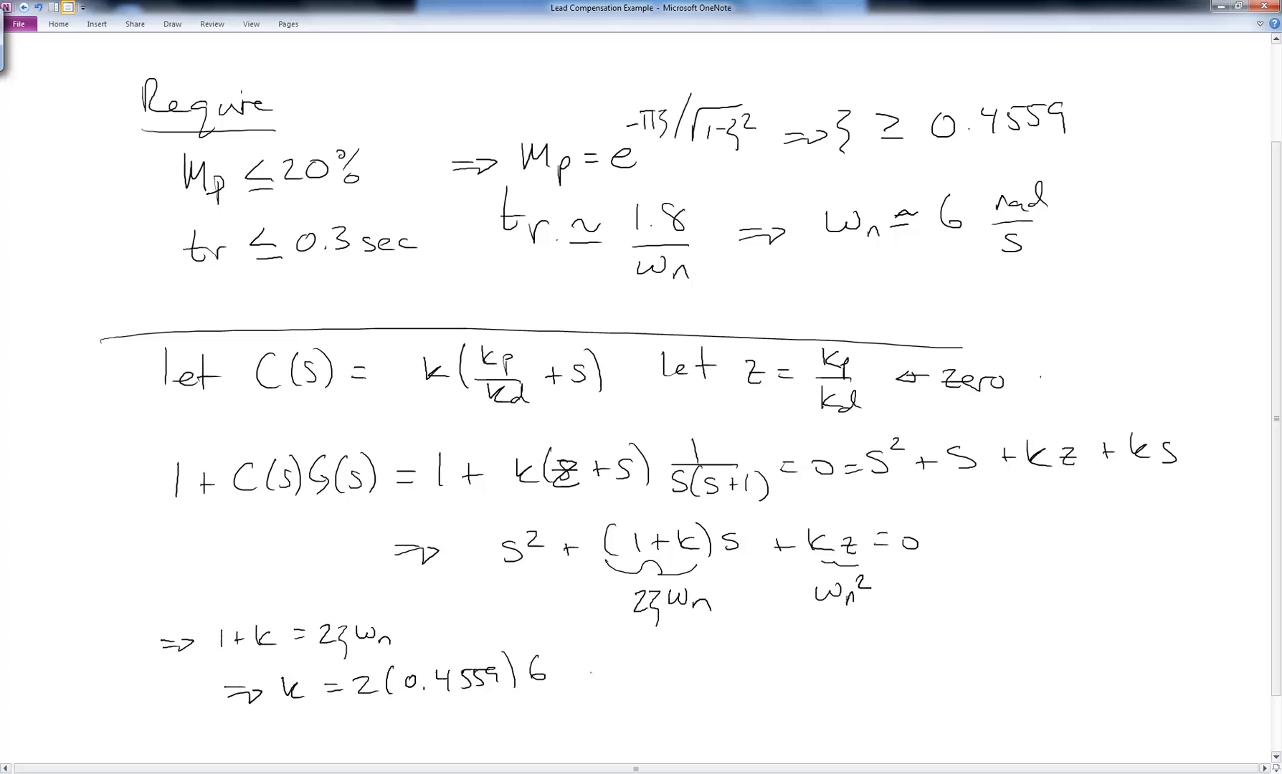
text(-1 = 4.472)
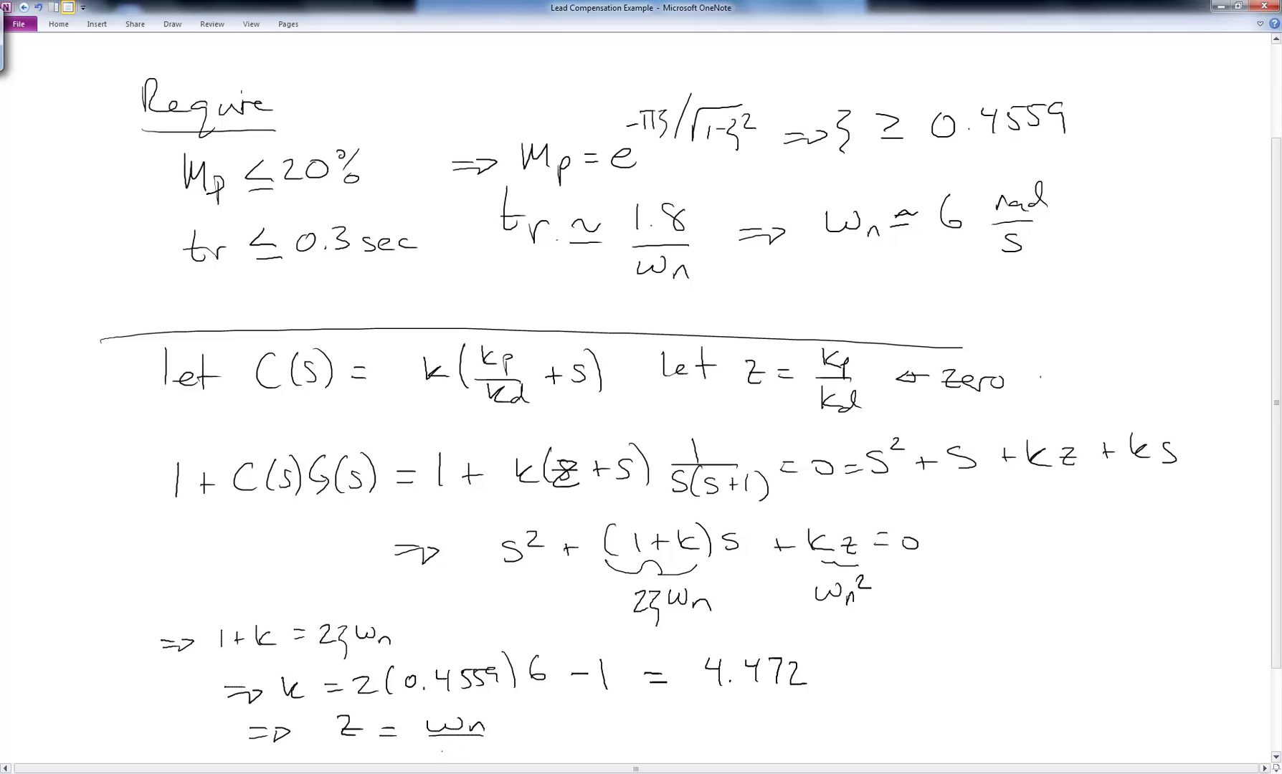
text(k = 8.)
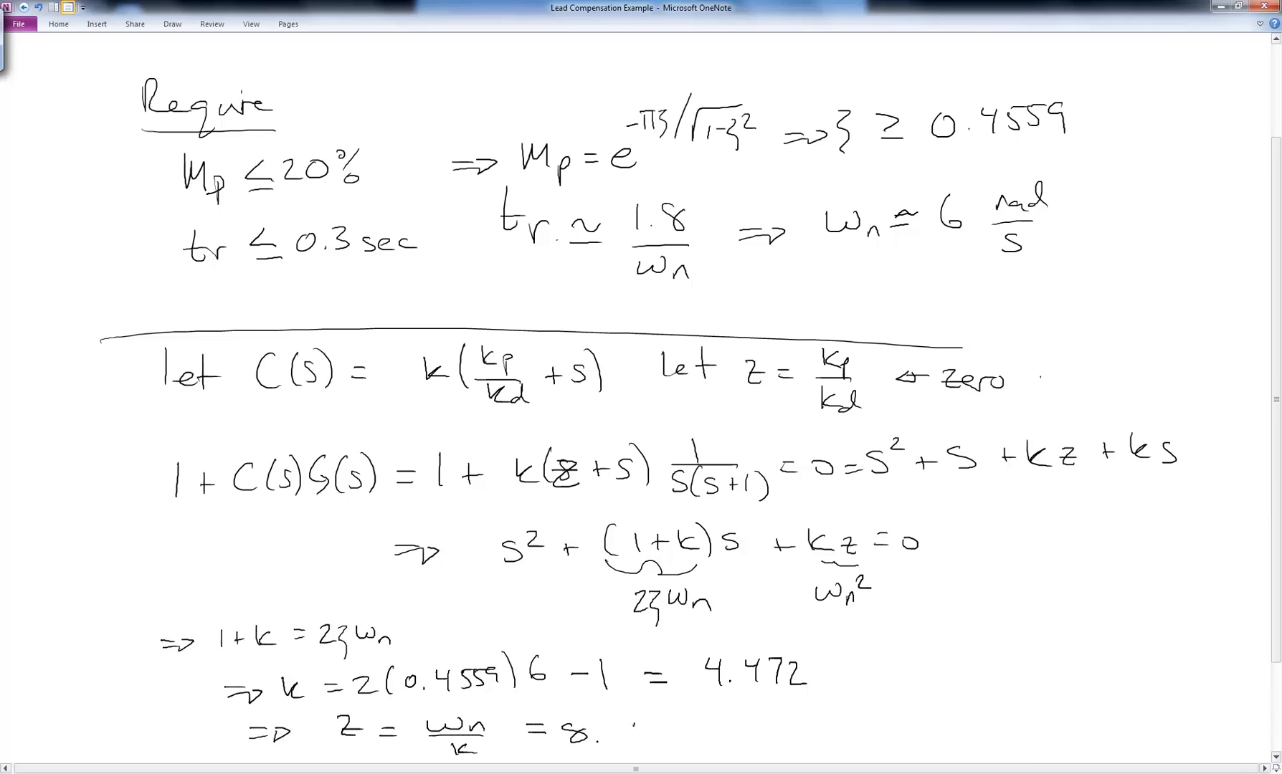
drag(622, 728, 704, 732)
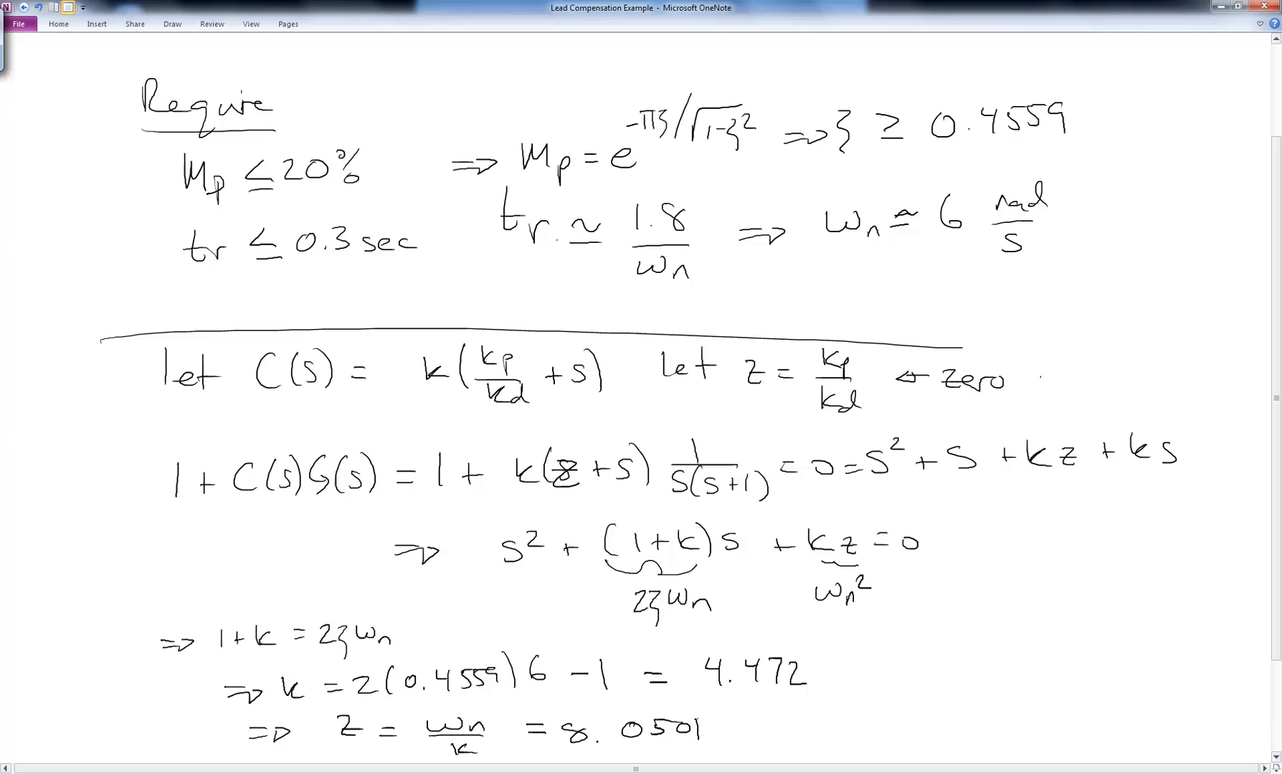
scroll(down, 3)
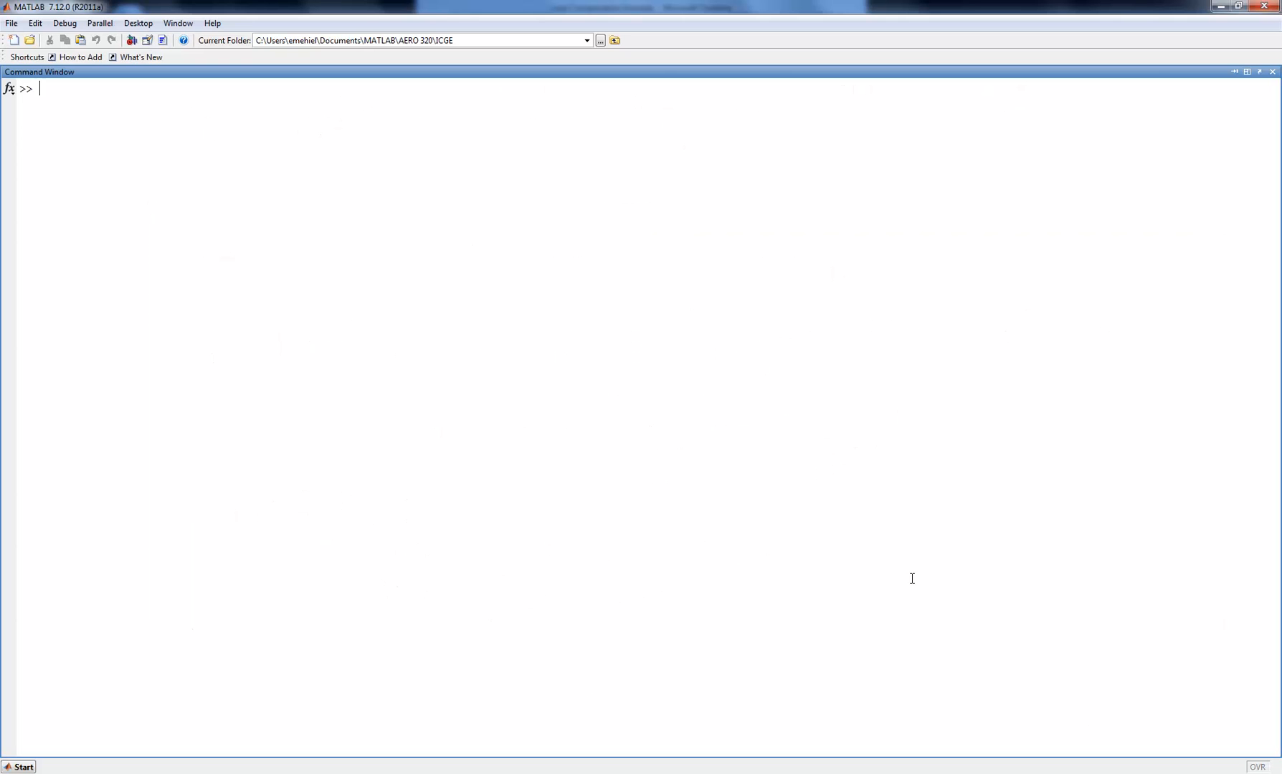
Define G = tf(1,[1 1 0]), z = 8.0501 and k = 4.472 in MATLAB
text(G =)
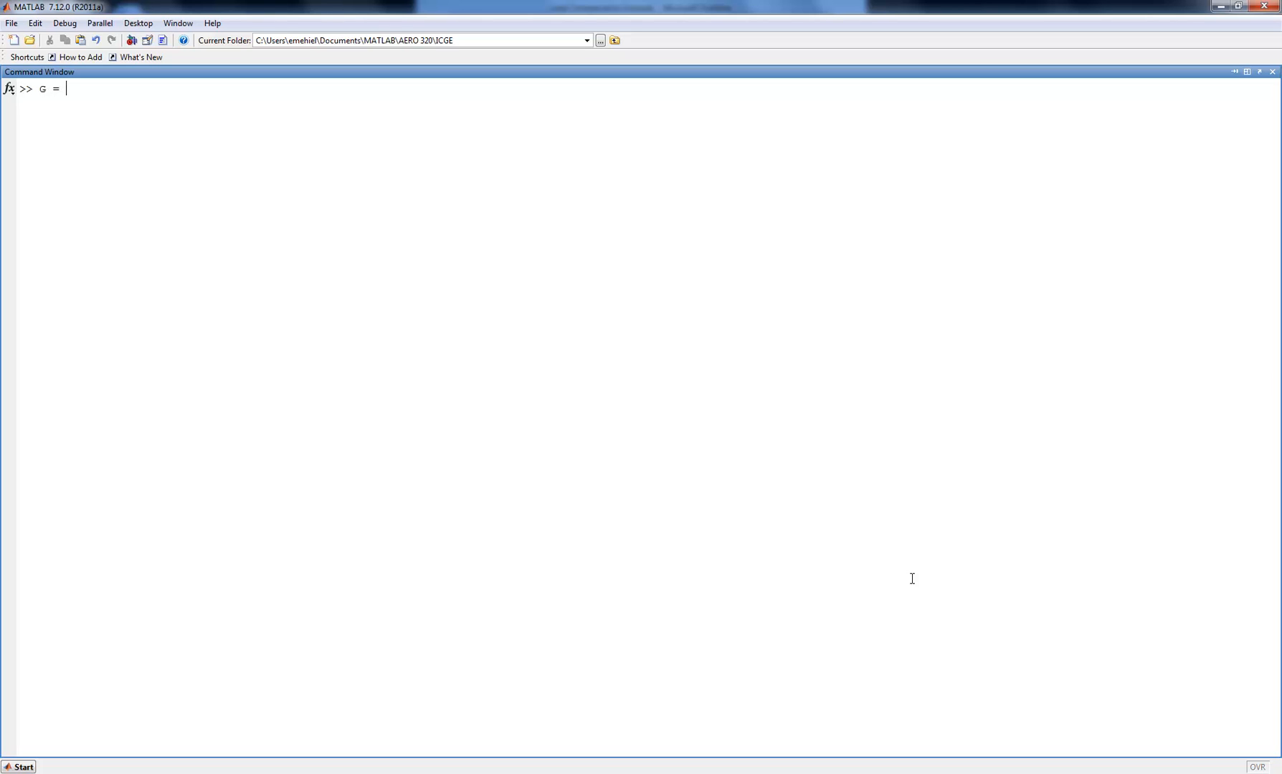
text(tf(1, 1)
text(z =)
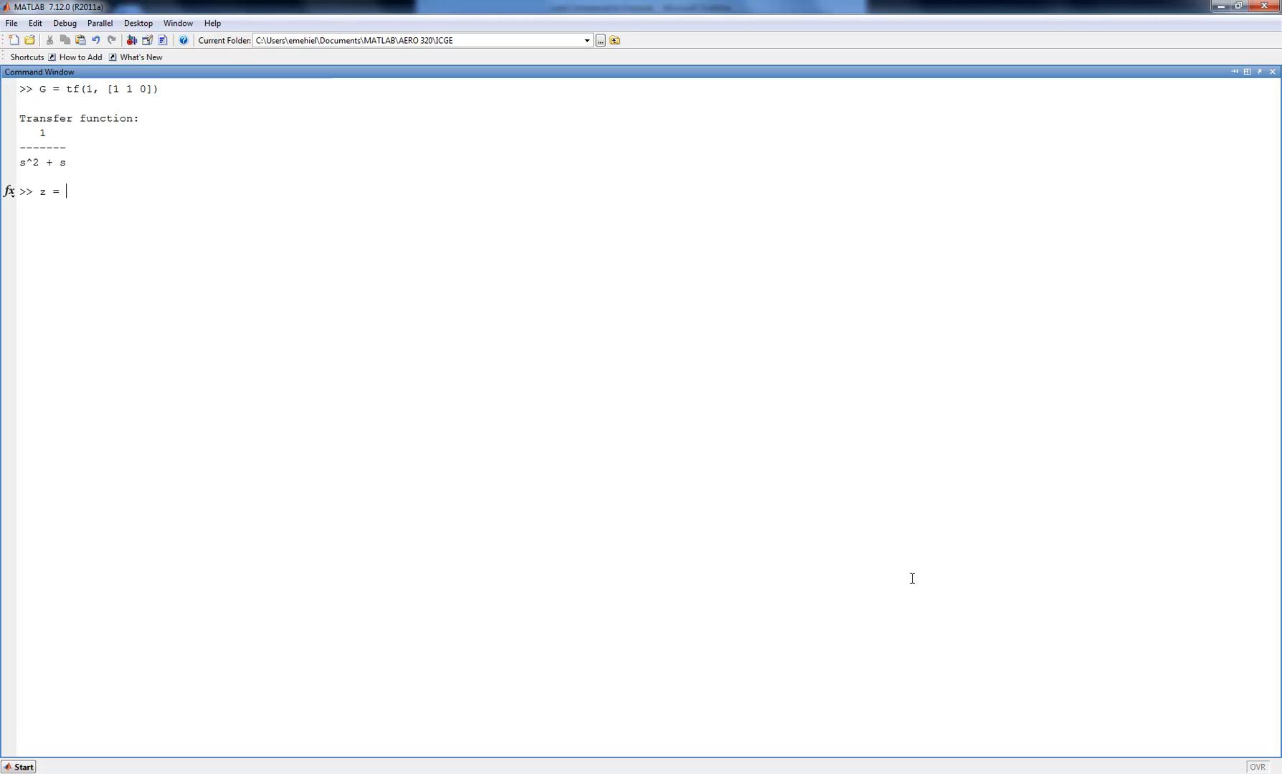
text(8)
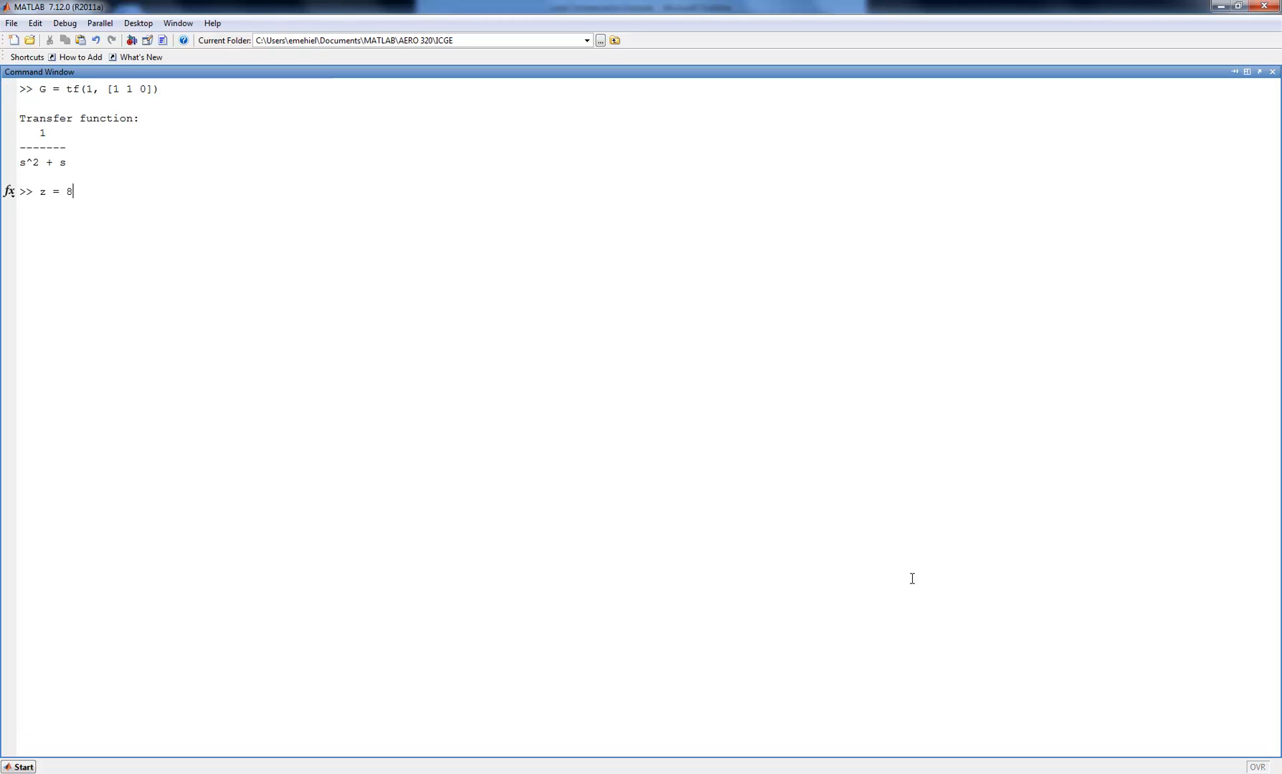
text(.0501)
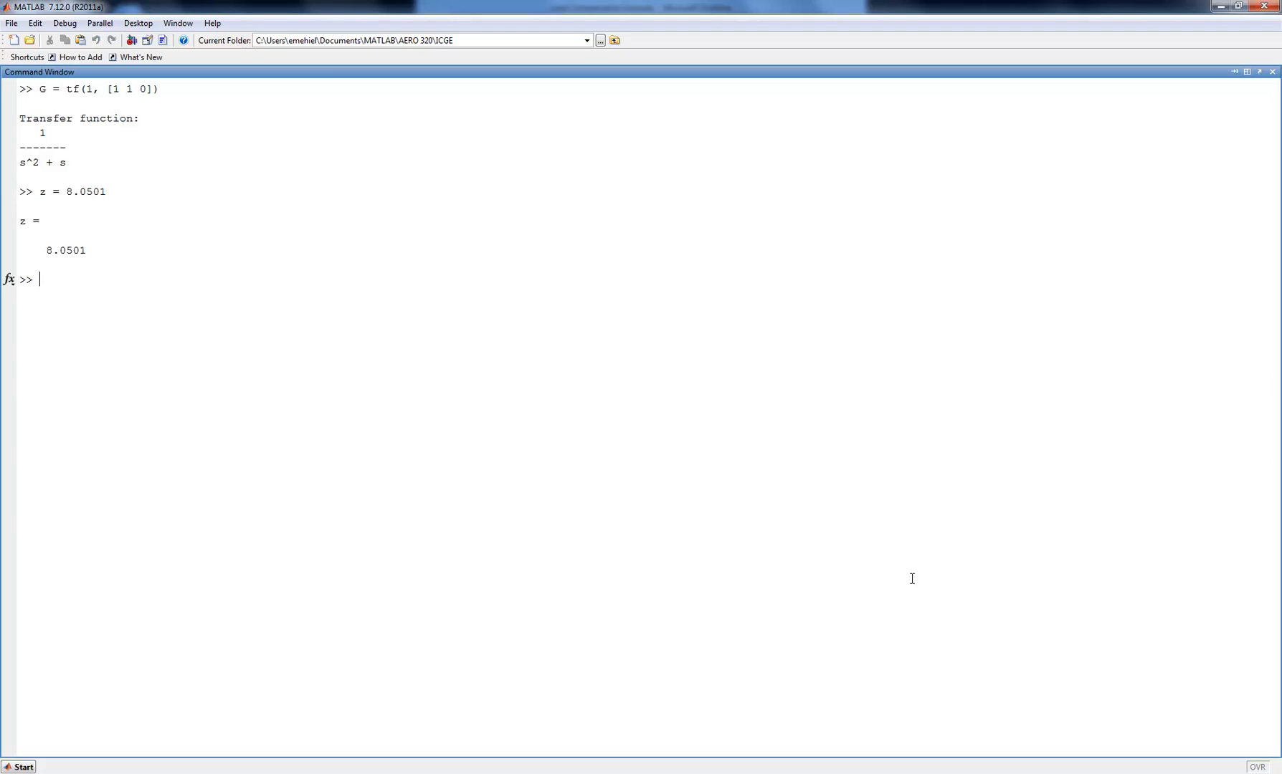
text(k =)
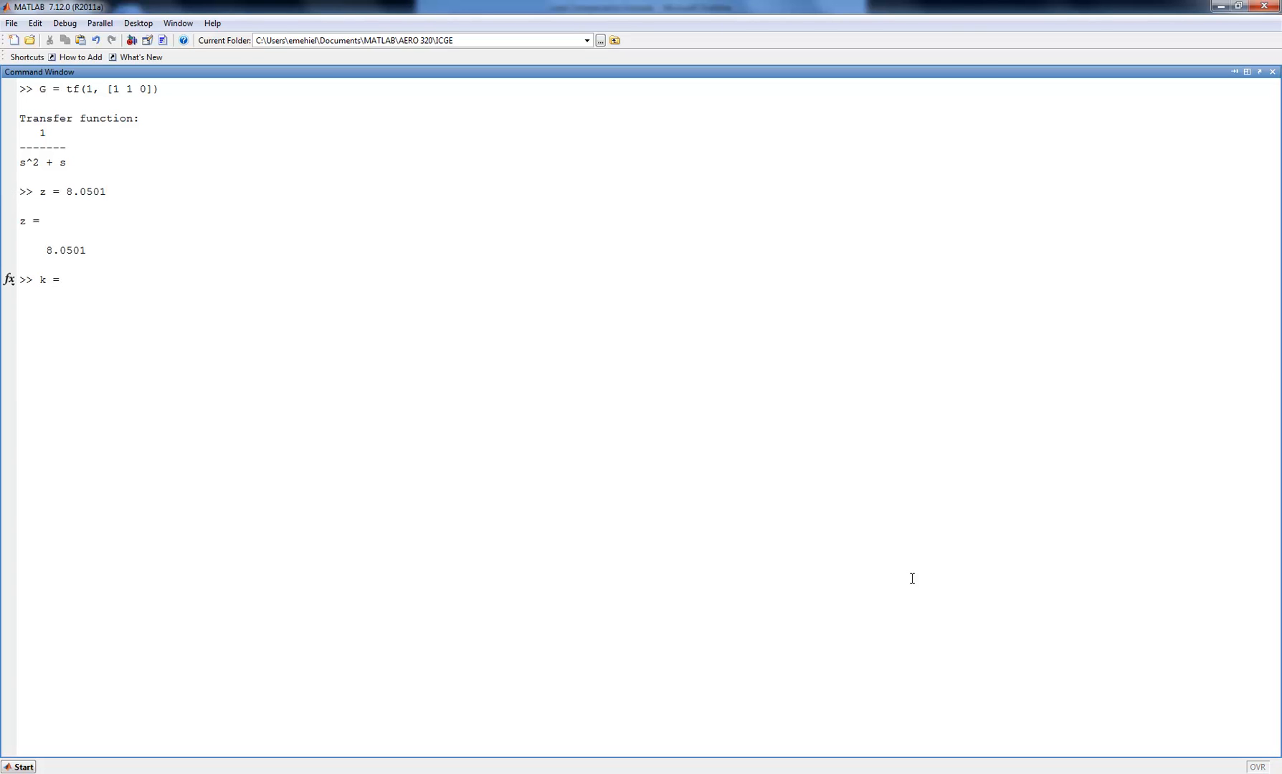
text(4.472)
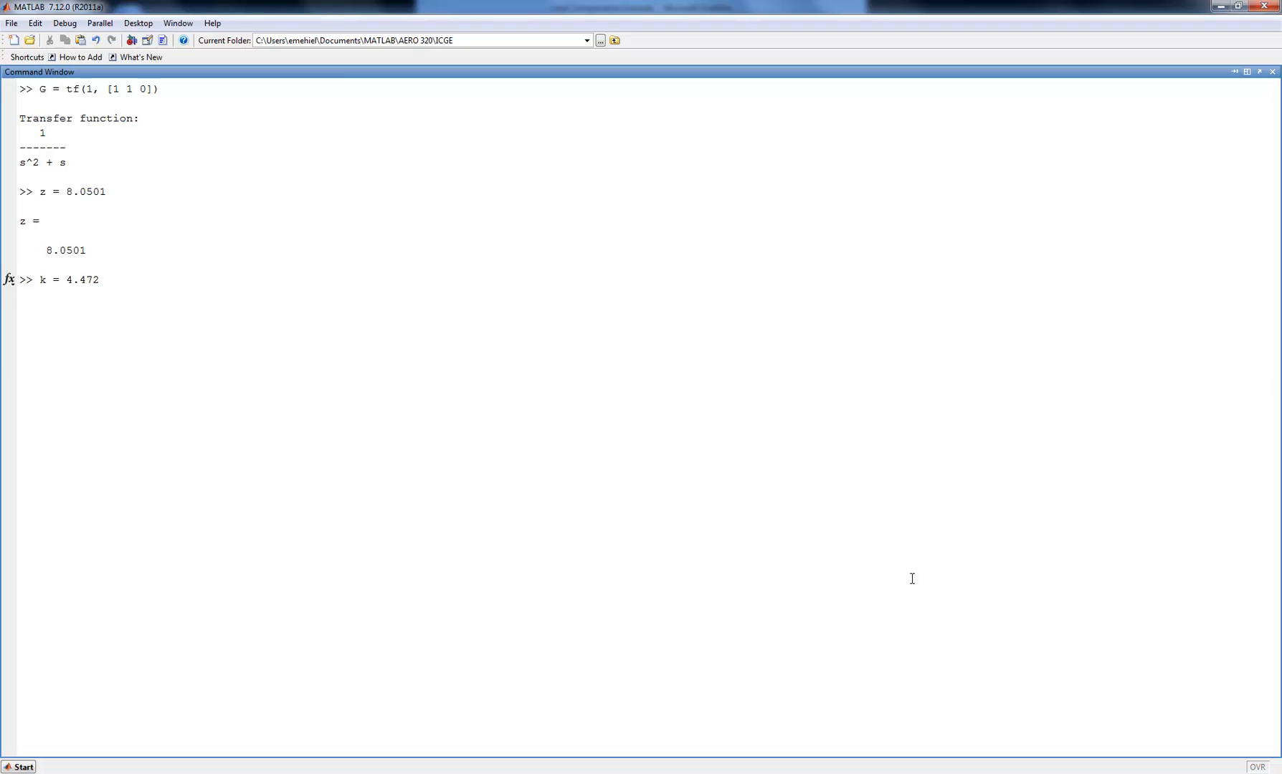
Create the controller C = tf(k*[1 z],[1]), giving 4.472s + 36
text(C)
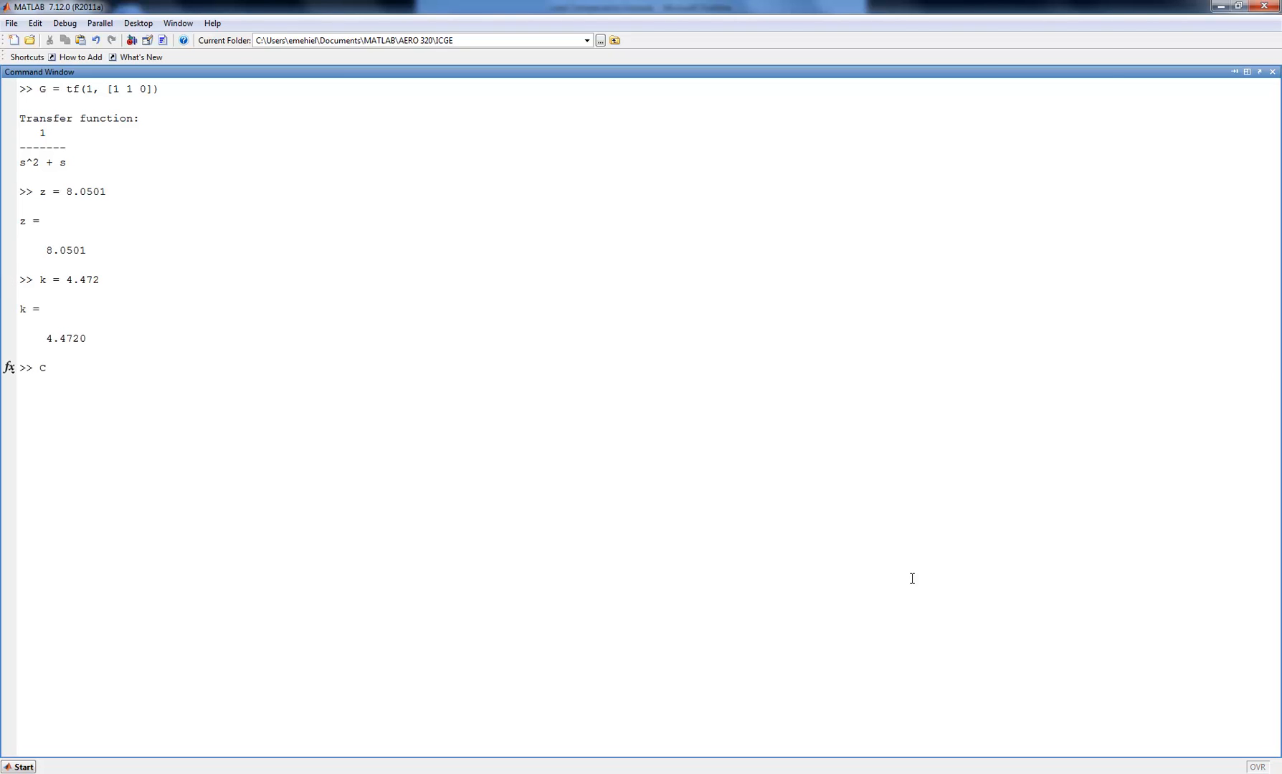
text(= tf()
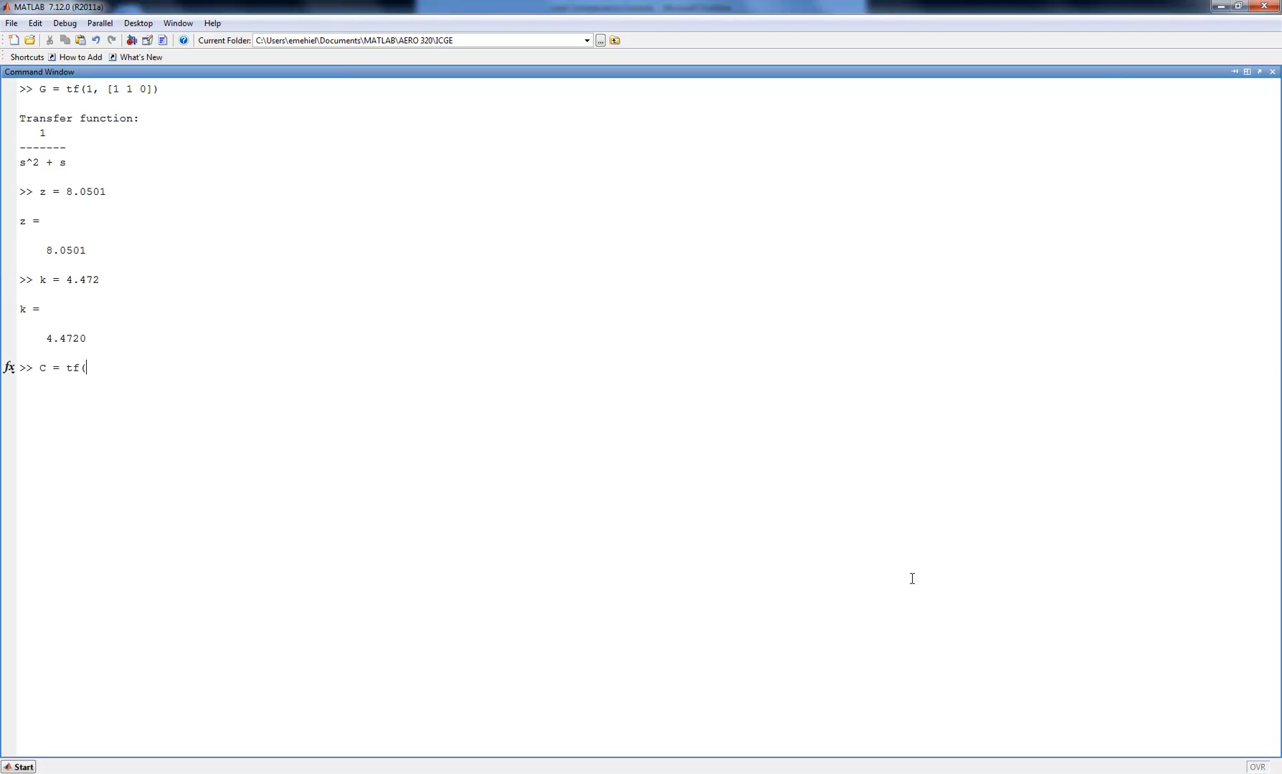
text(k)
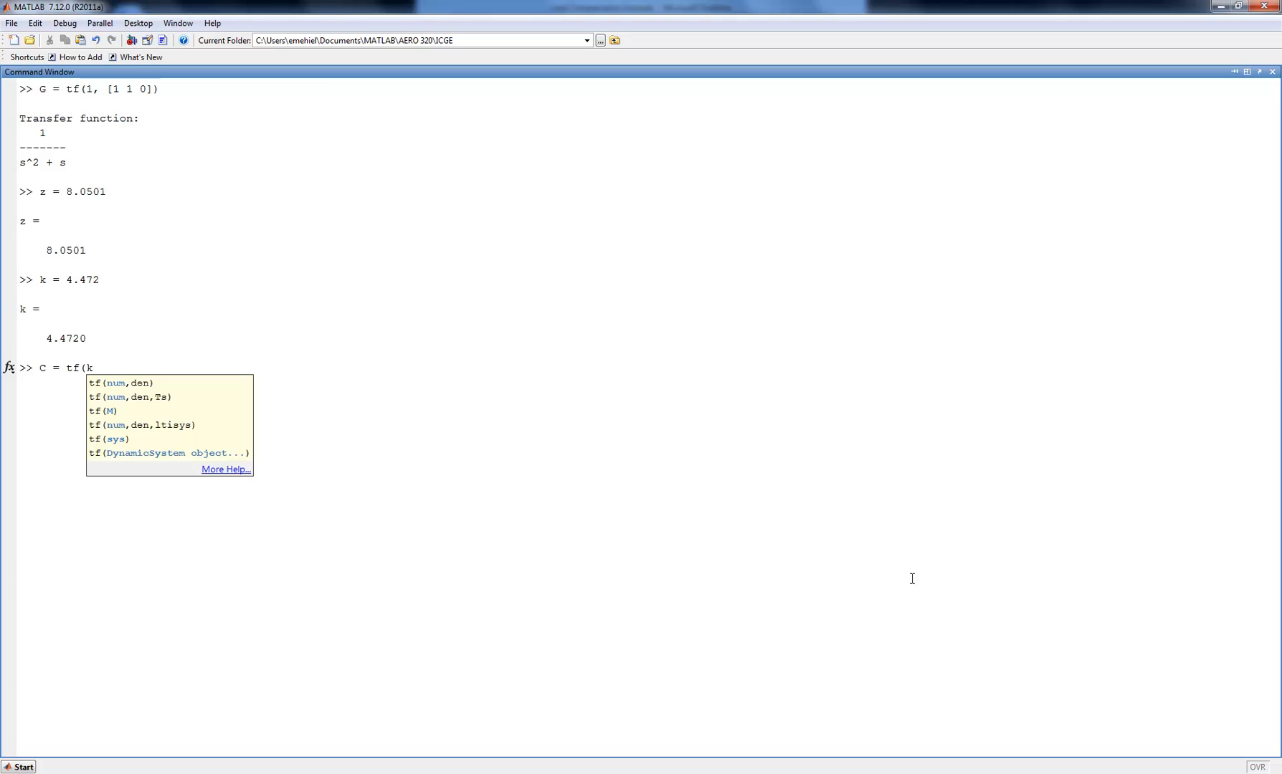
text([1 z)
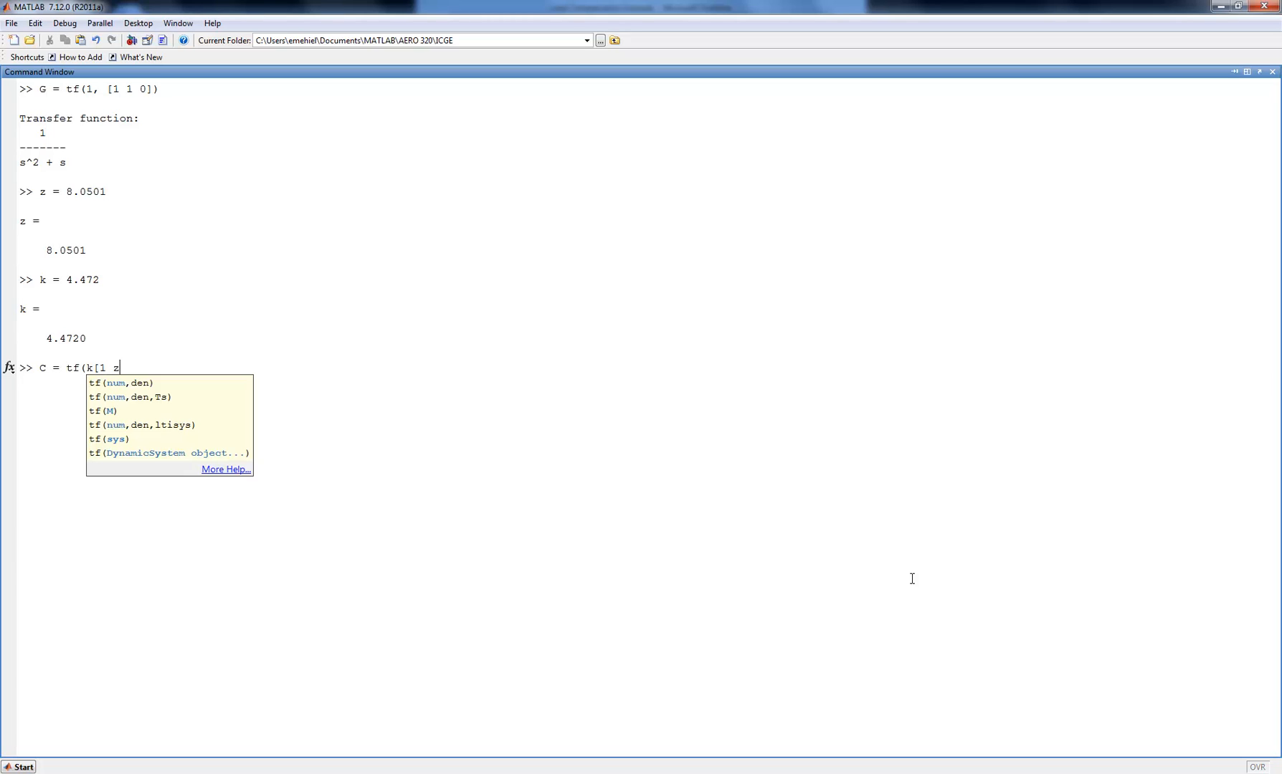
text(],)
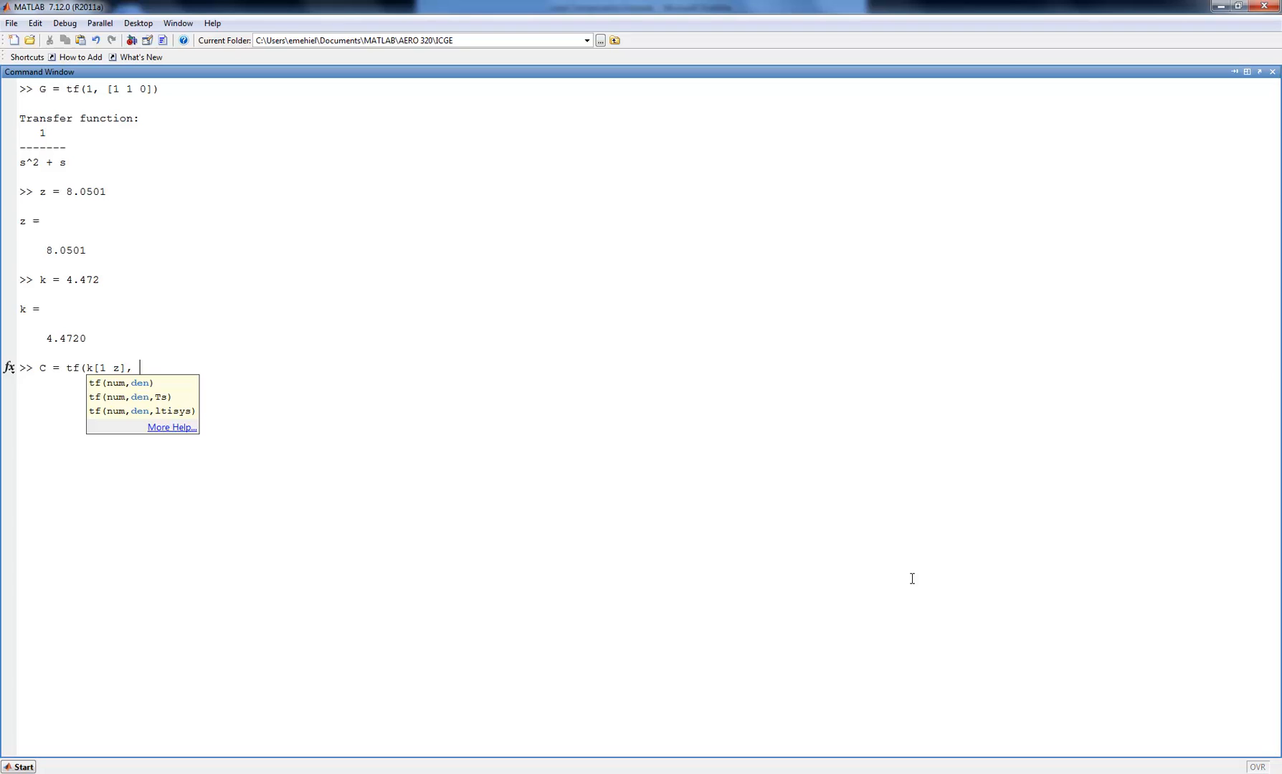
text([1])
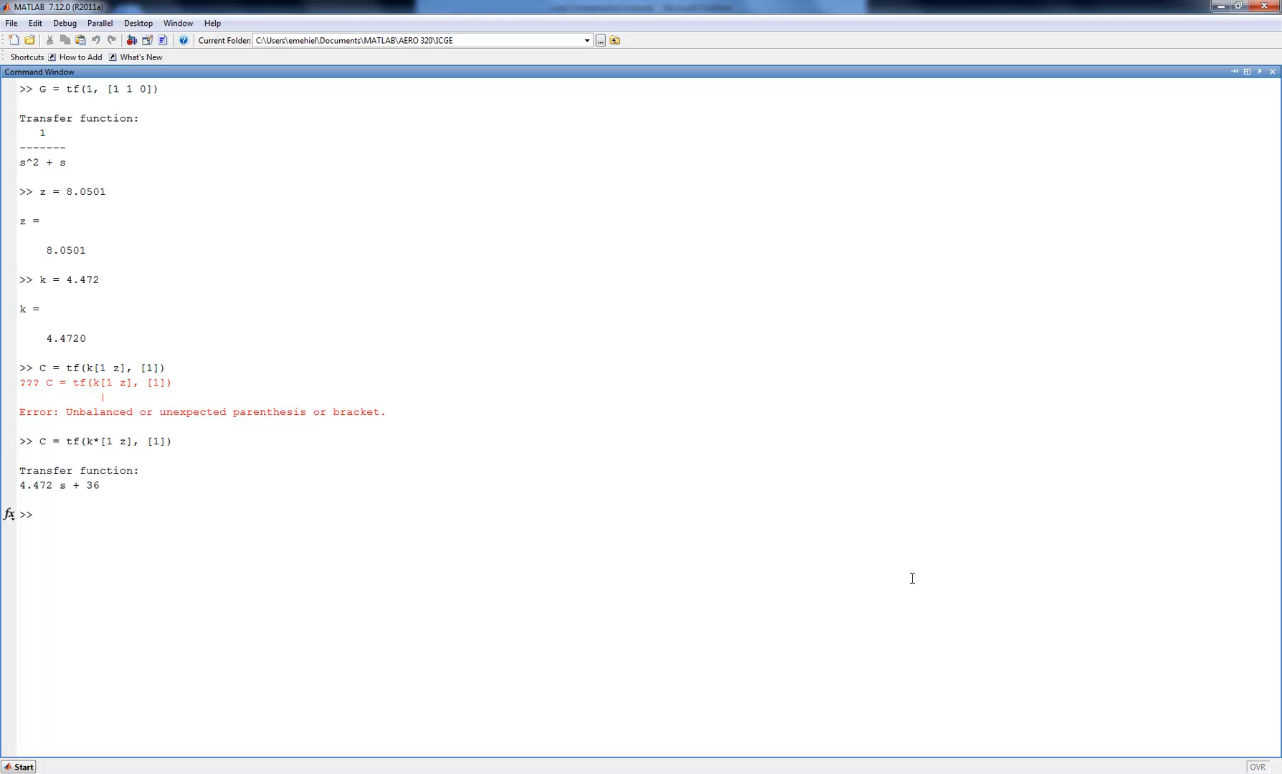
Compute the closed loop T = feedback(C*G,1)
text(T = fee)
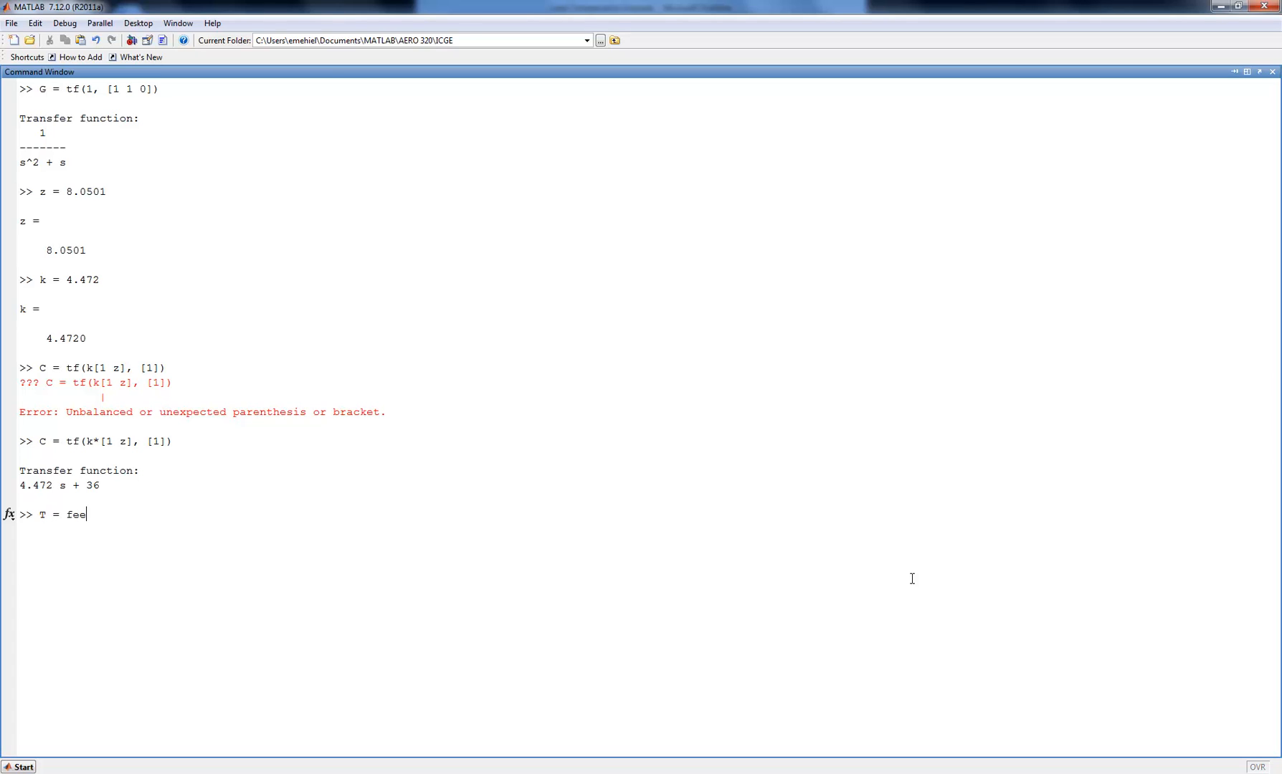
text(dback()
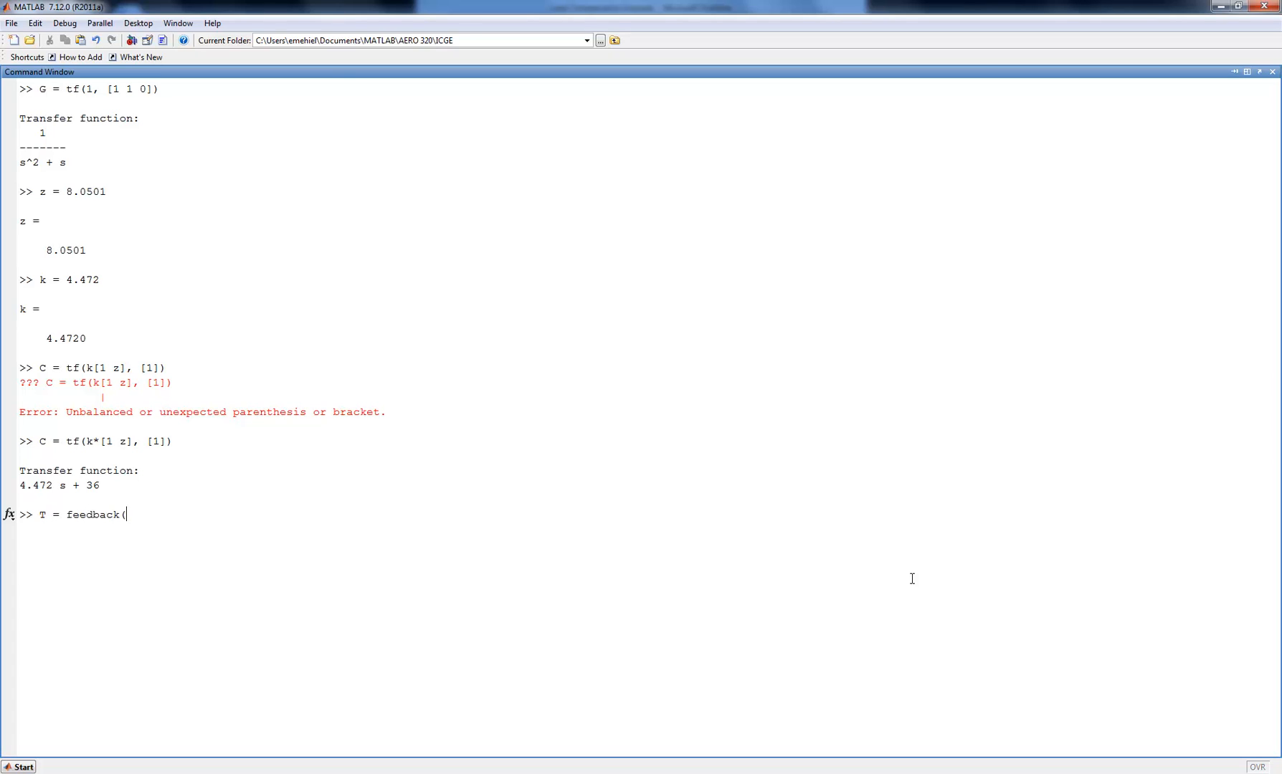
text(C)
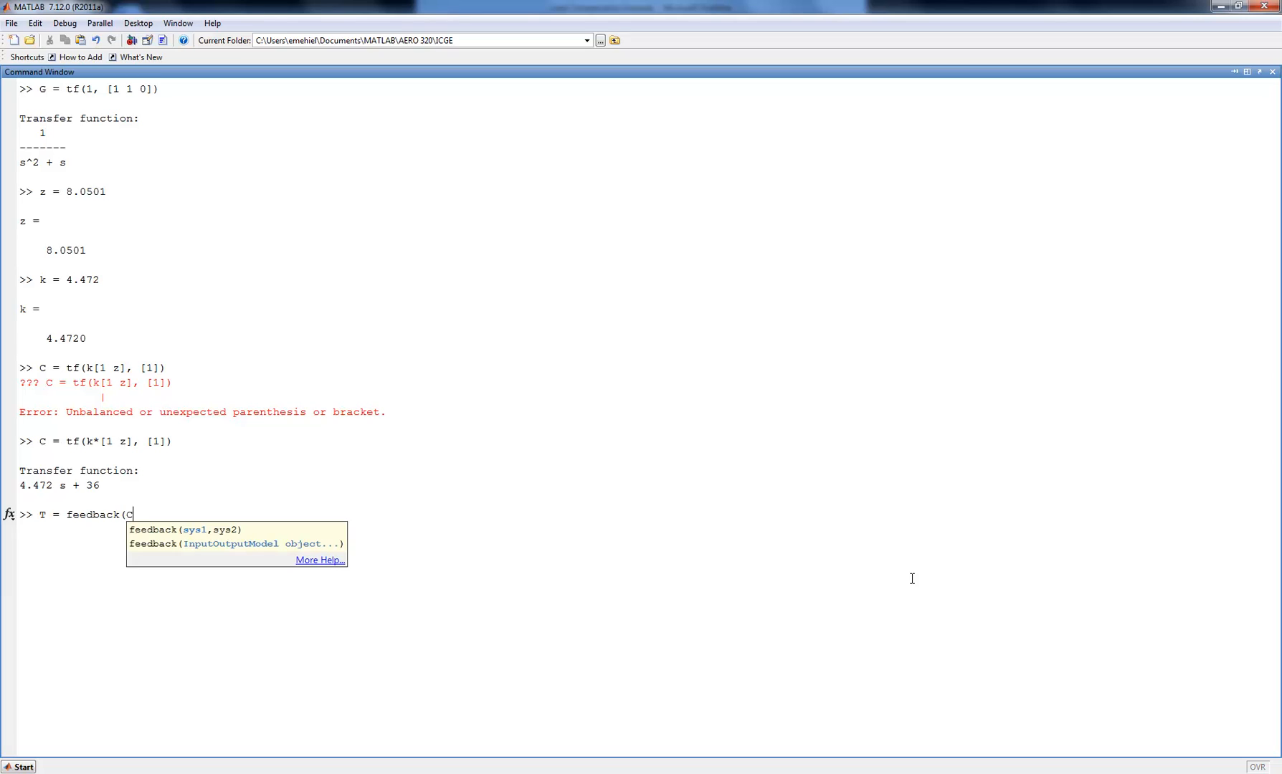
text(*G, 1)
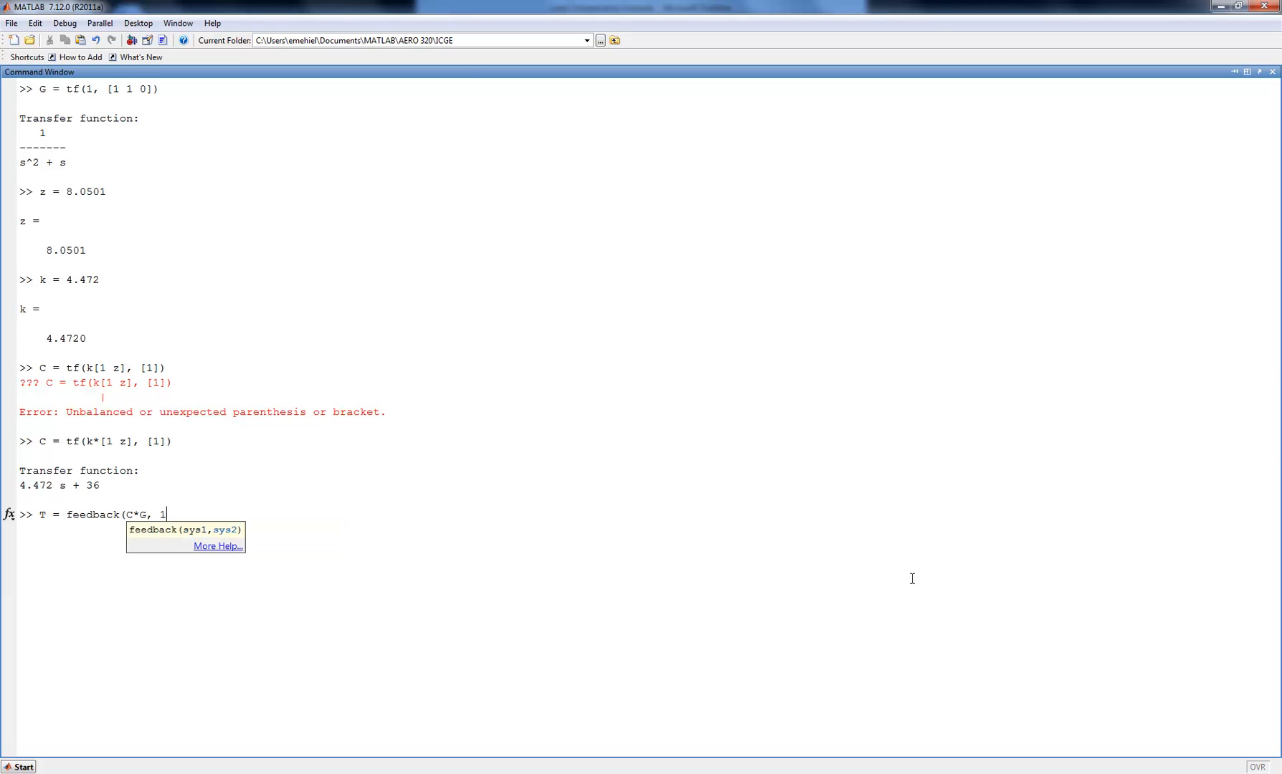
text())
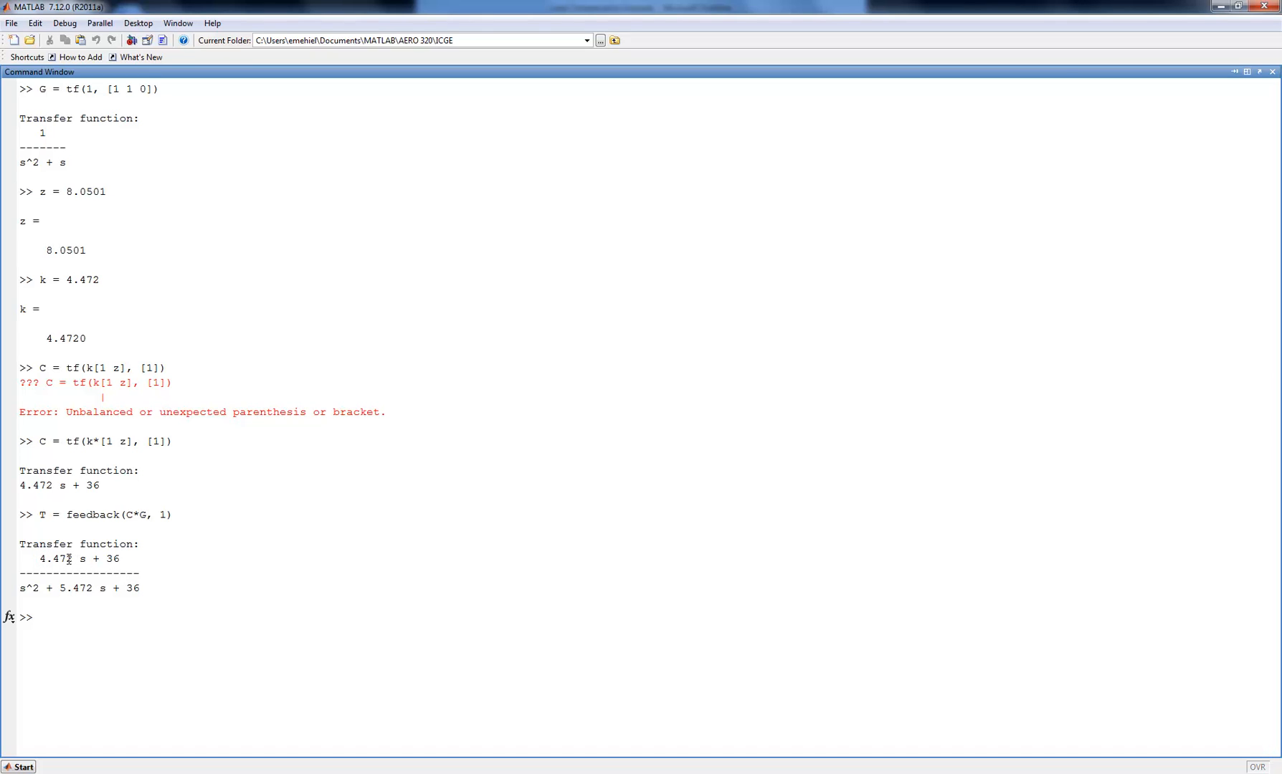
text(ste)
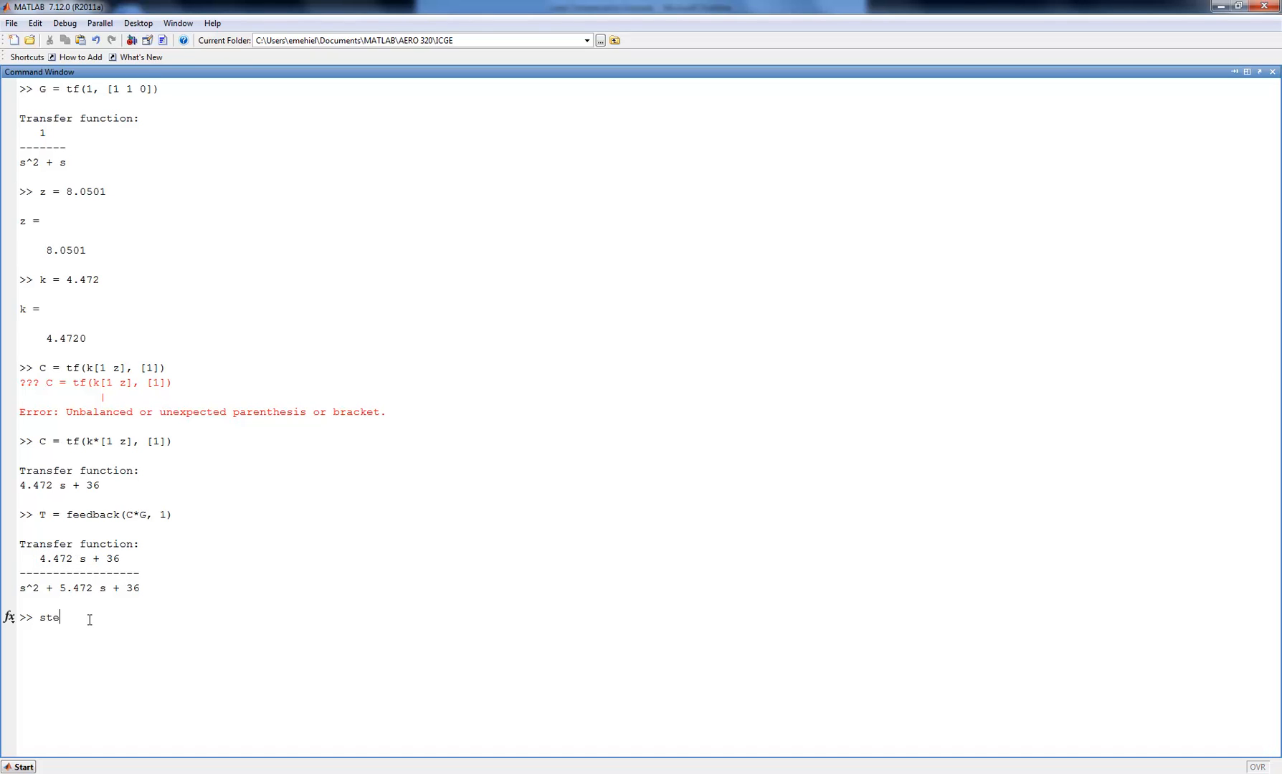
Plot step(T) and mark the 0.182 s rise time on the response
text(p ()
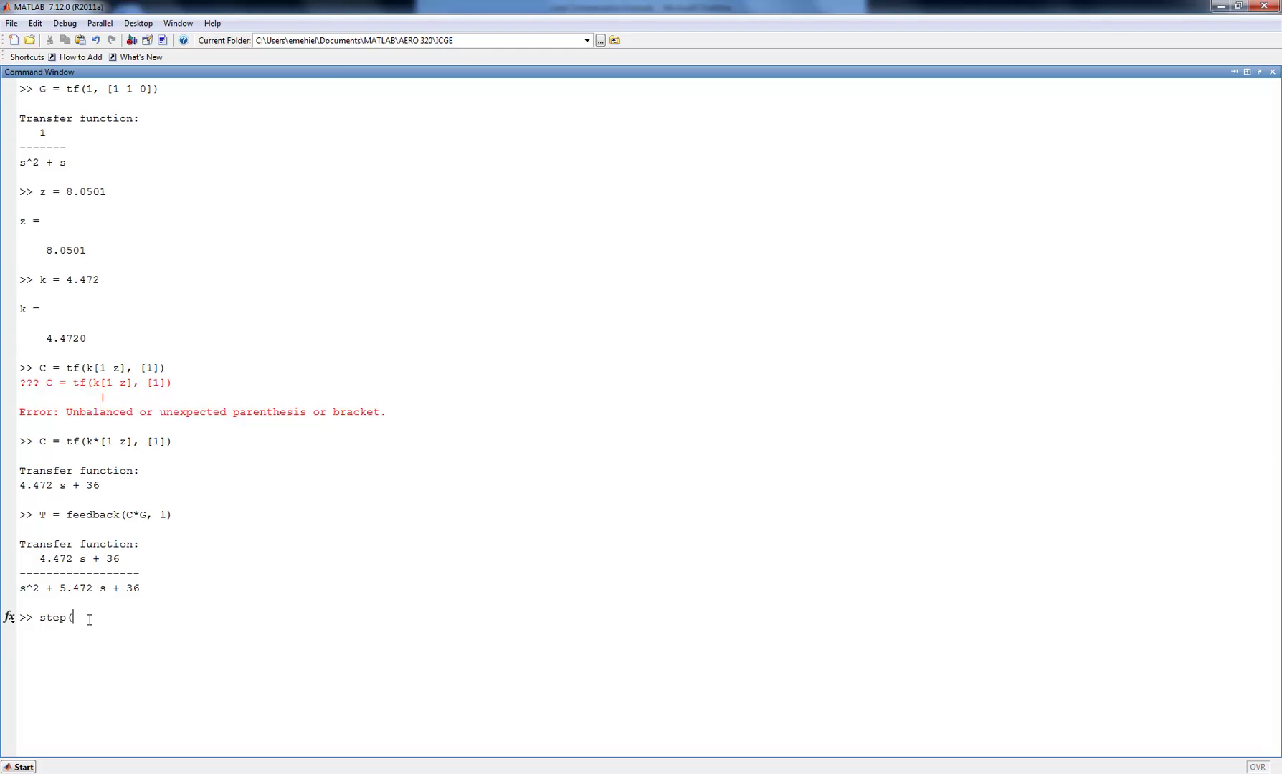
text(T))
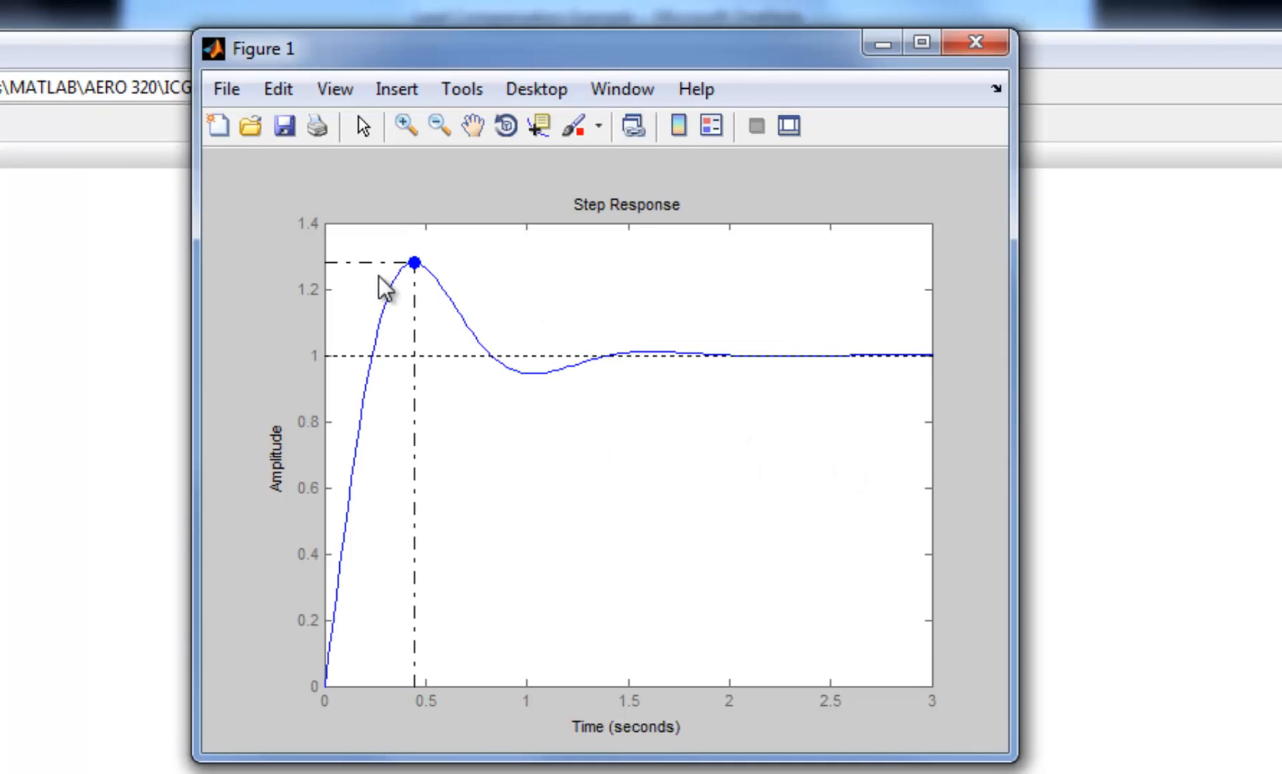
click(413, 263)
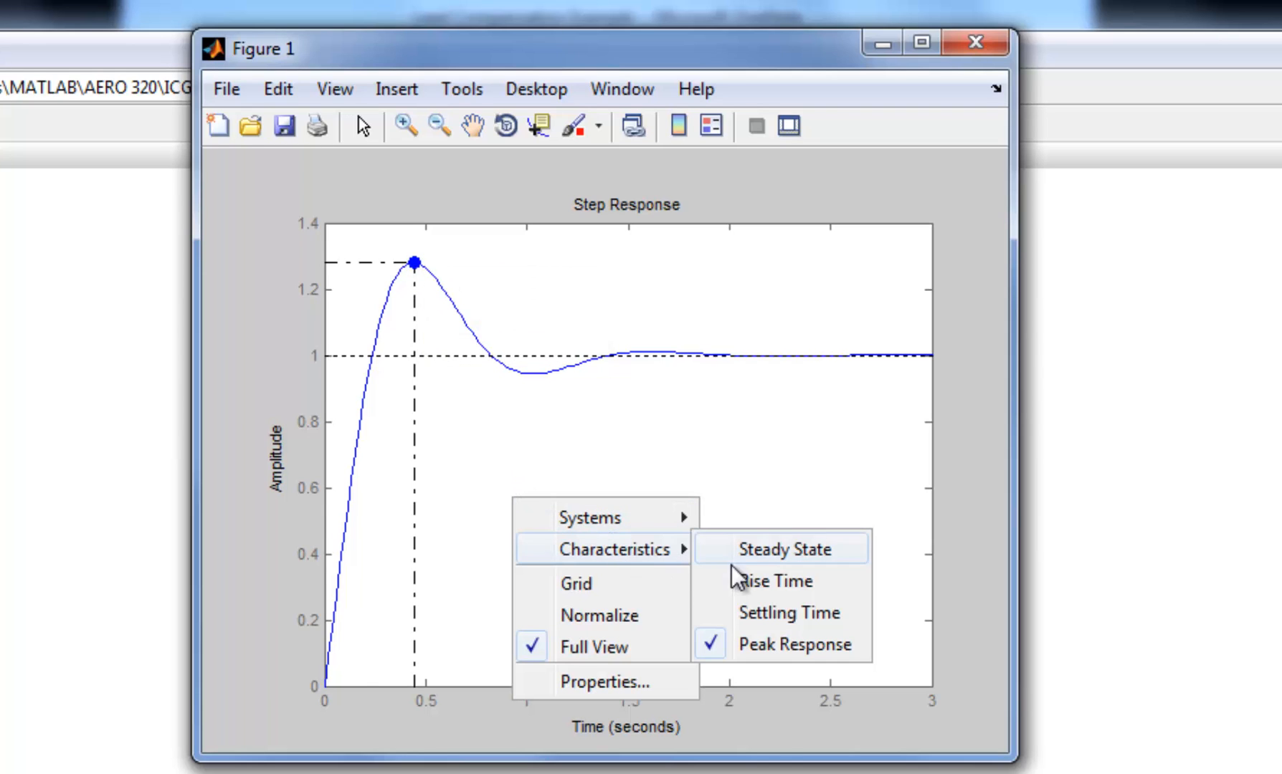
click(770, 581)
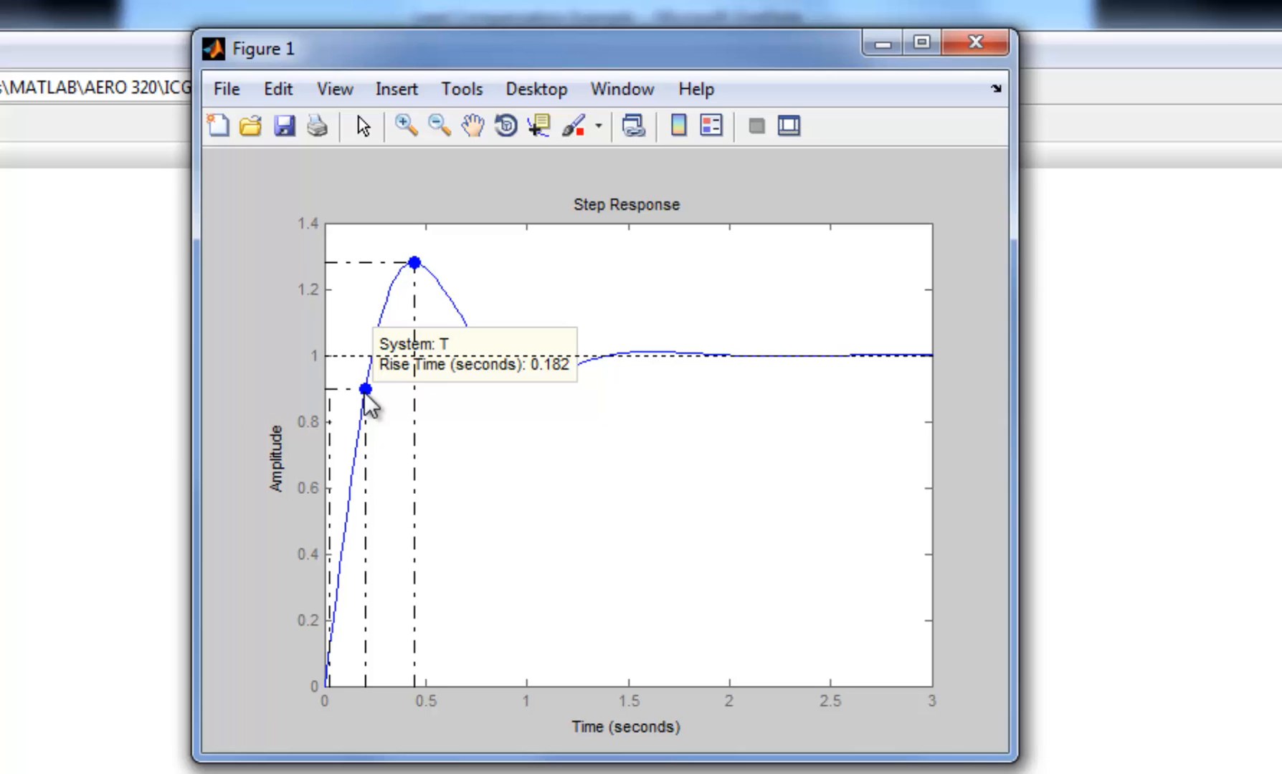
mouse_move(492, 343)
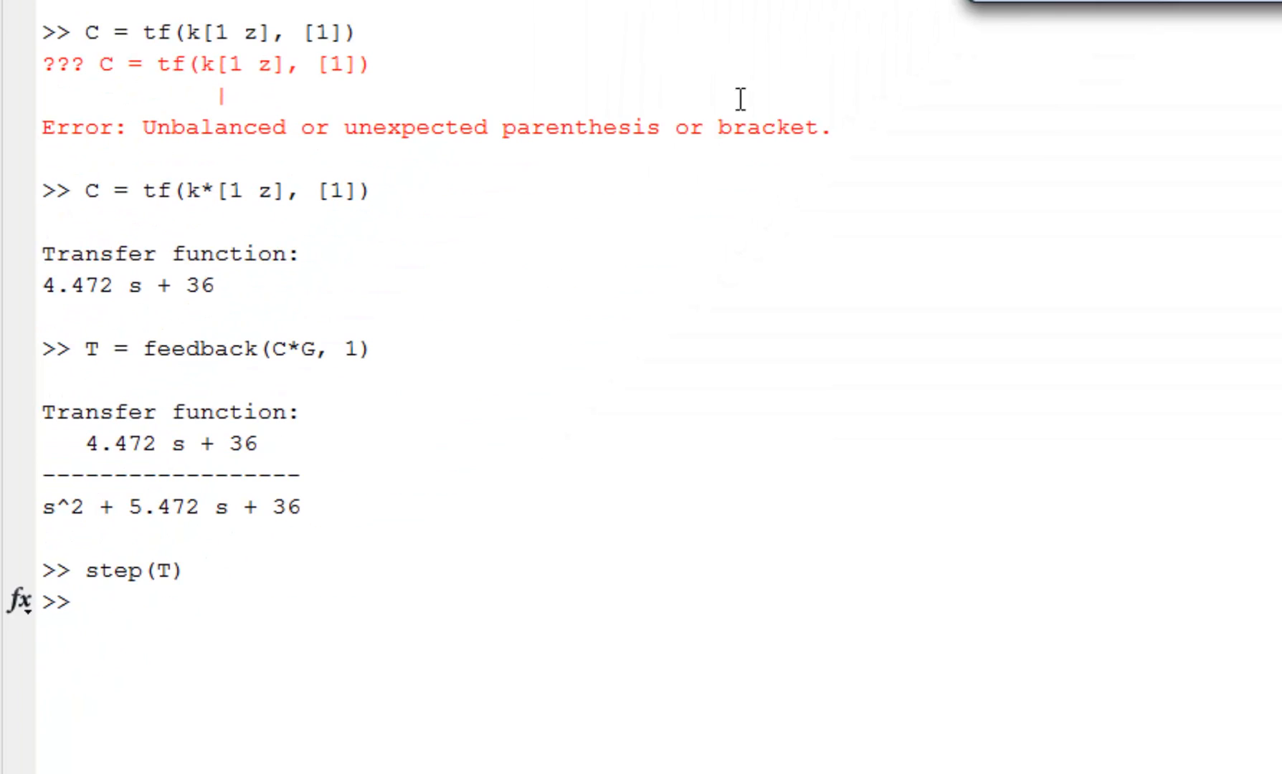
mouse_move(326, 439)
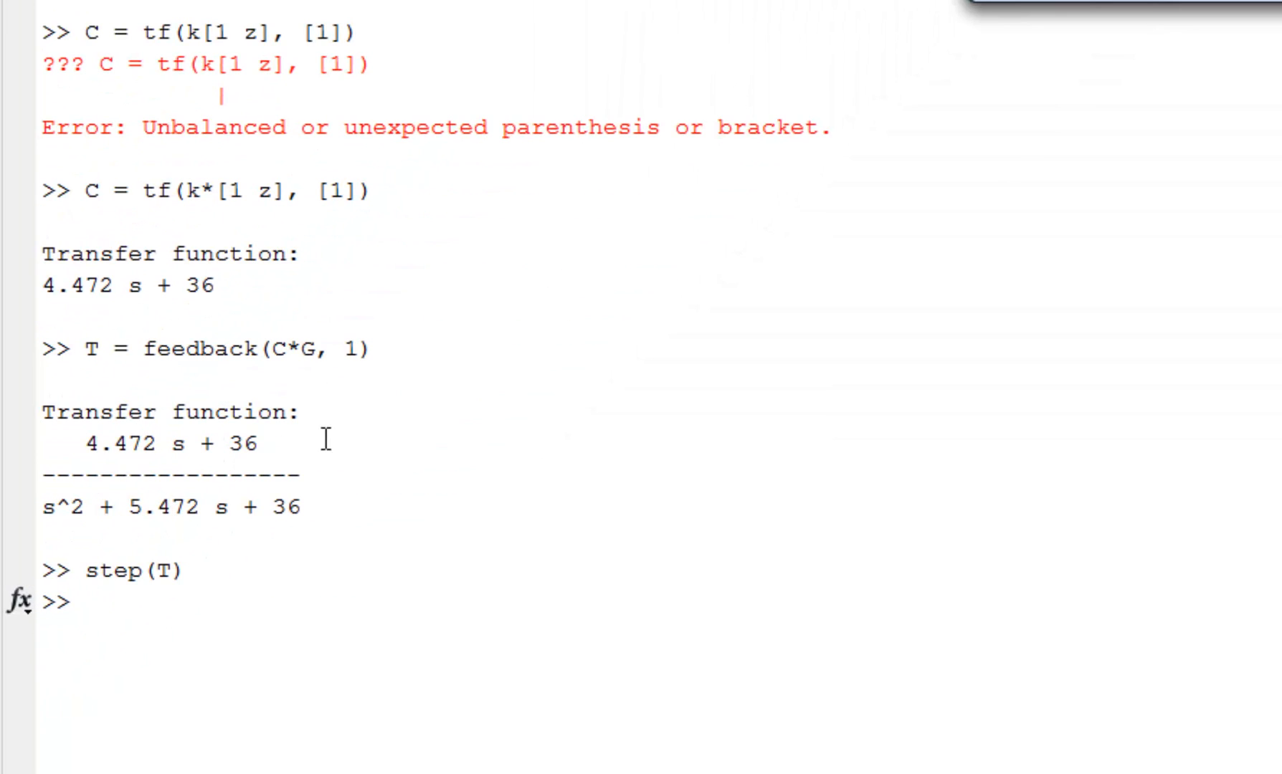
Launch sisotool(G) for the plant G
text(sisotool(G))
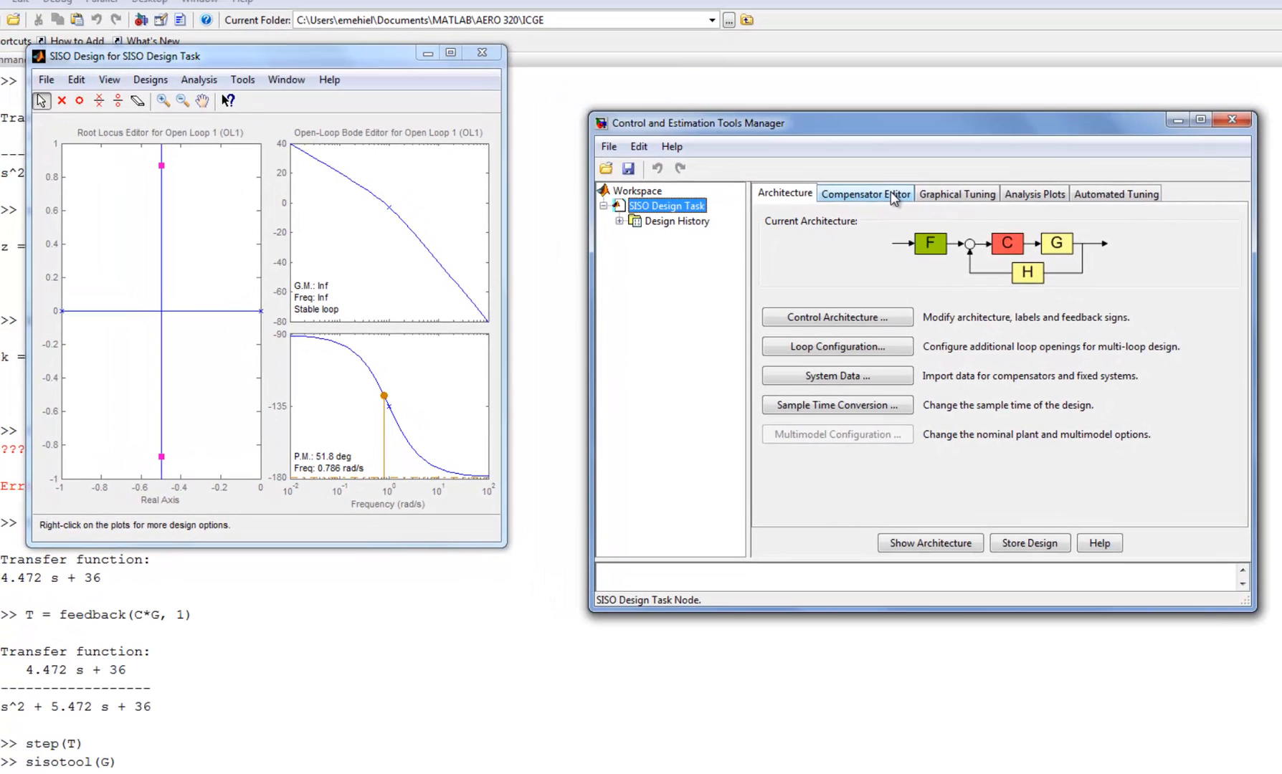
Add a real compensator zero at -8.05 and set the gain to 4.472
click(866, 194)
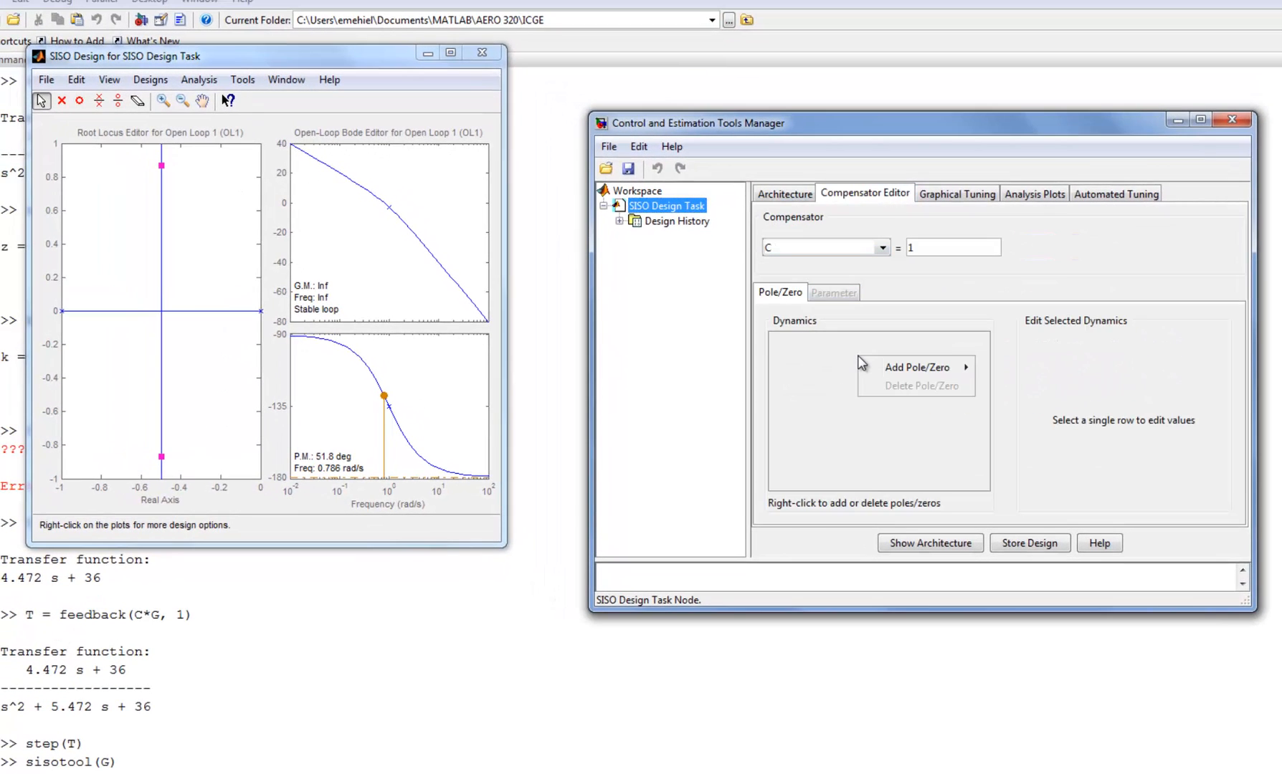
click(917, 368)
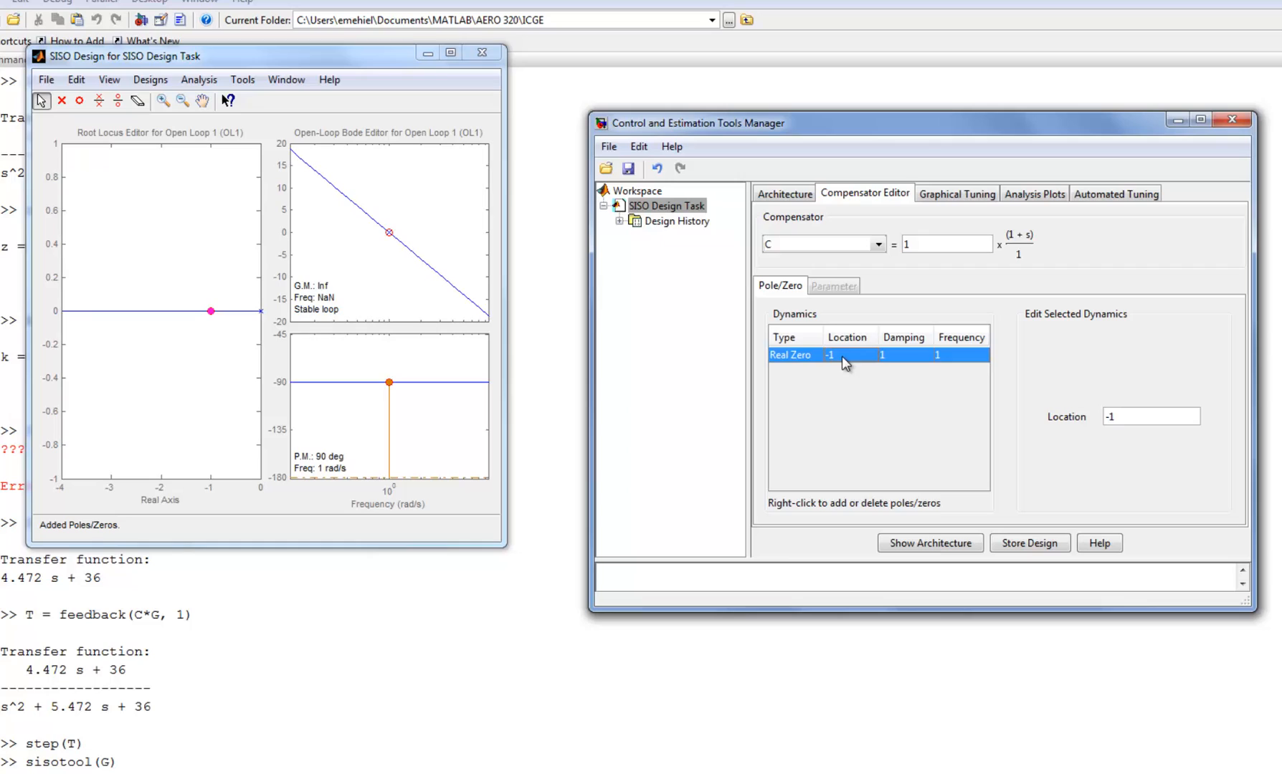
click(1154, 417)
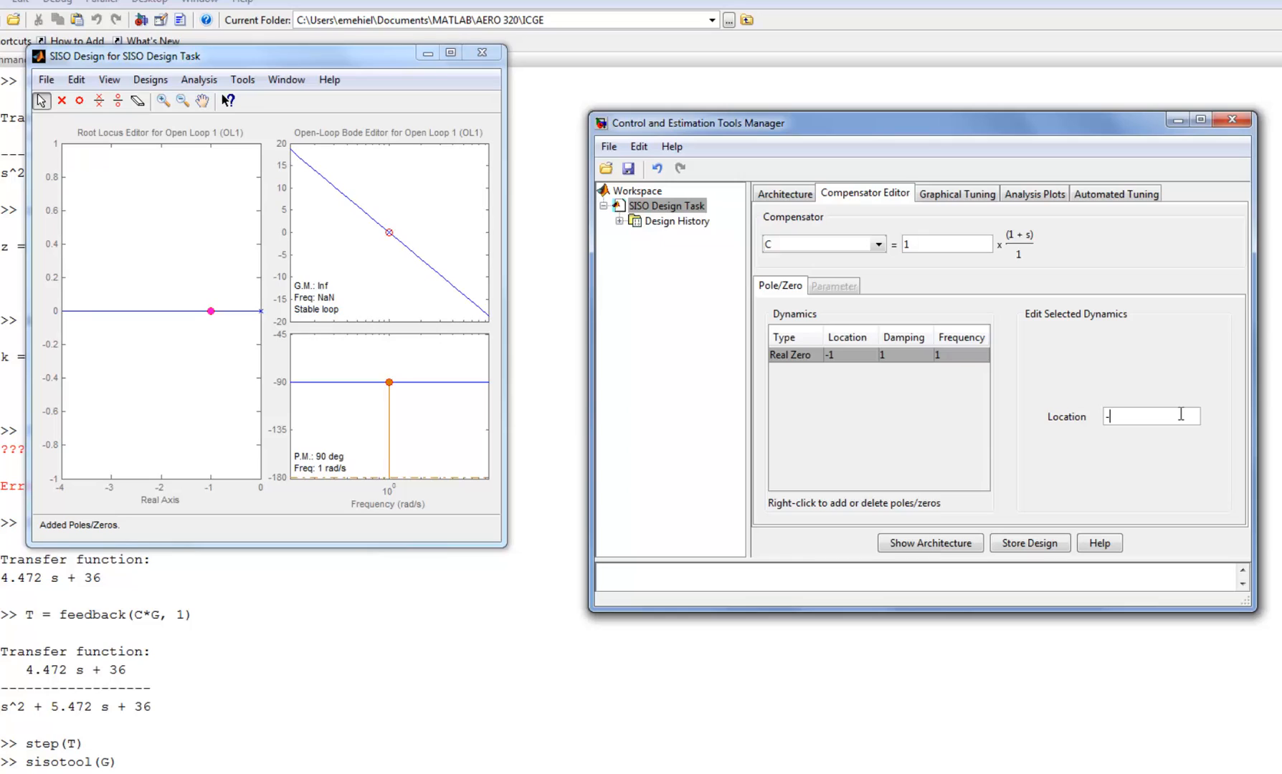
text(8.0501)
click(947, 243)
text(\)
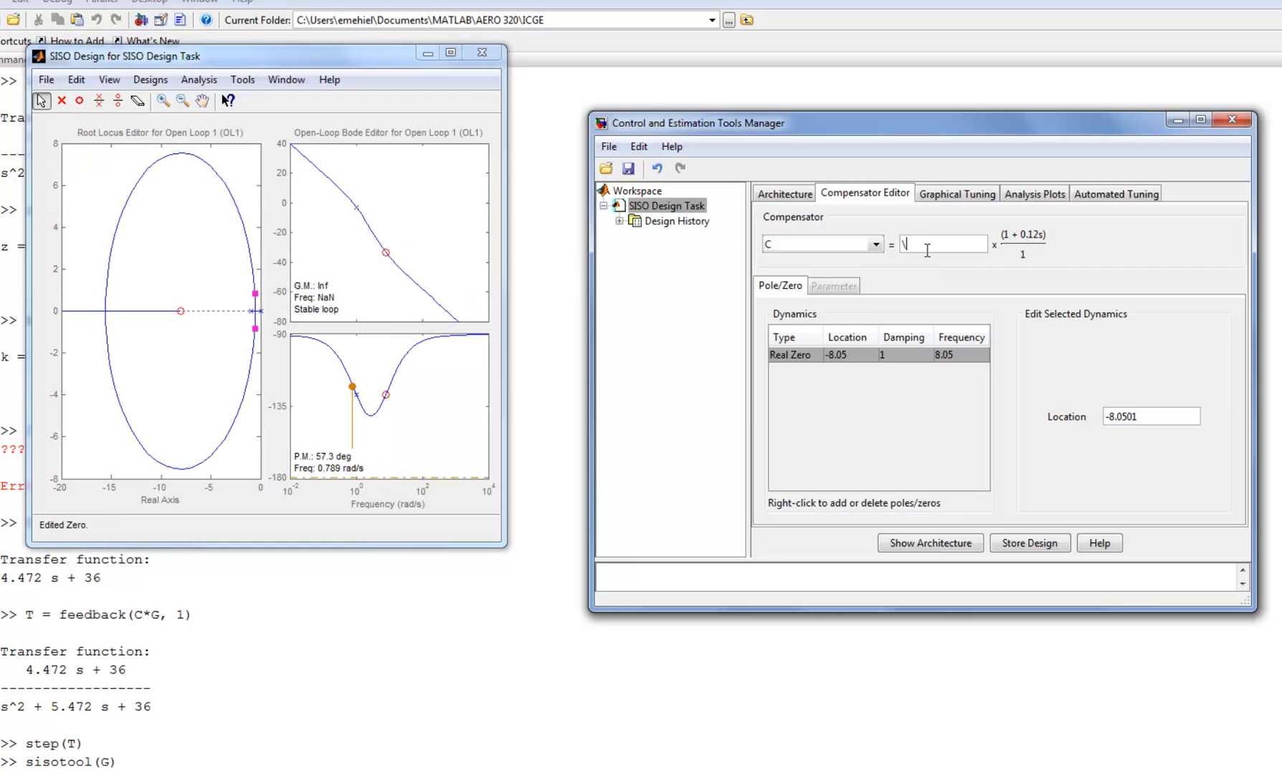
key(Backspace)
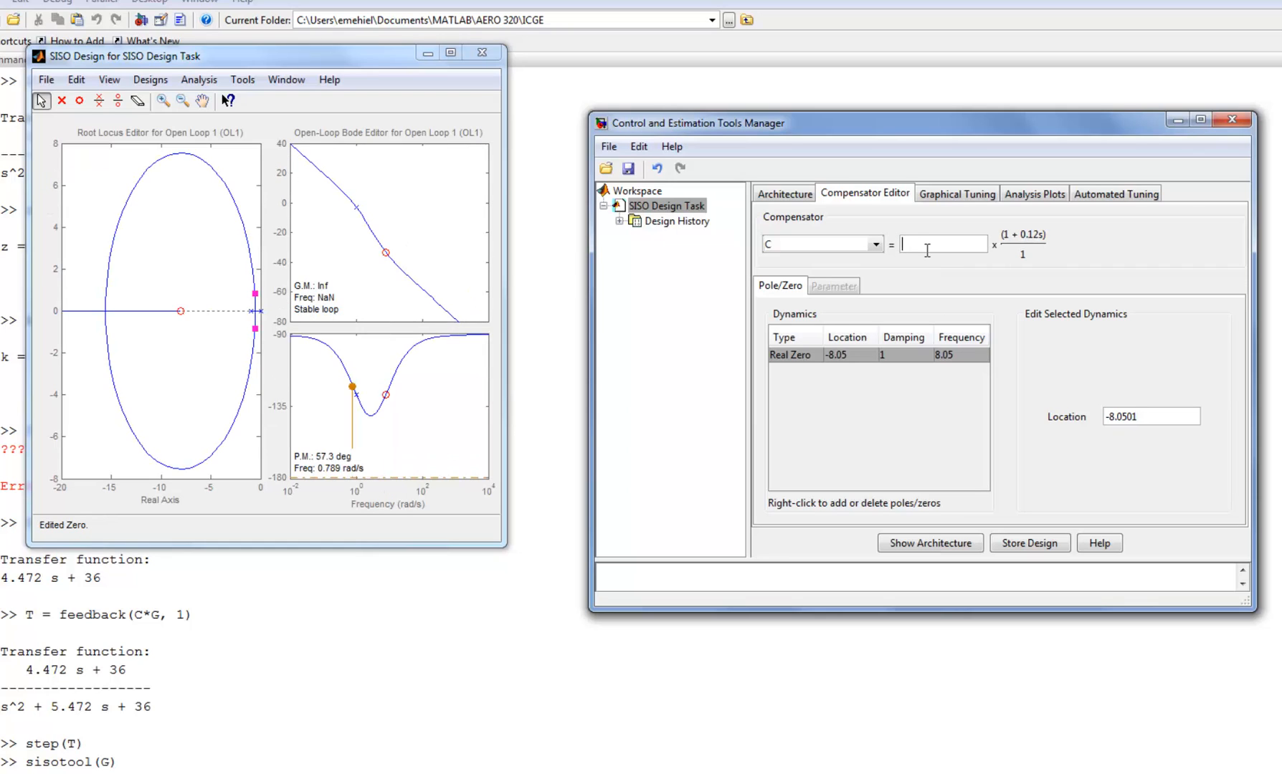
text(4.472)
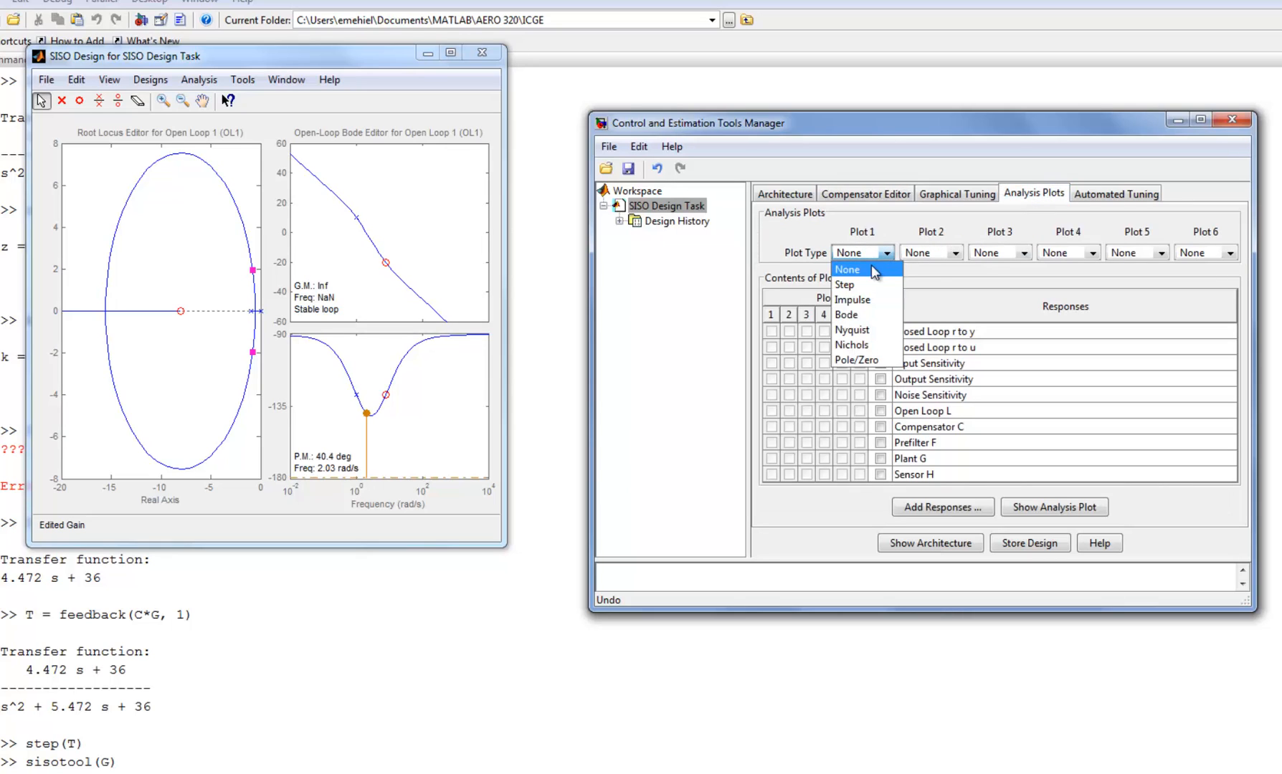
Plot the closed-loop r-to-y step response and mark its 30% overshoot peak
click(845, 284)
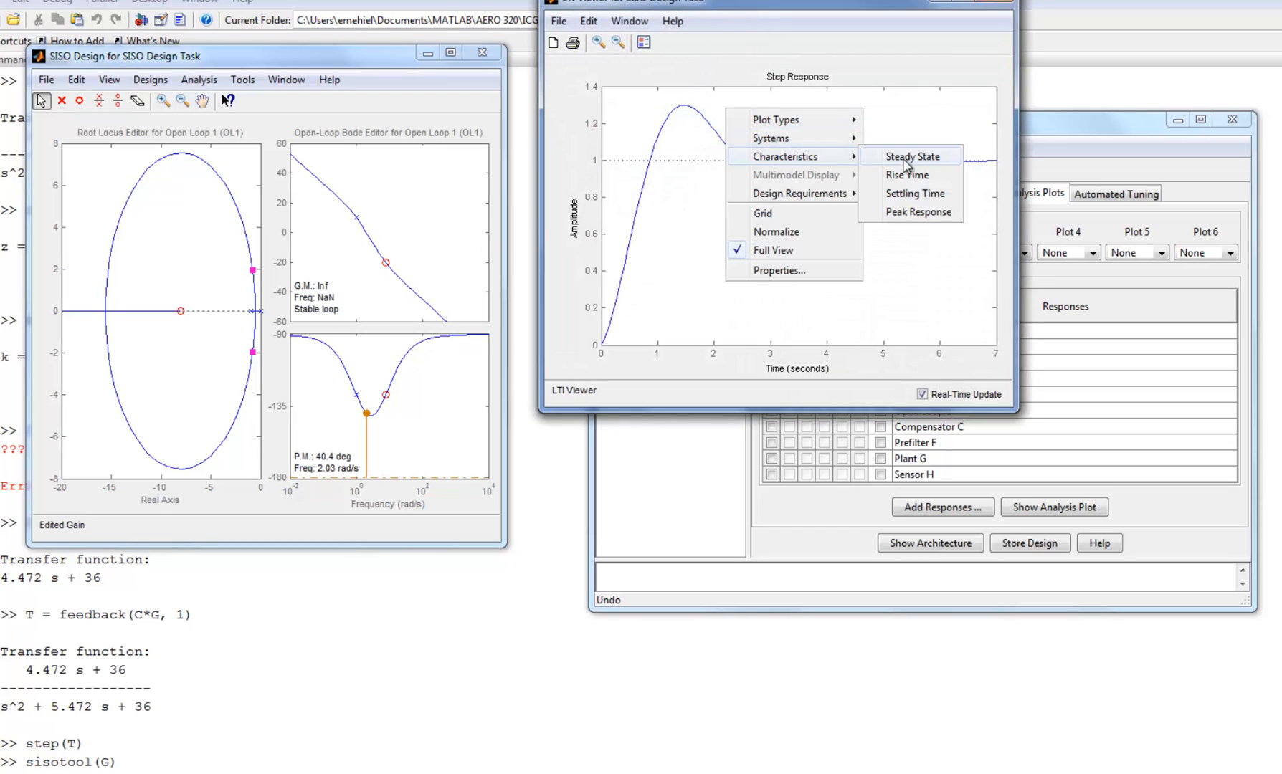
click(918, 212)
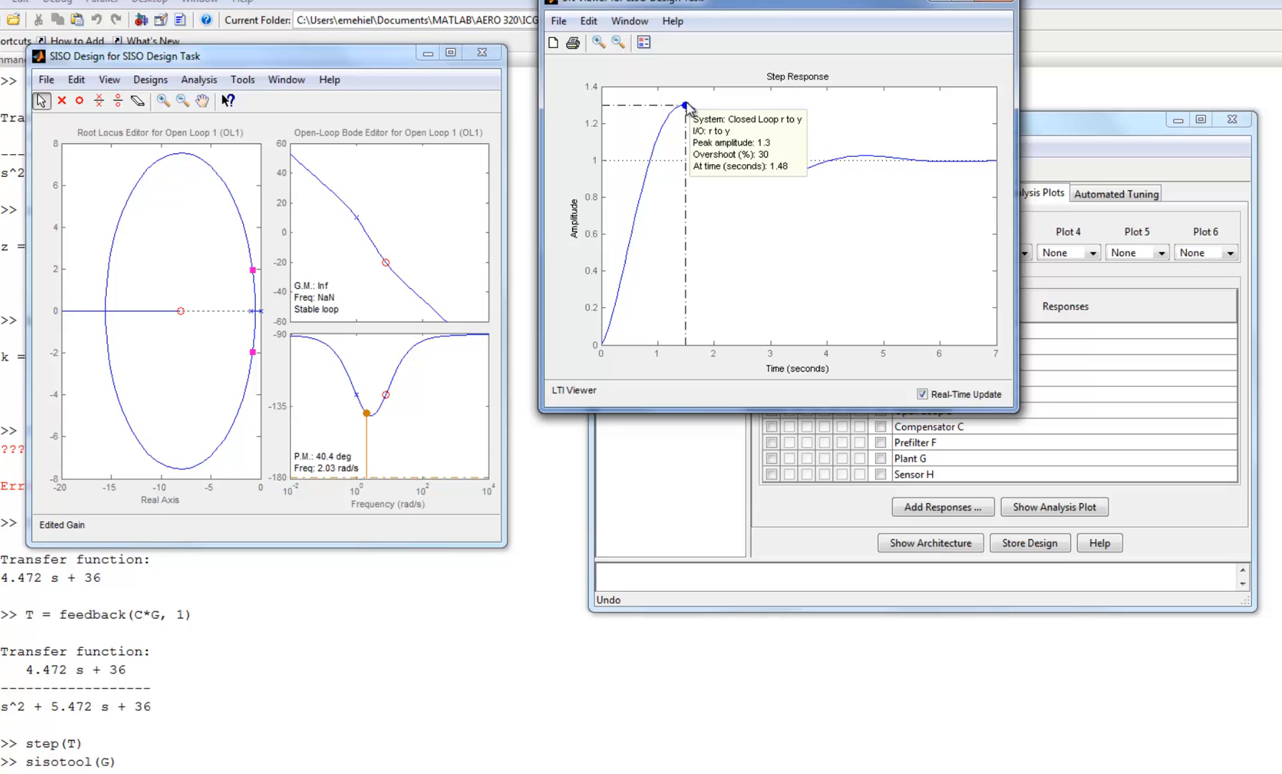
mouse_move(813, 16)
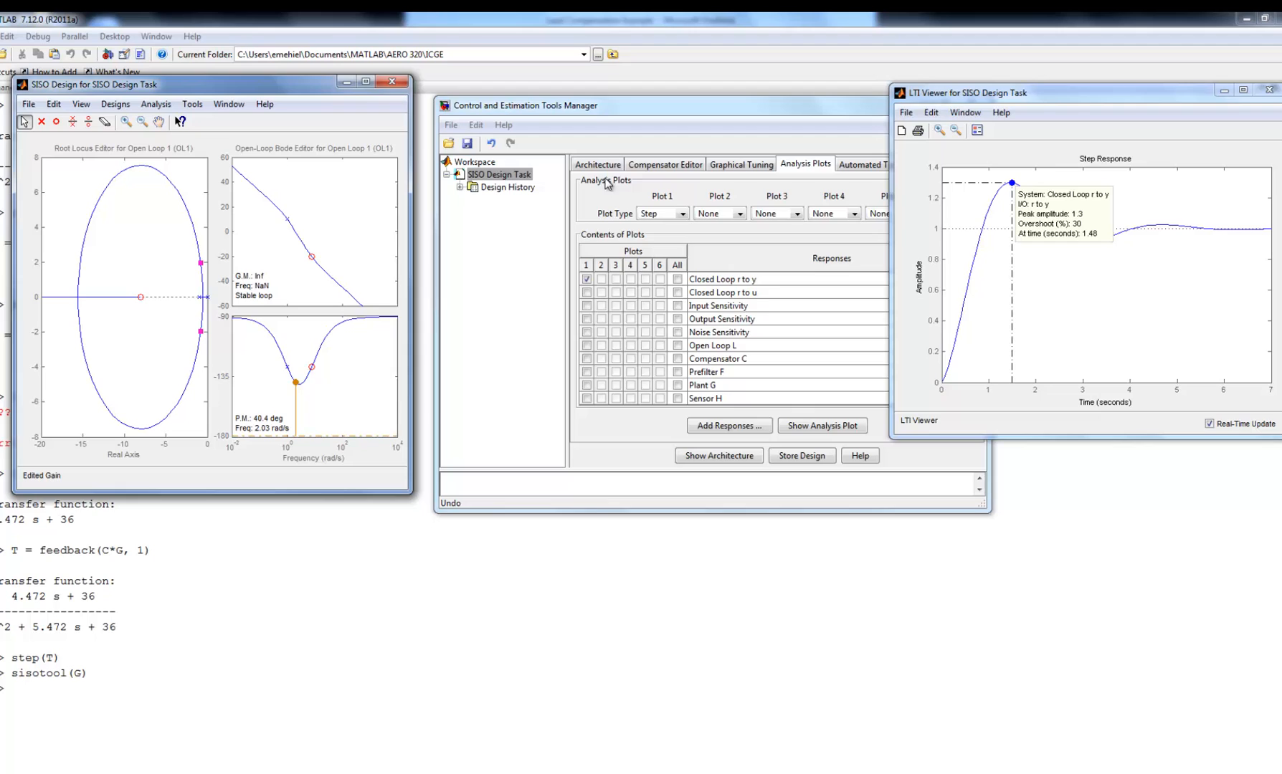
Return to the Compensator Editor showing C = 4.472 × (1 + 0.12s)
click(665, 164)
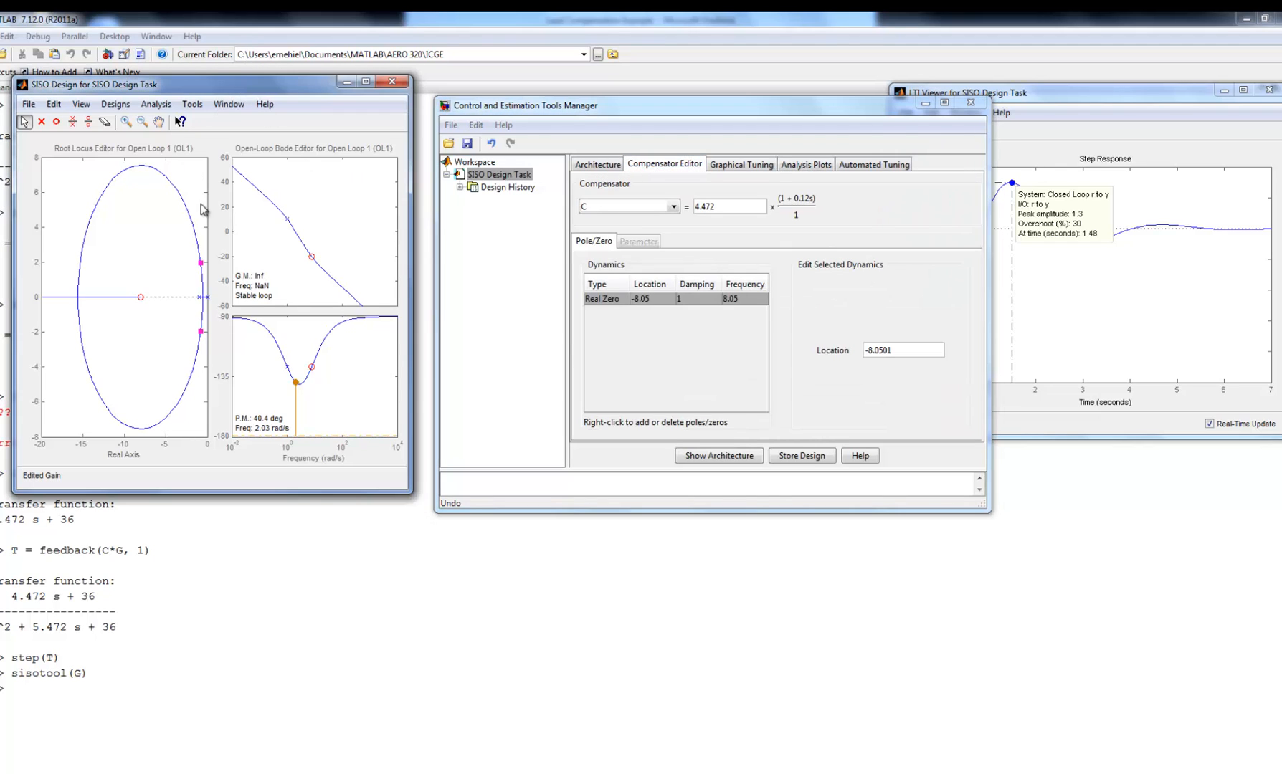
mouse_move(202, 261)
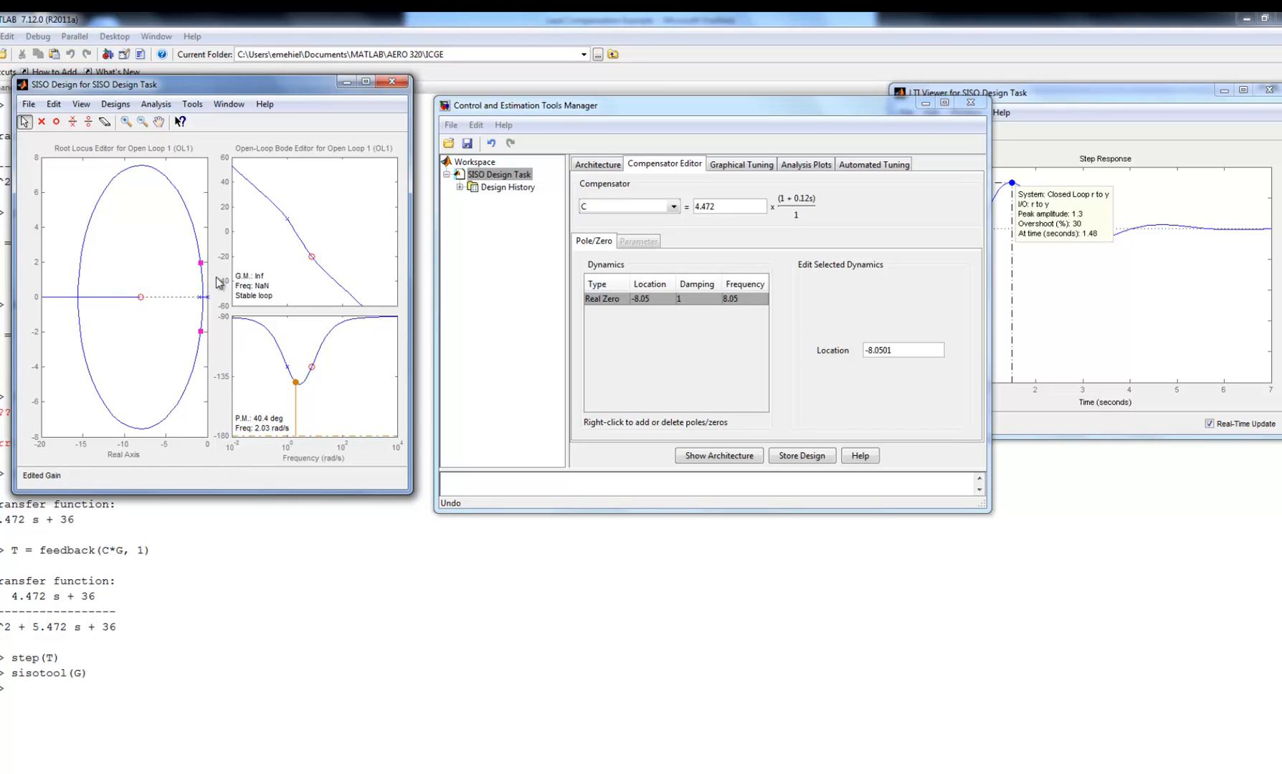
mouse_move(201, 298)
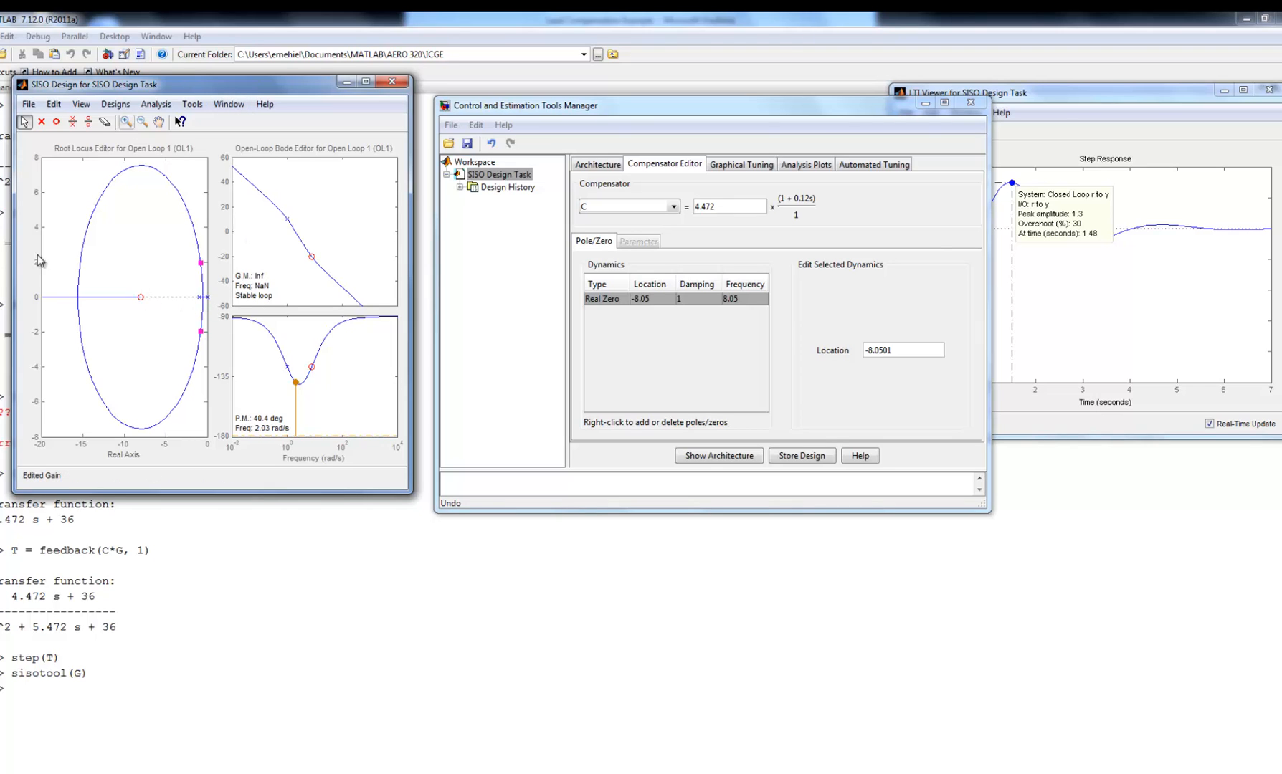
mouse_move(141, 296)
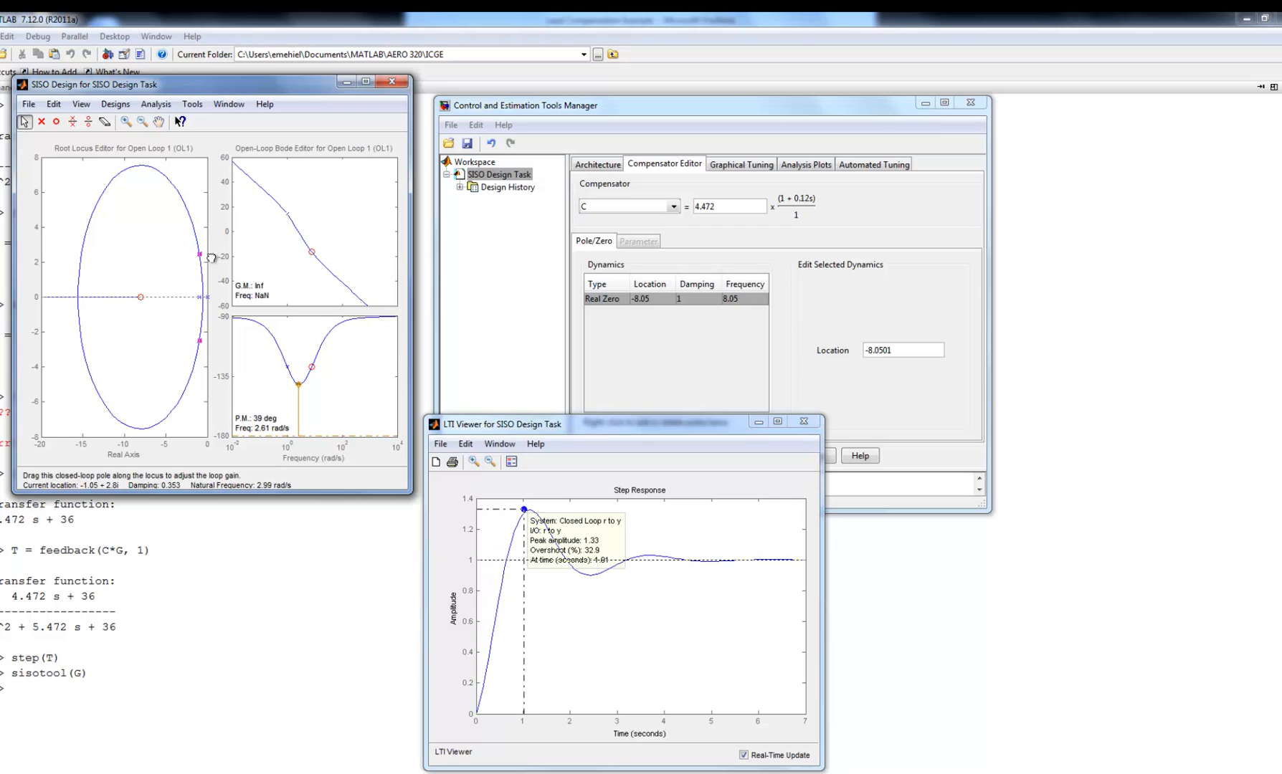
Drag the closed-loop poles along the root locus to raise the gain to 5.49
drag(199, 256, 152, 276)
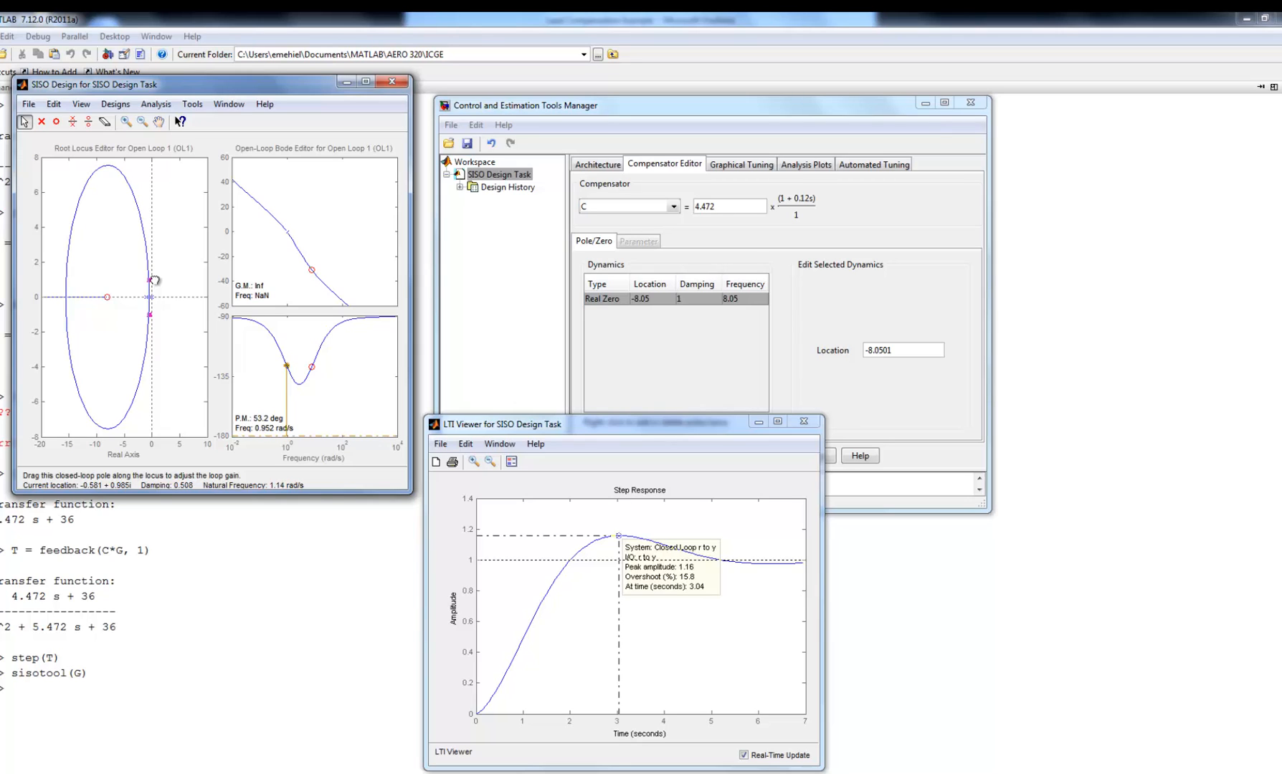
drag(153, 281, 153, 273)
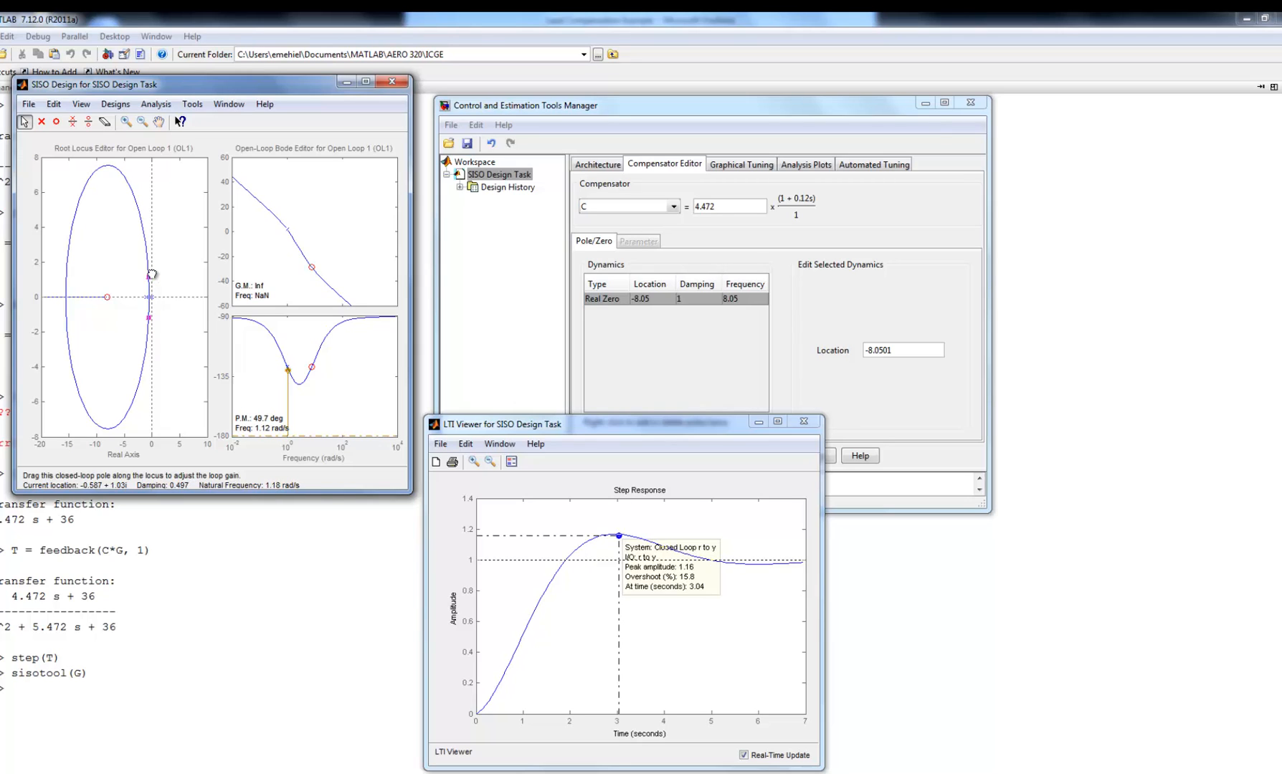
drag(153, 274, 150, 260)
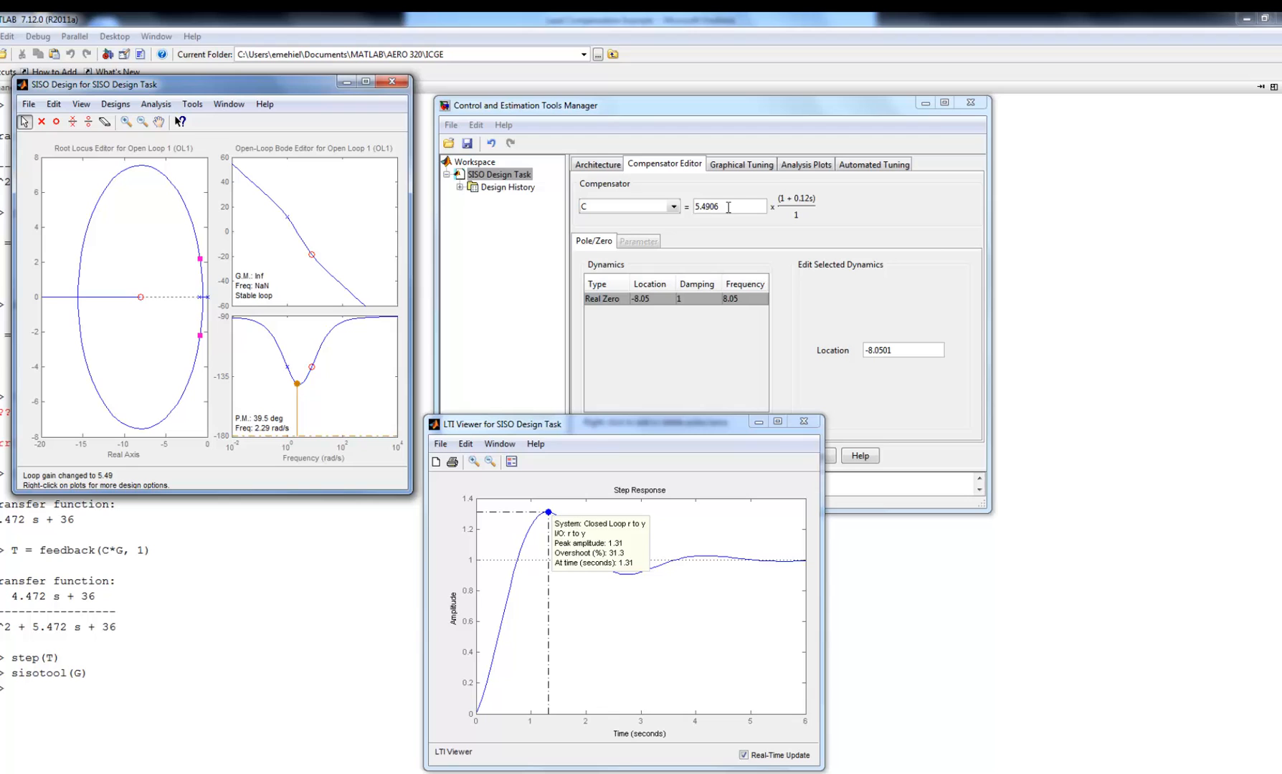
mouse_move(140, 298)
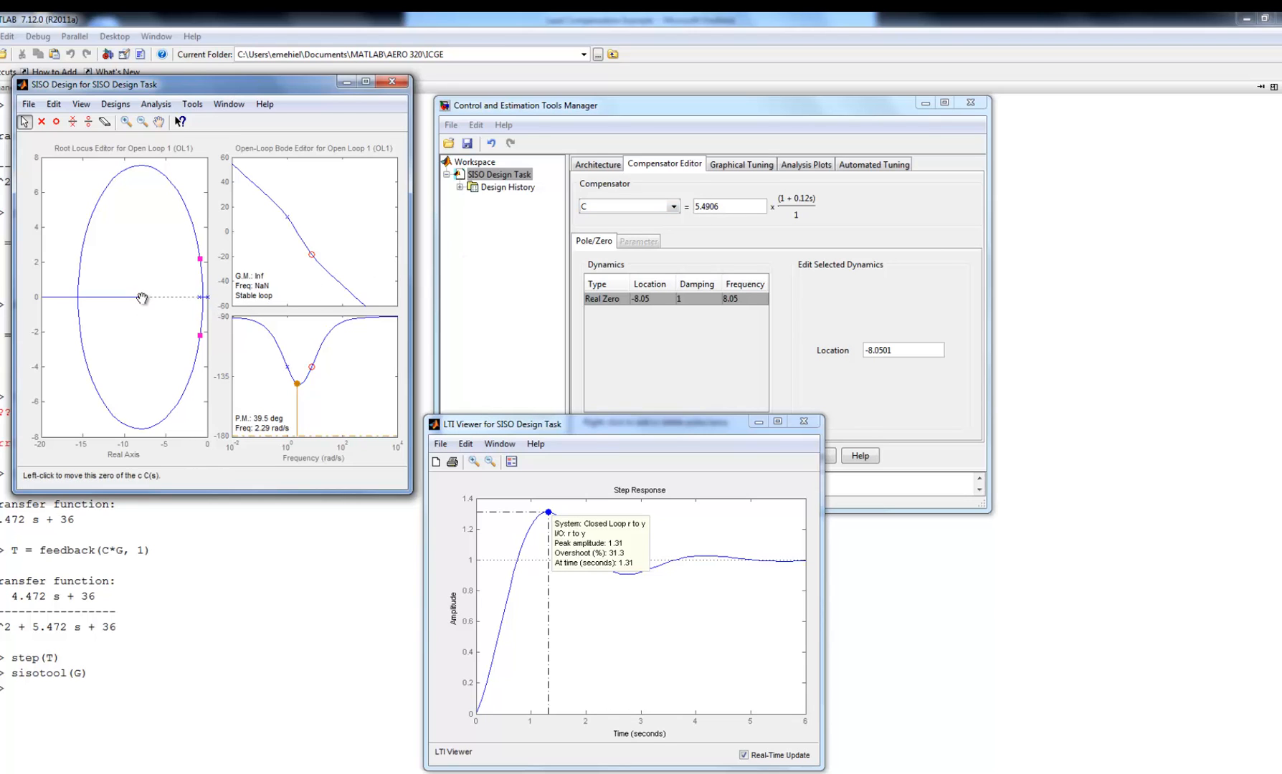
Slide the compensator zero along the real axis to about -3.07
drag(141, 297, 167, 299)
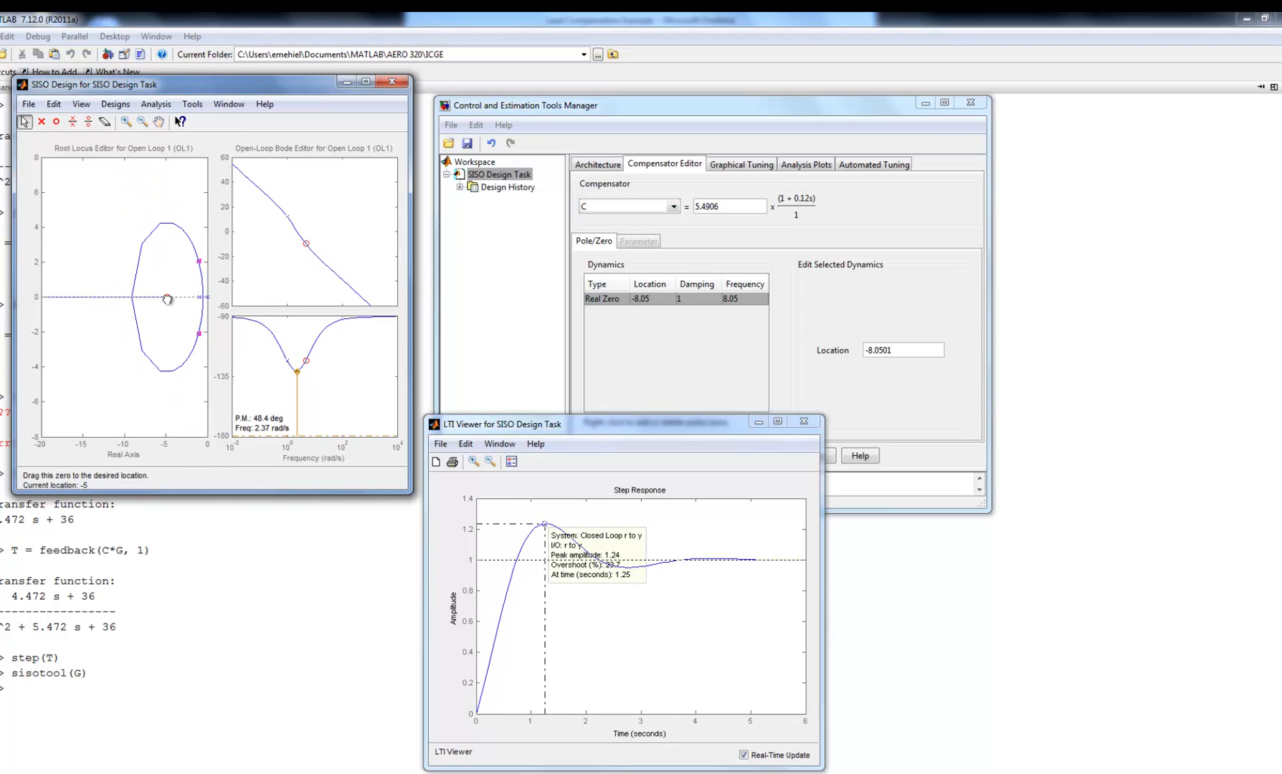
drag(167, 298, 180, 298)
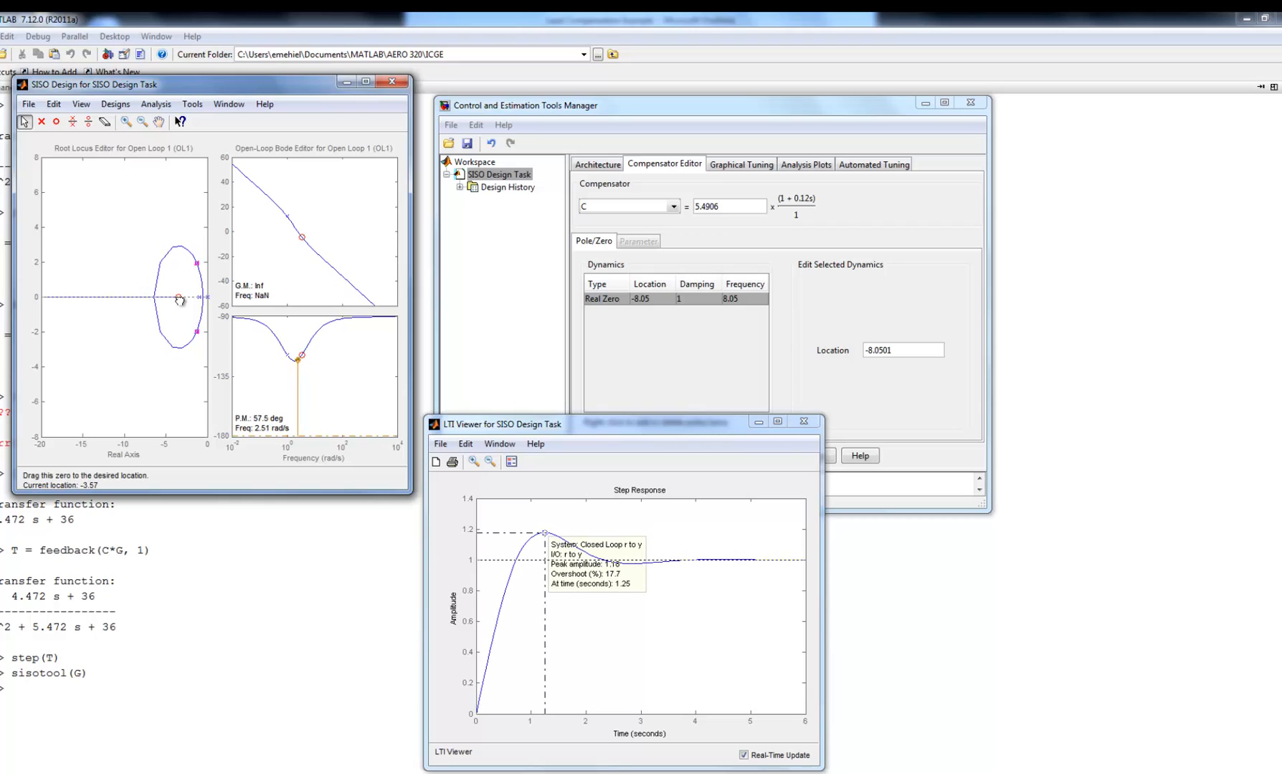
drag(180, 299, 182, 298)
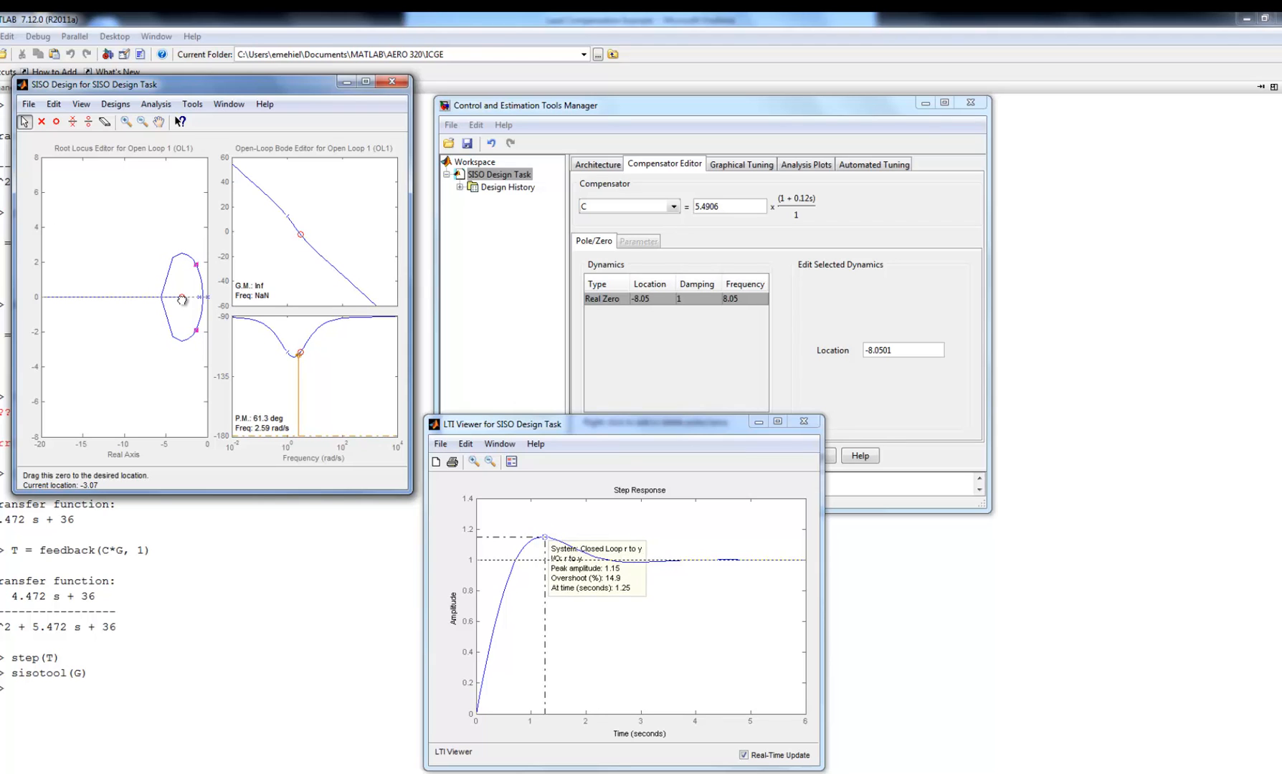
drag(180, 299, 176, 298)
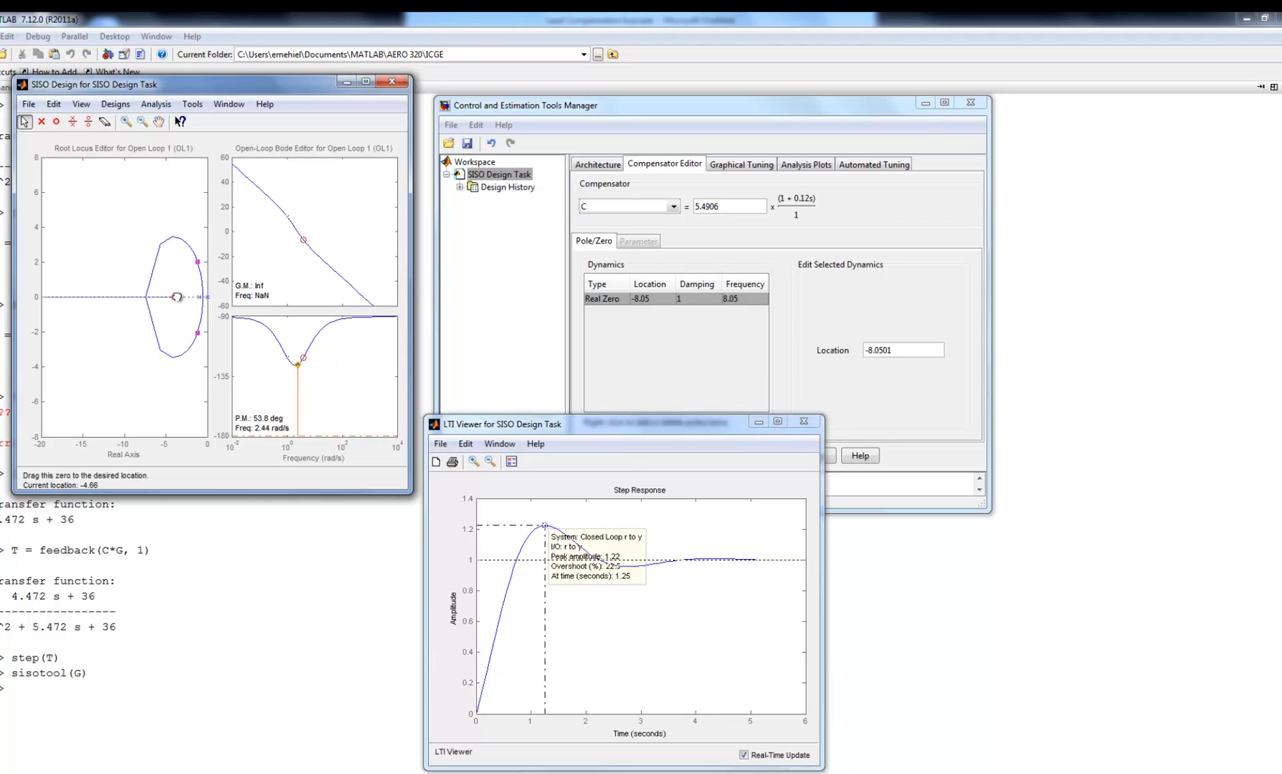
drag(177, 297, 100, 297)
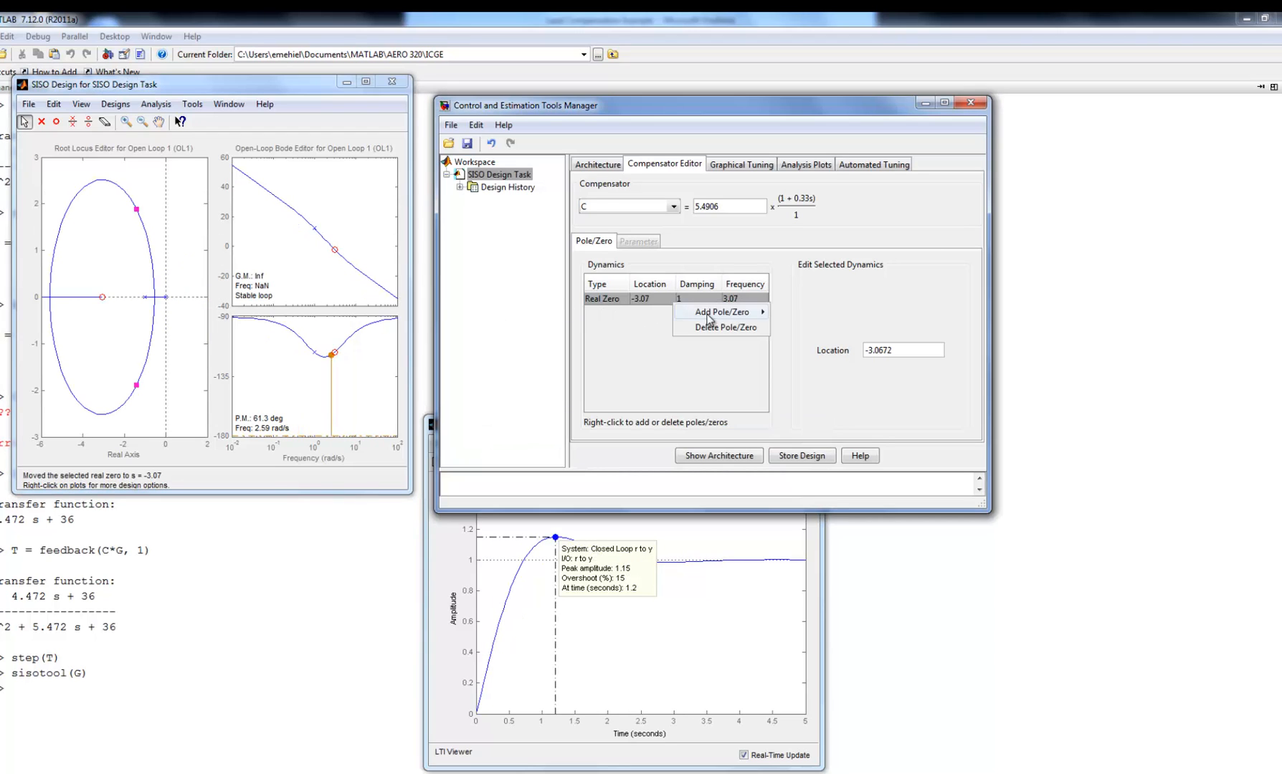
Delete the real zero, reset the gain to 1, and add a lead network (zero −1, pole −10)
click(722, 327)
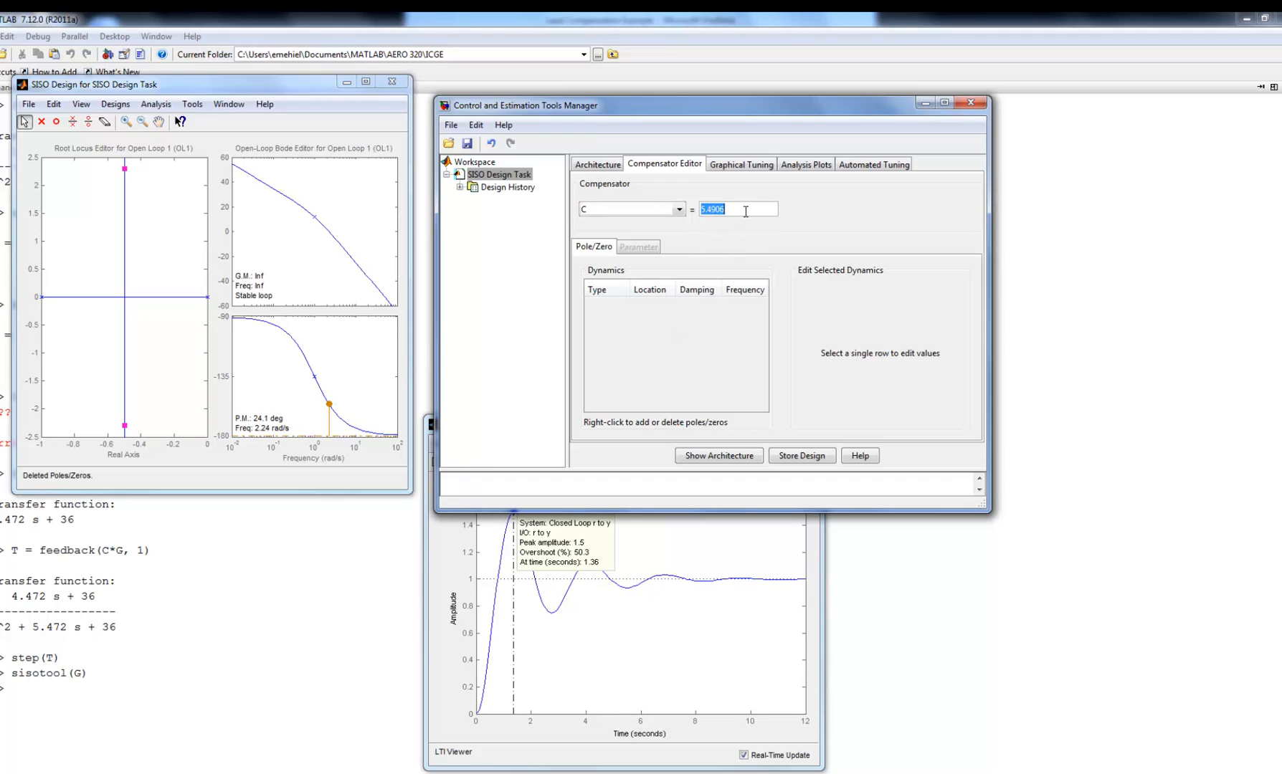
text(1)
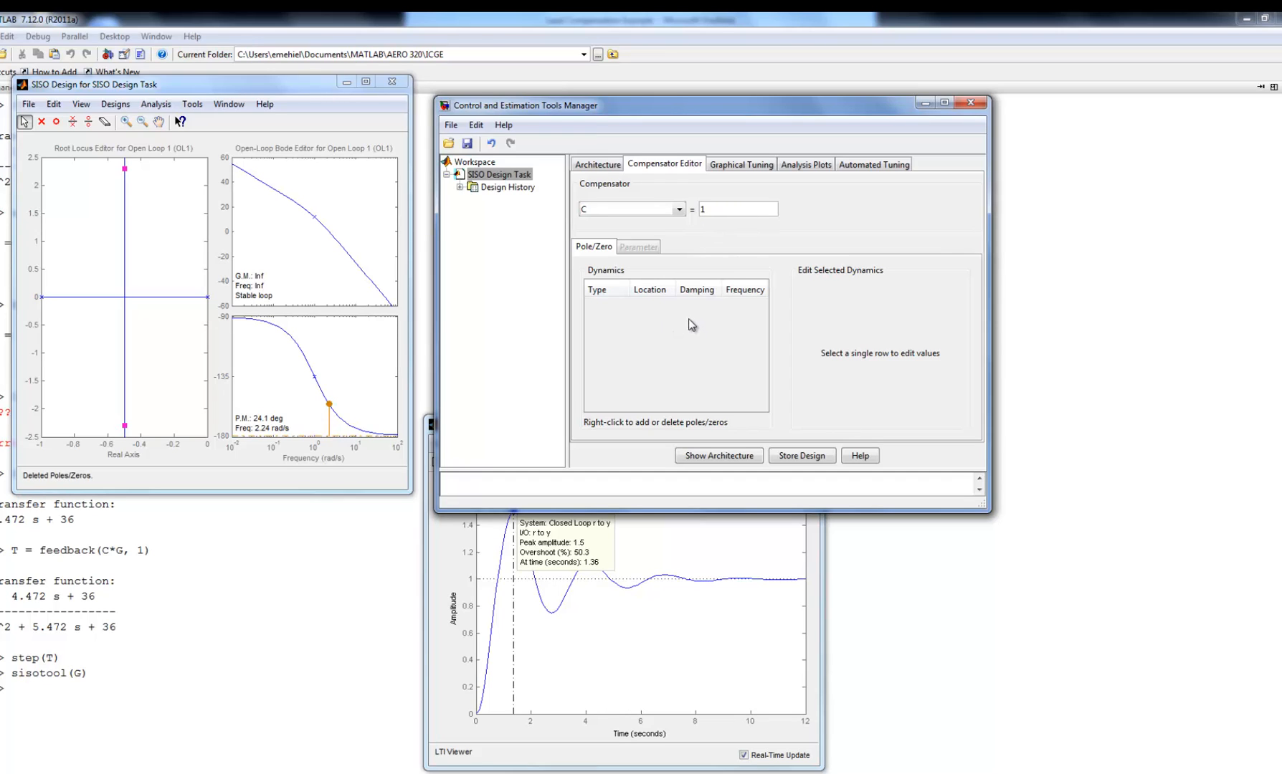
right_click(691, 325)
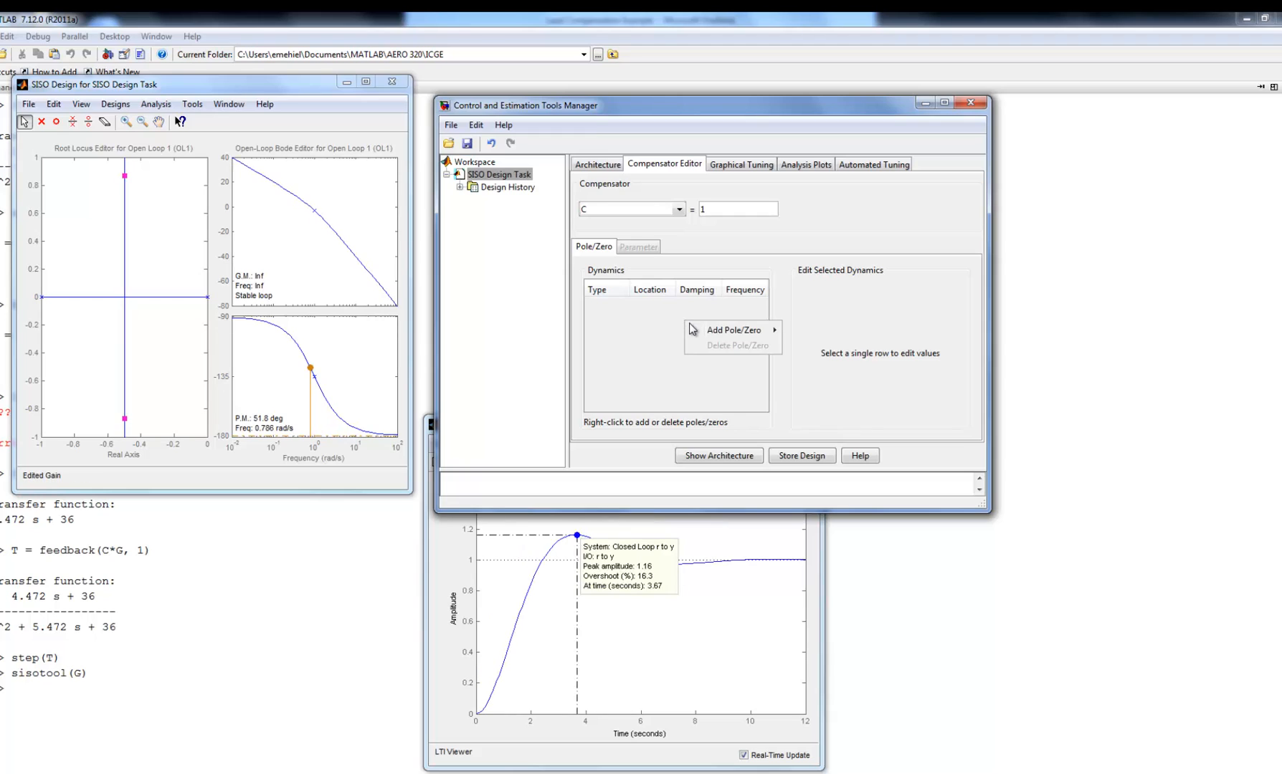
mouse_move(735, 329)
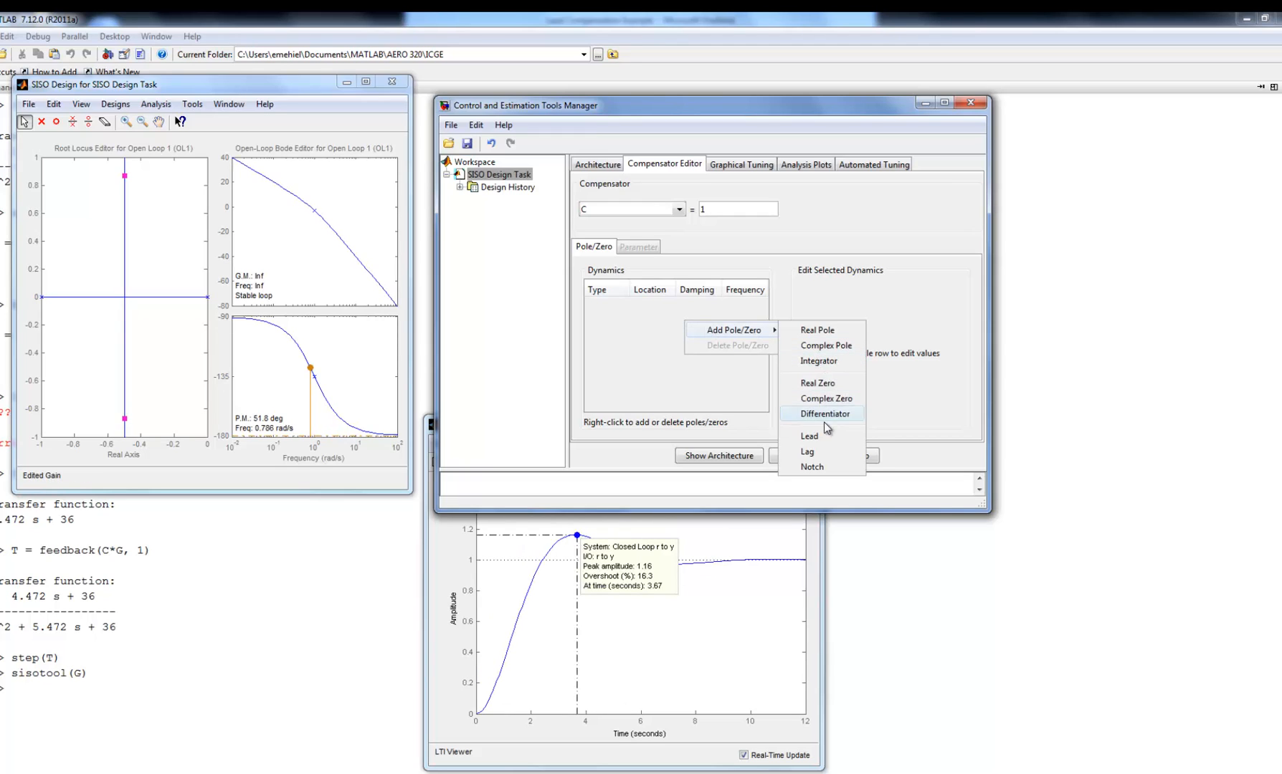
click(809, 436)
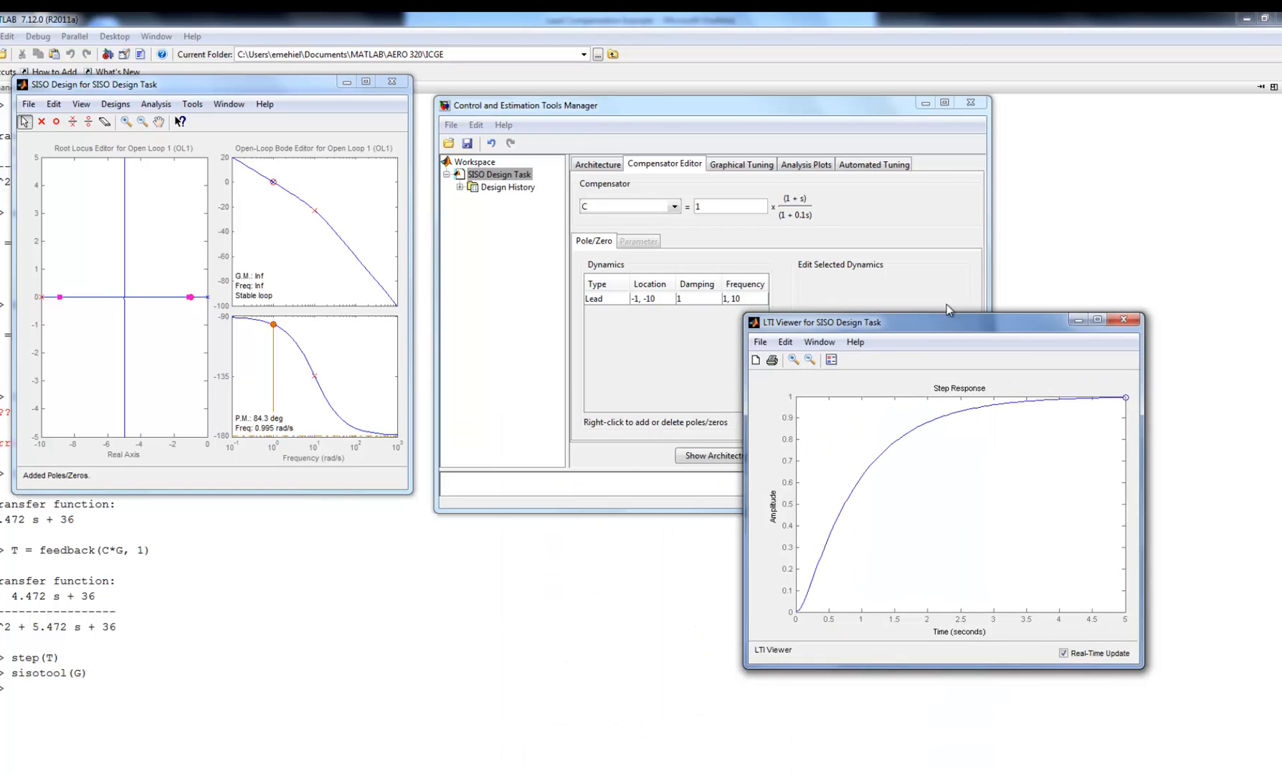
Bring the Tools Manager forward to view the lead's zero −1, pole −10, and 54.9° phase lead
drag(818, 322, 916, 118)
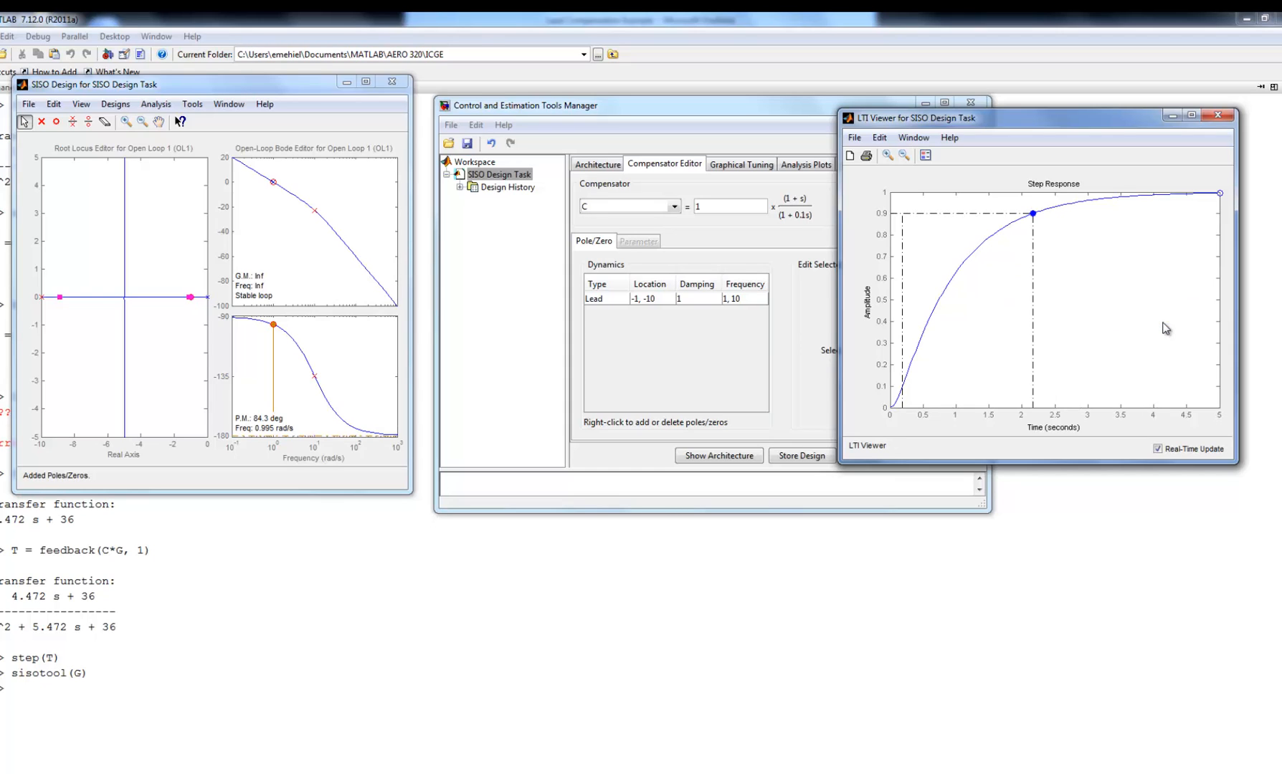
mouse_move(1033, 212)
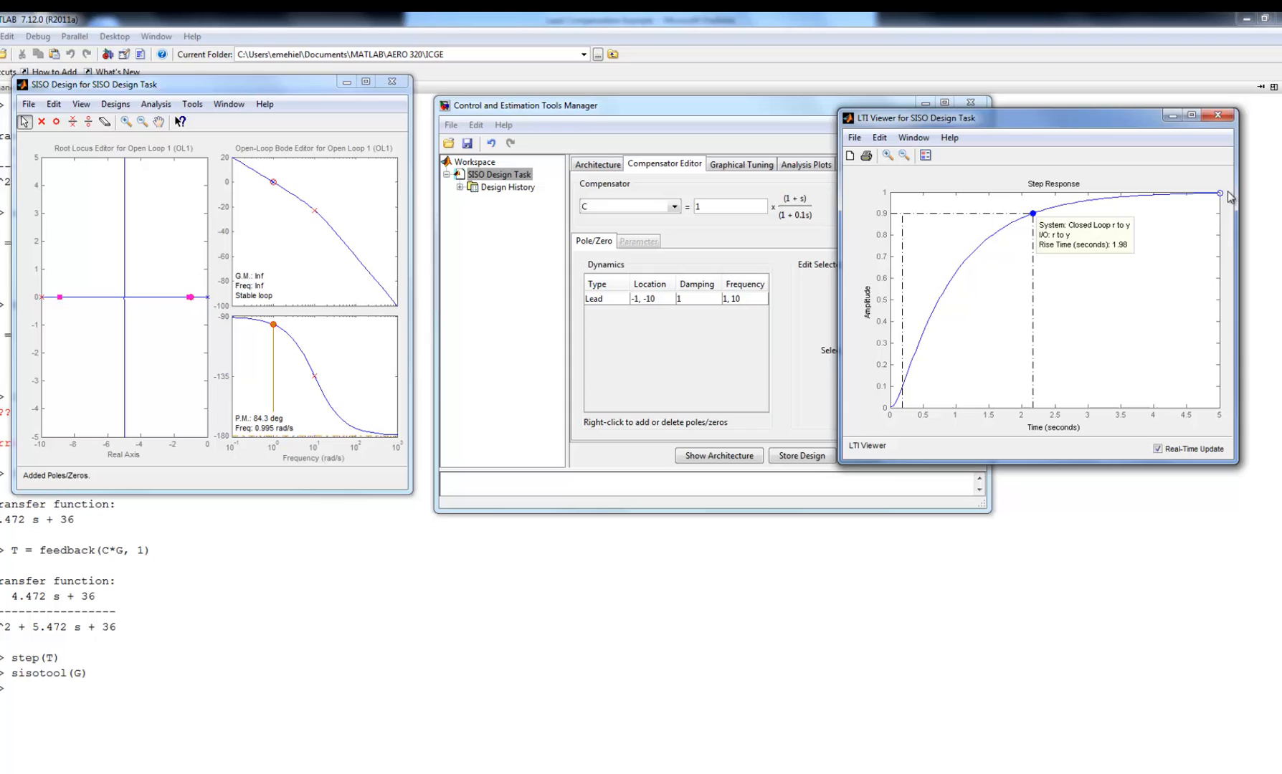
mouse_move(453, 257)
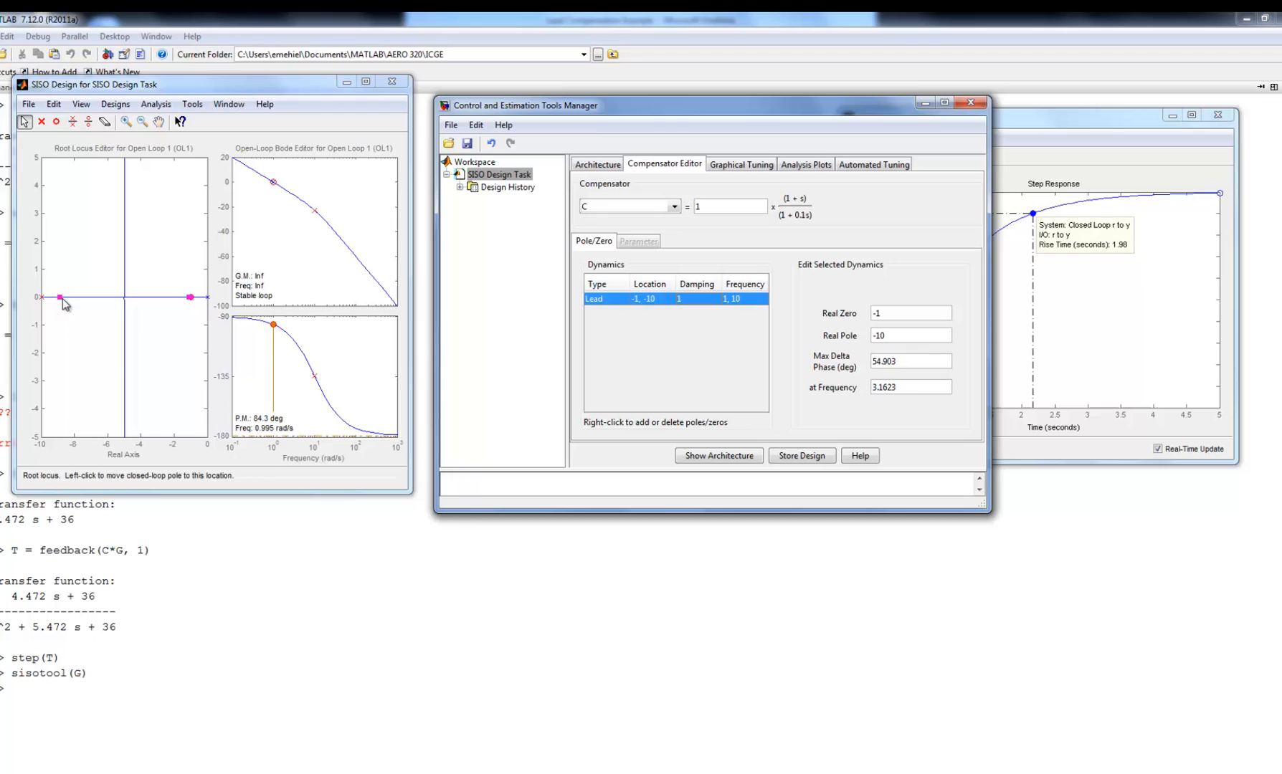
Move the lead pole from −10 to −2.21, giving C = (1+s)/(1+0.45s)
drag(61, 296, 75, 299)
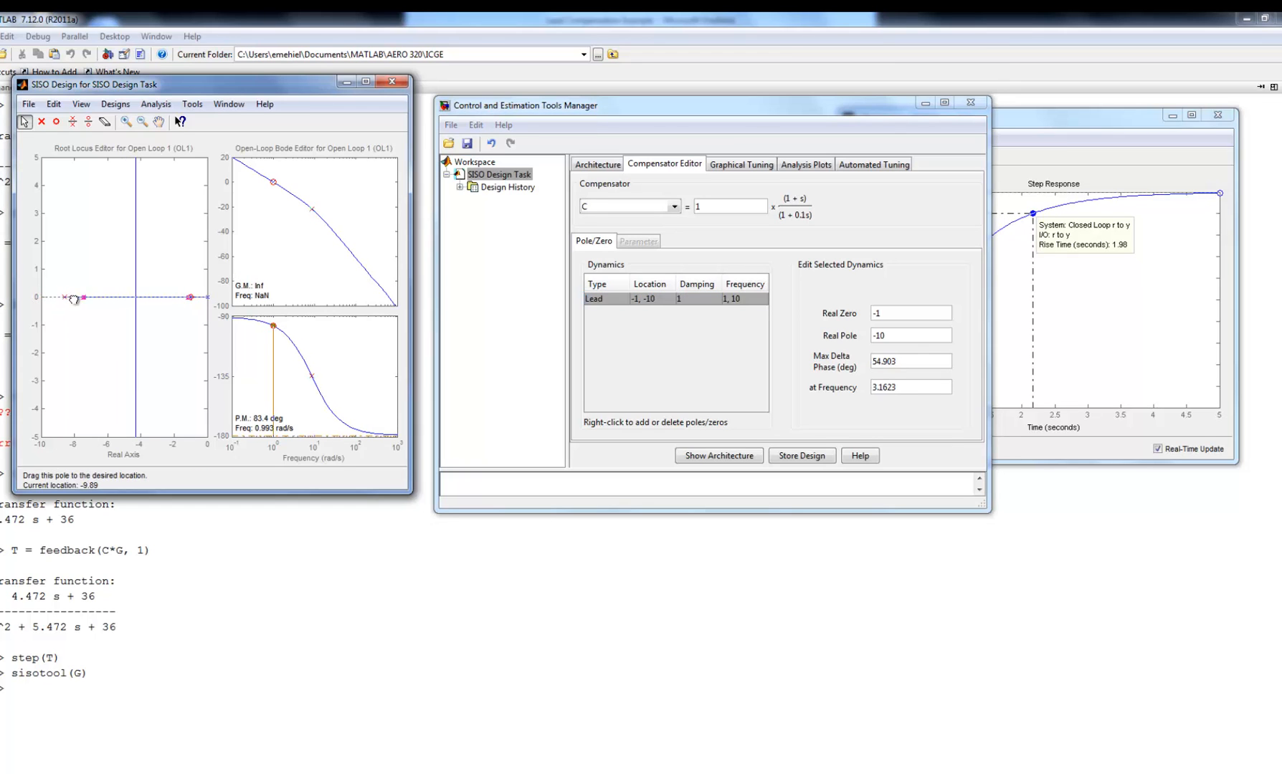
drag(74, 298, 156, 297)
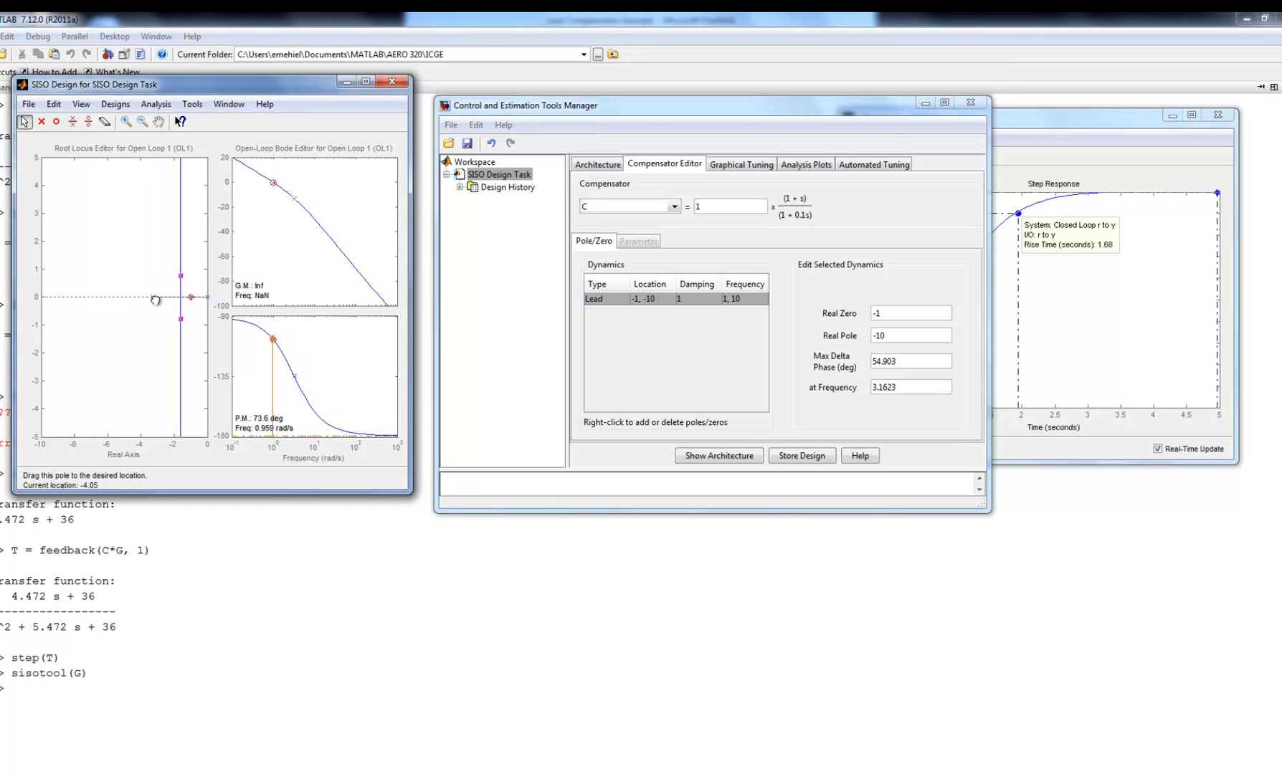
drag(156, 299, 171, 298)
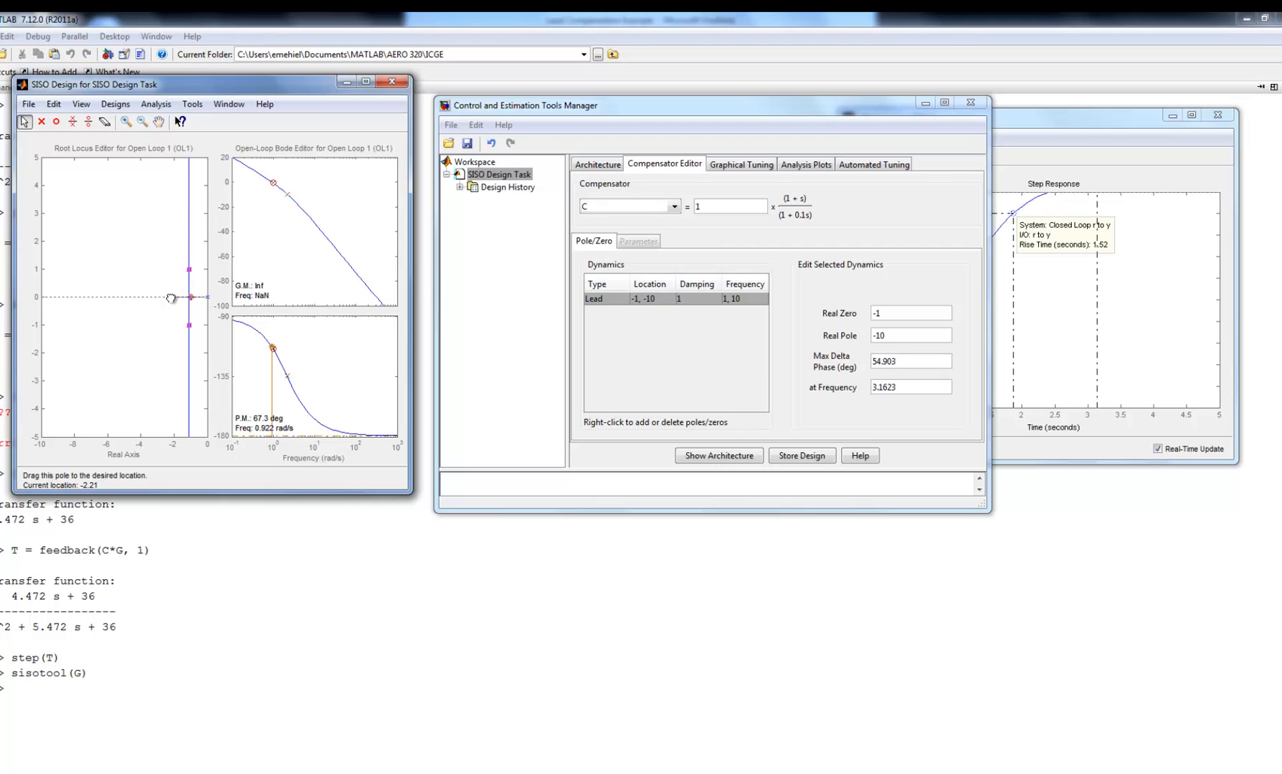
drag(172, 297, 140, 297)
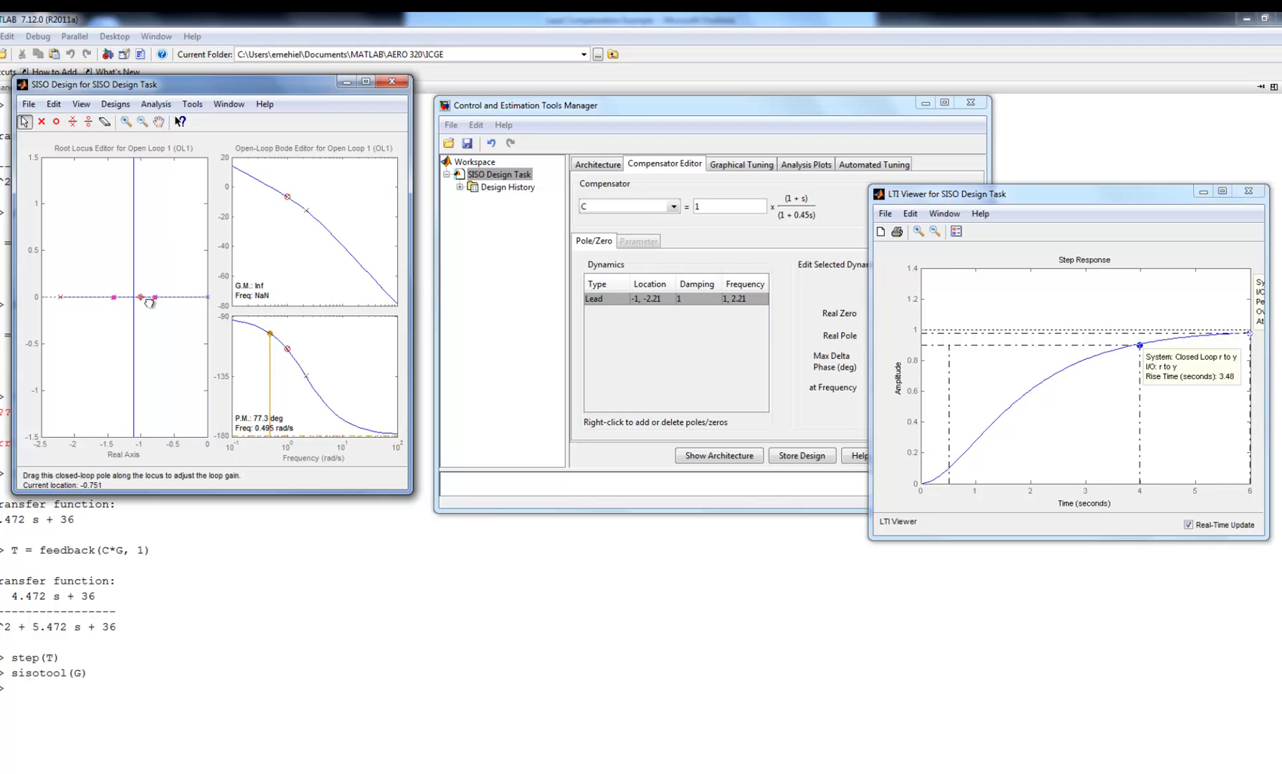
Raise the loop gain along the root locus to 8.5084, giving 0.294 s rise time
drag(139, 297, 132, 229)
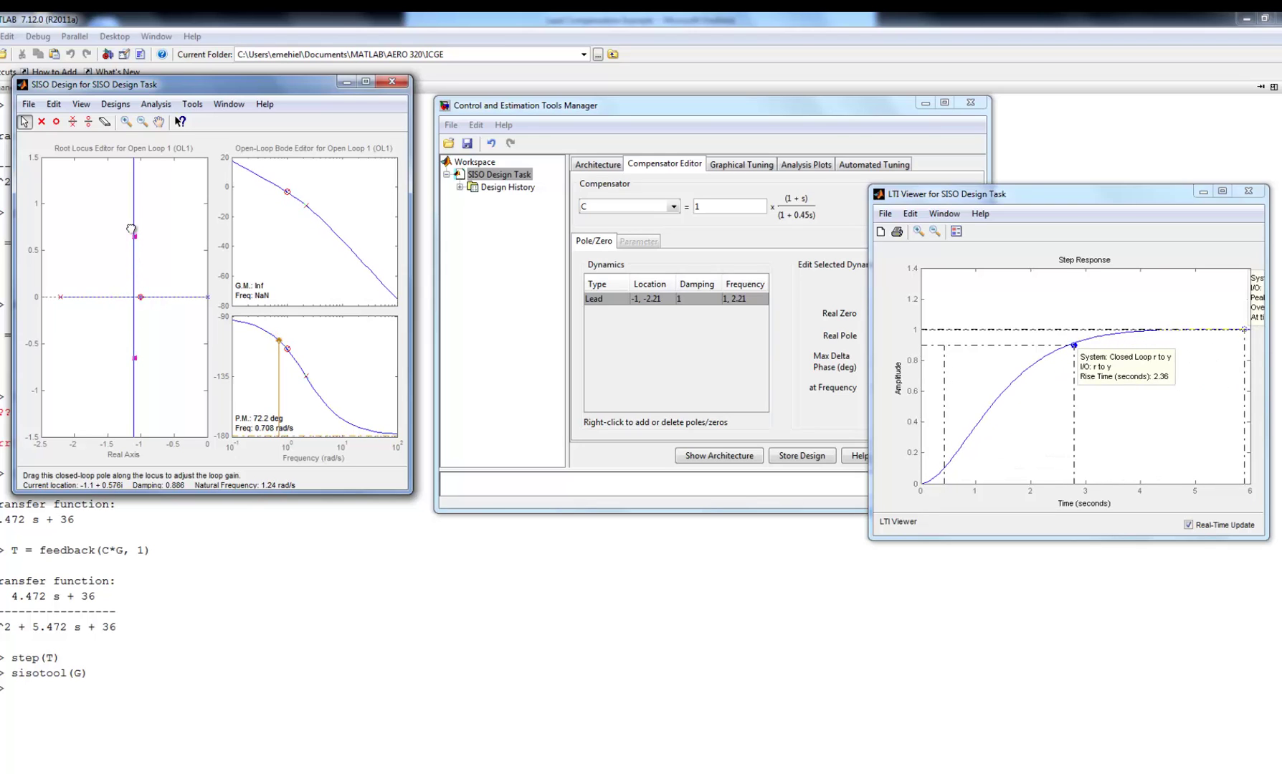
drag(134, 235, 132, 199)
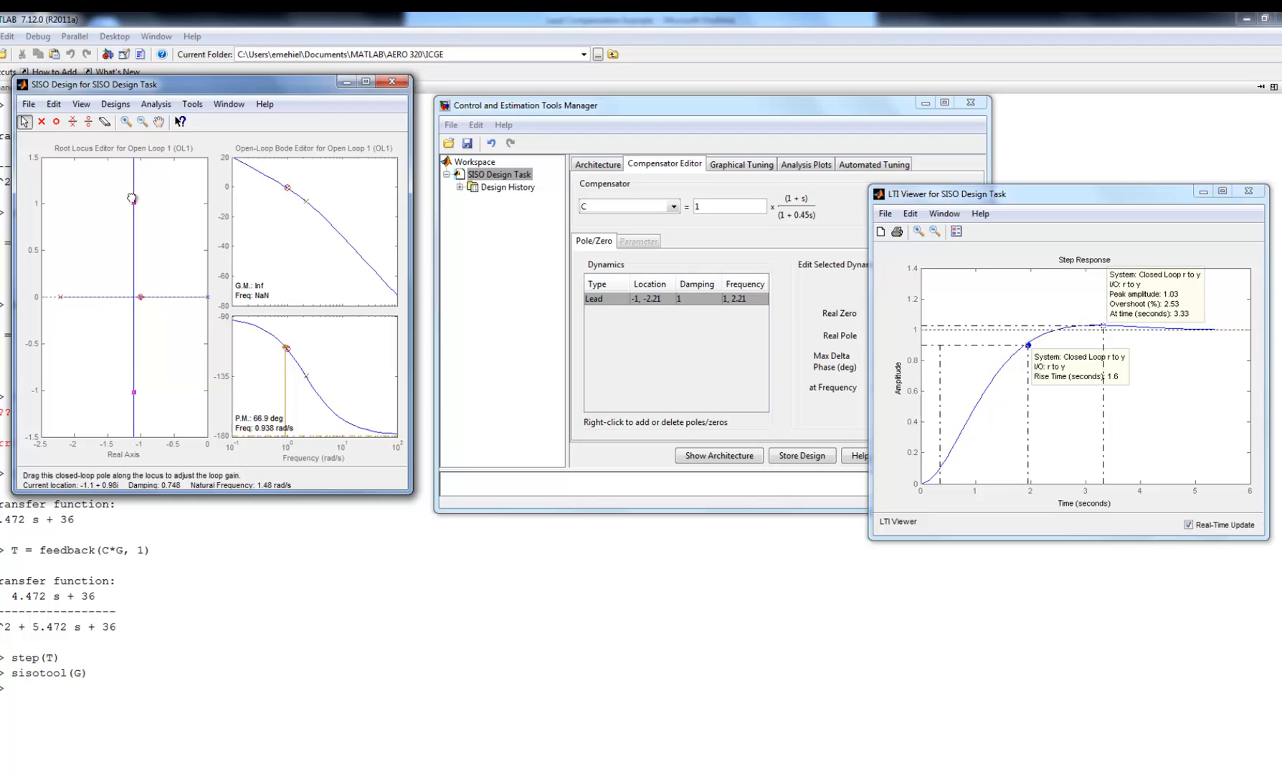
drag(132, 198, 130, 180)
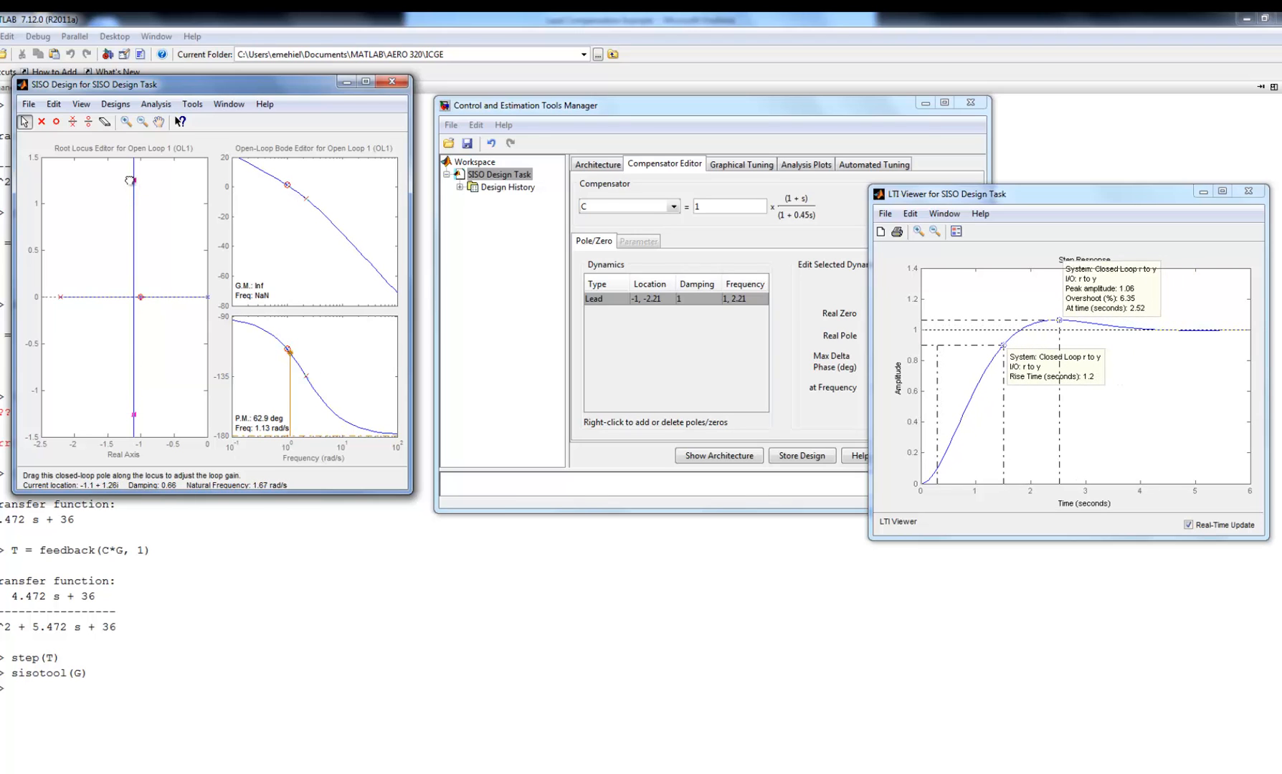
drag(129, 179, 124, 159)
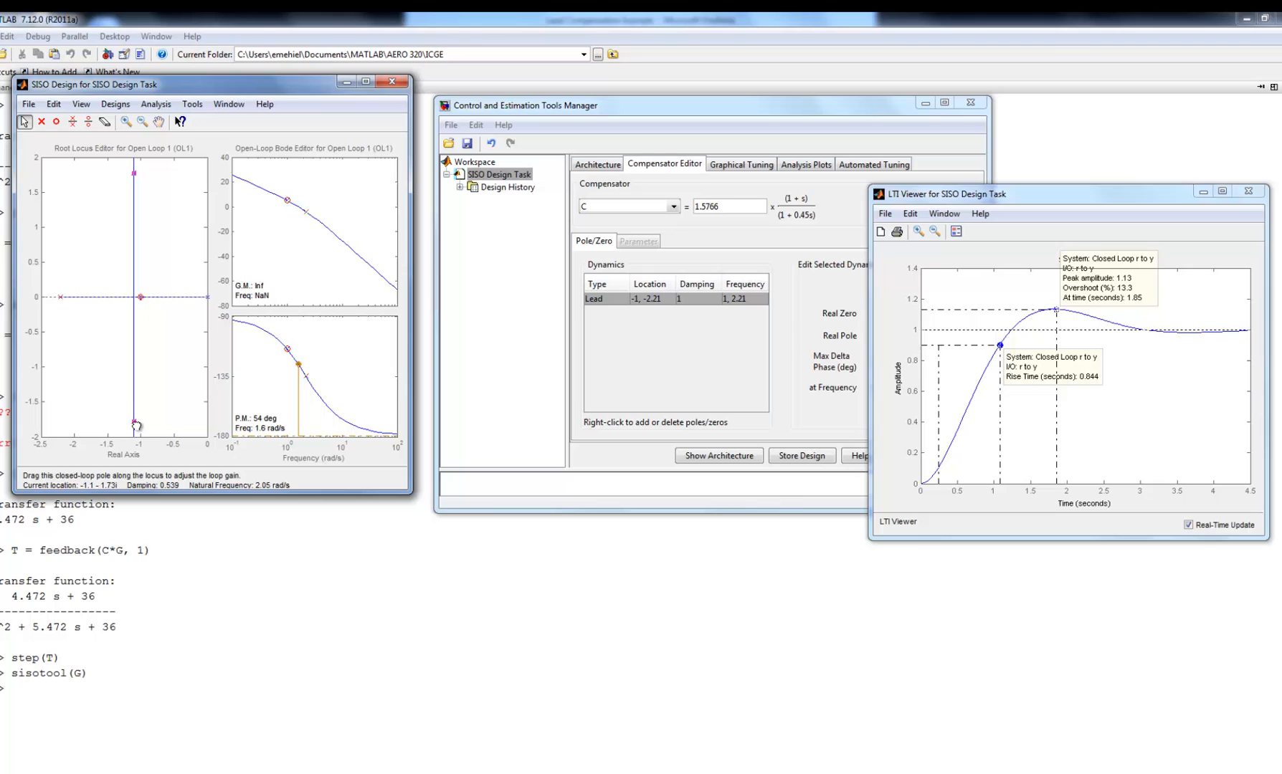
drag(135, 424, 134, 385)
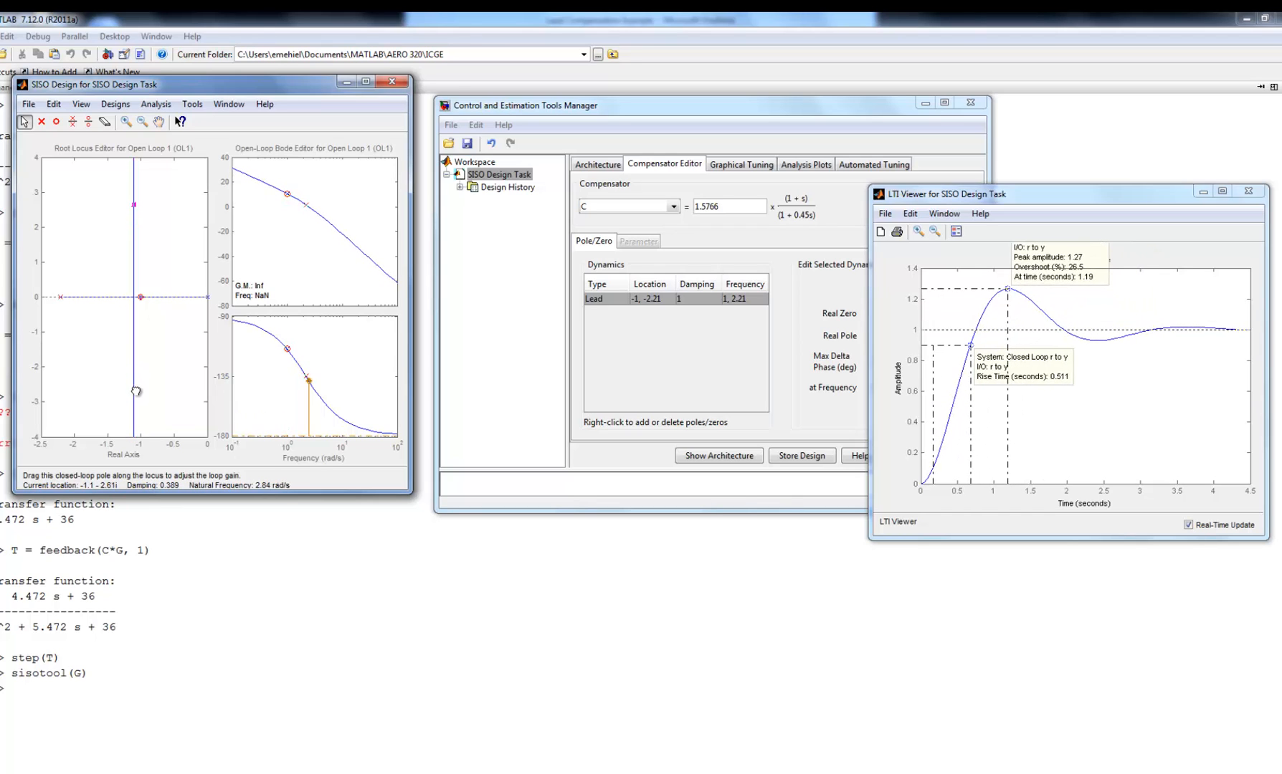
drag(136, 392, 139, 417)
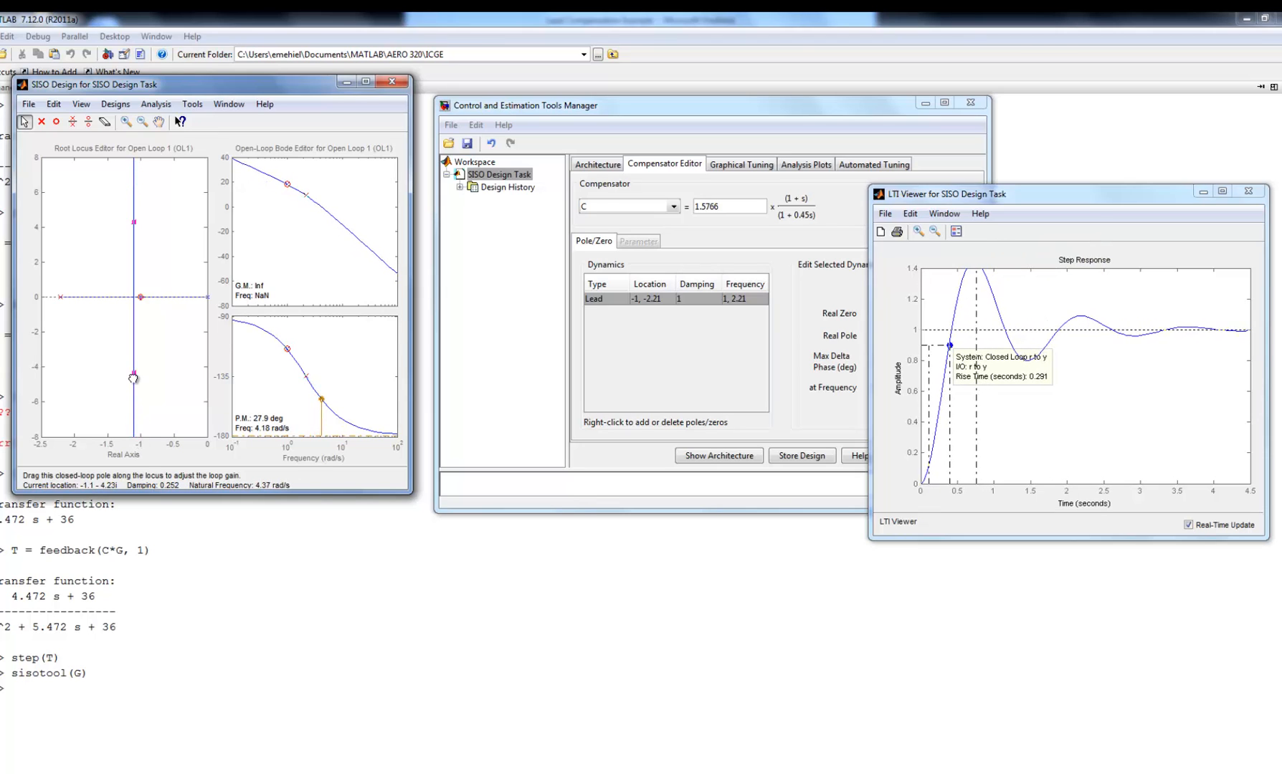
drag(134, 378, 133, 368)
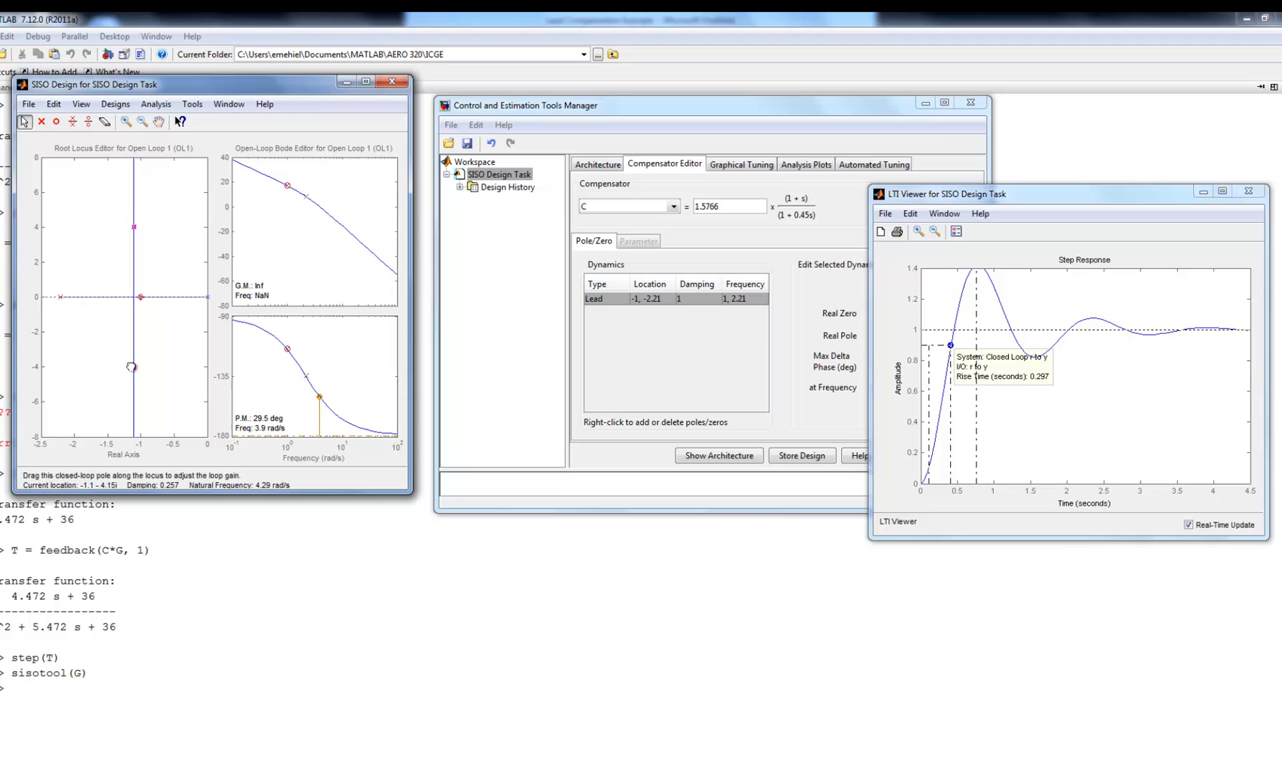
drag(132, 366, 134, 368)
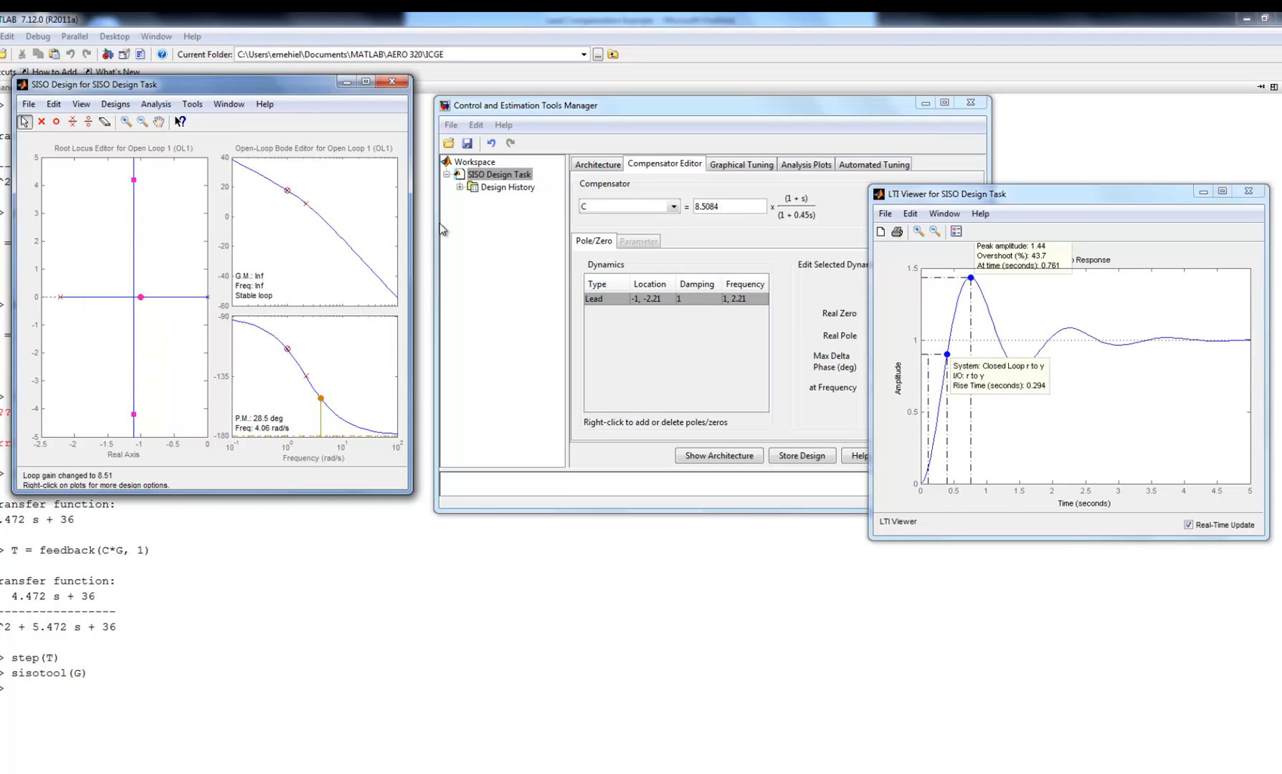
mouse_move(128, 292)
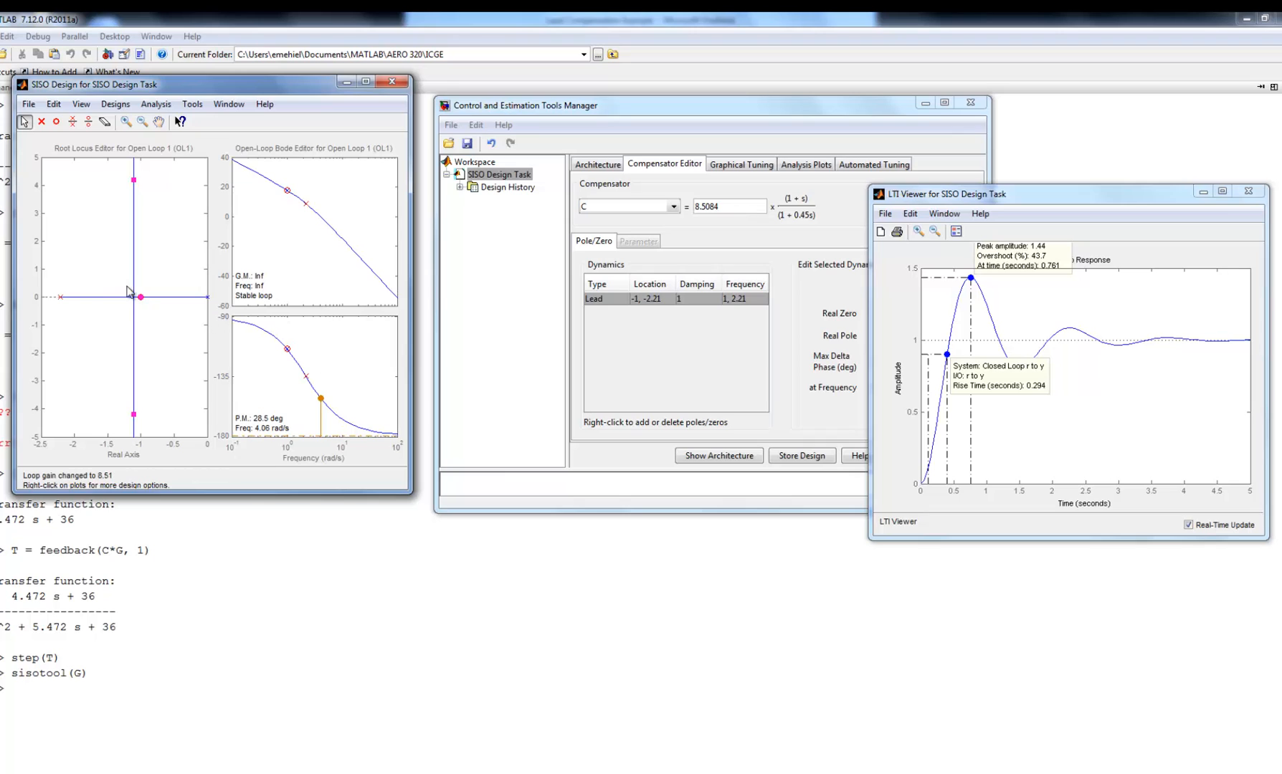
mouse_move(979, 286)
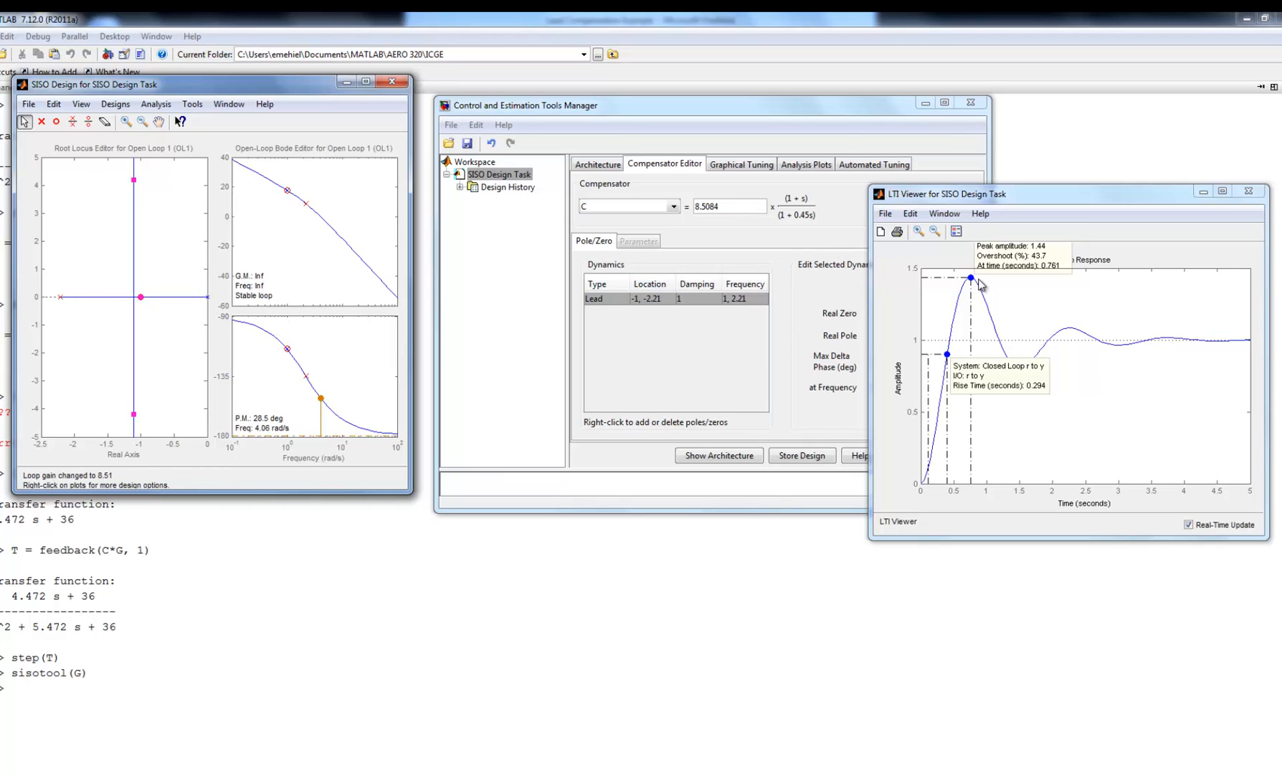
mouse_move(62, 297)
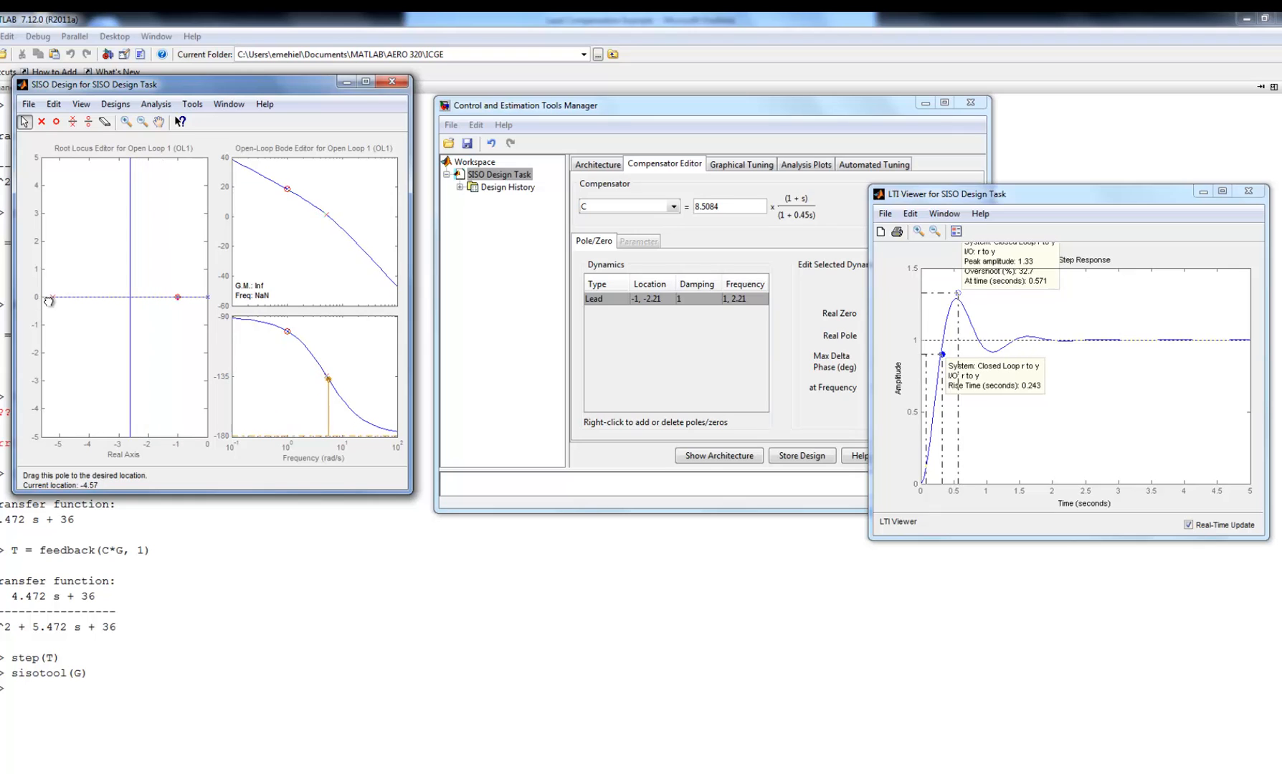
Move the lead pole to about −7.05, cutting overshoot to 20.1% with 0.201 s rise
drag(49, 297, 71, 297)
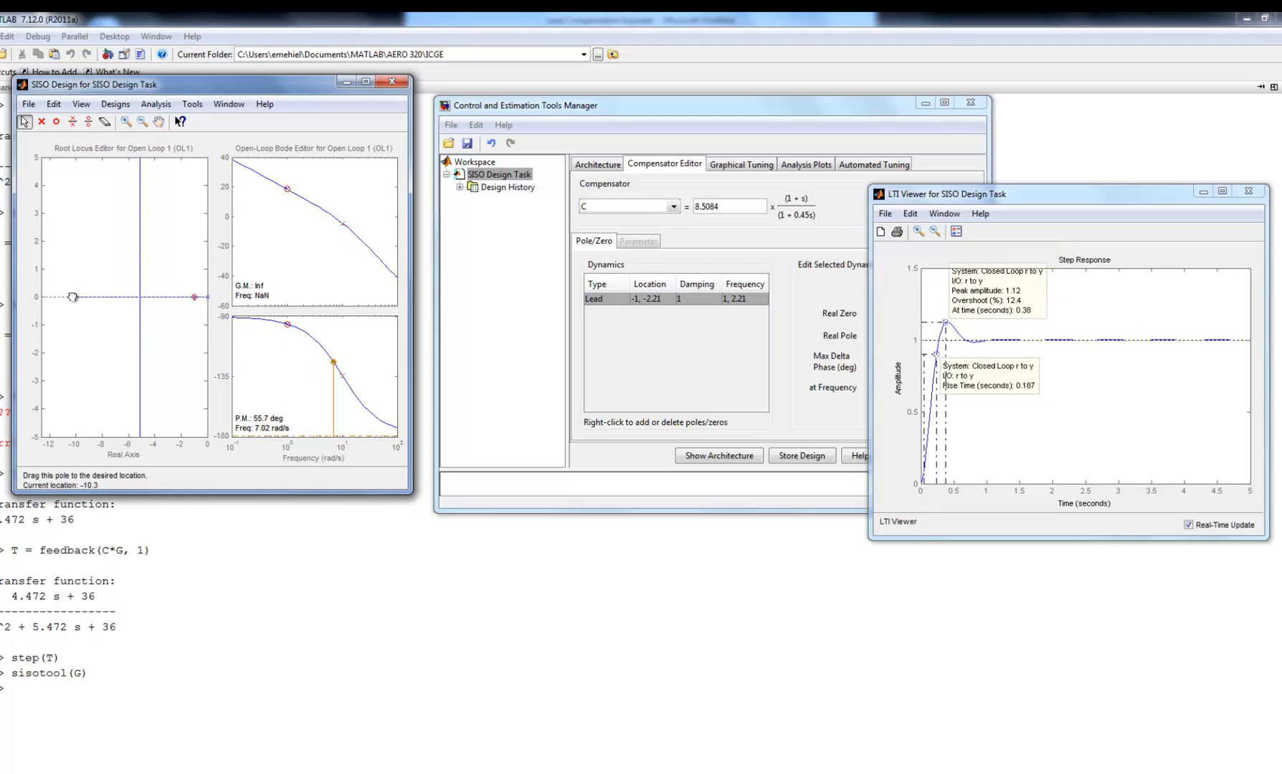
drag(72, 297, 92, 297)
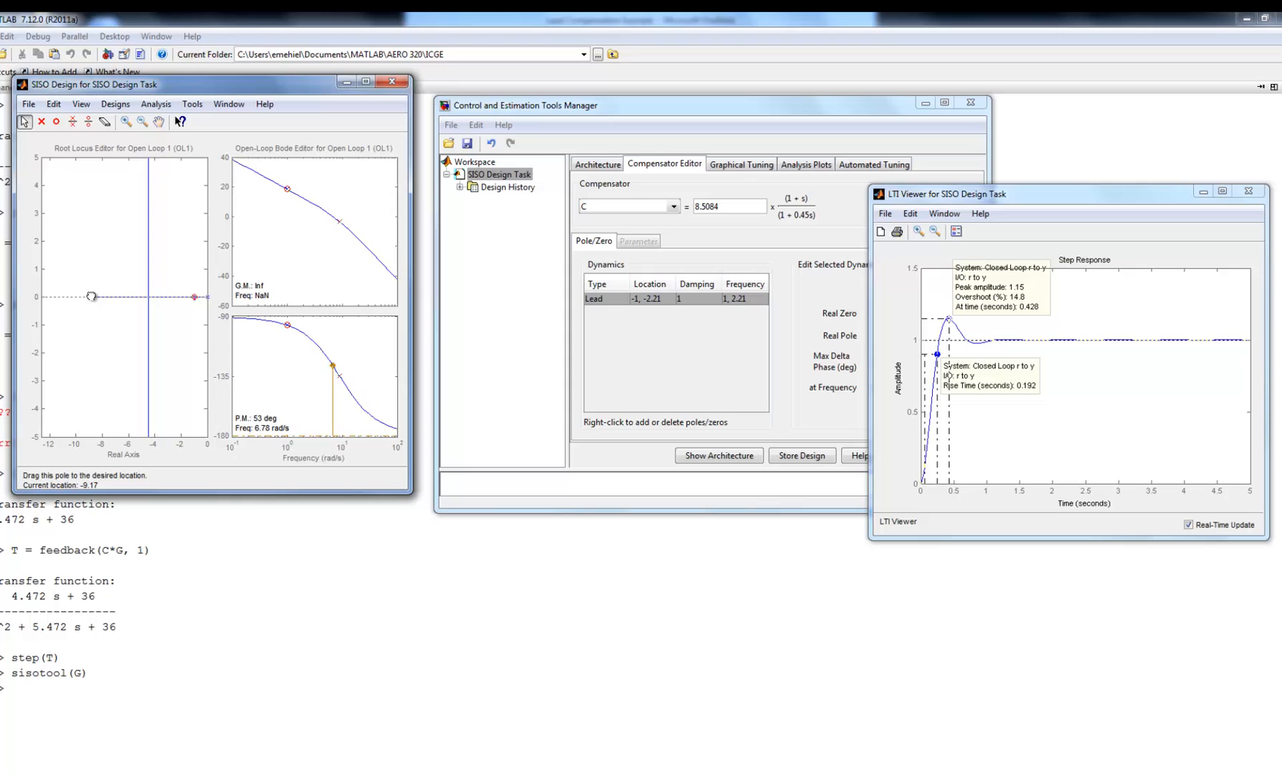
drag(92, 296, 99, 295)
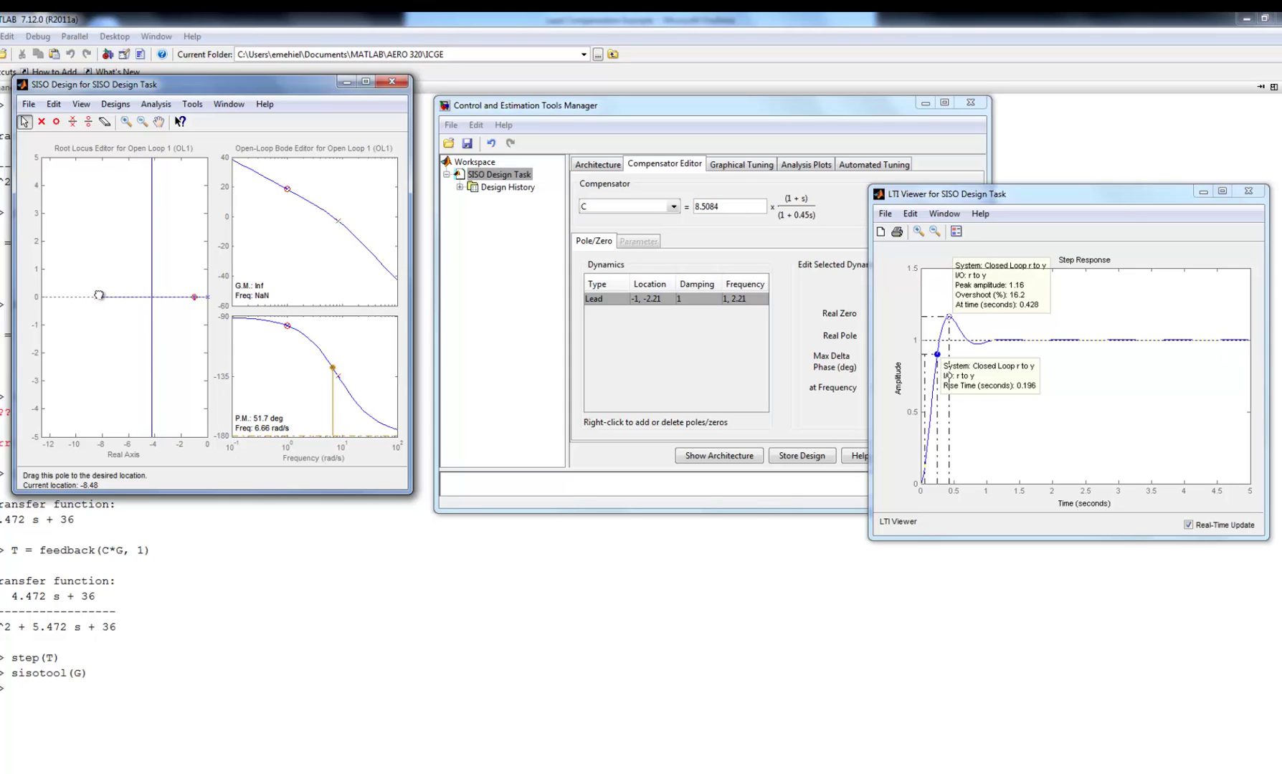
drag(100, 296, 107, 296)
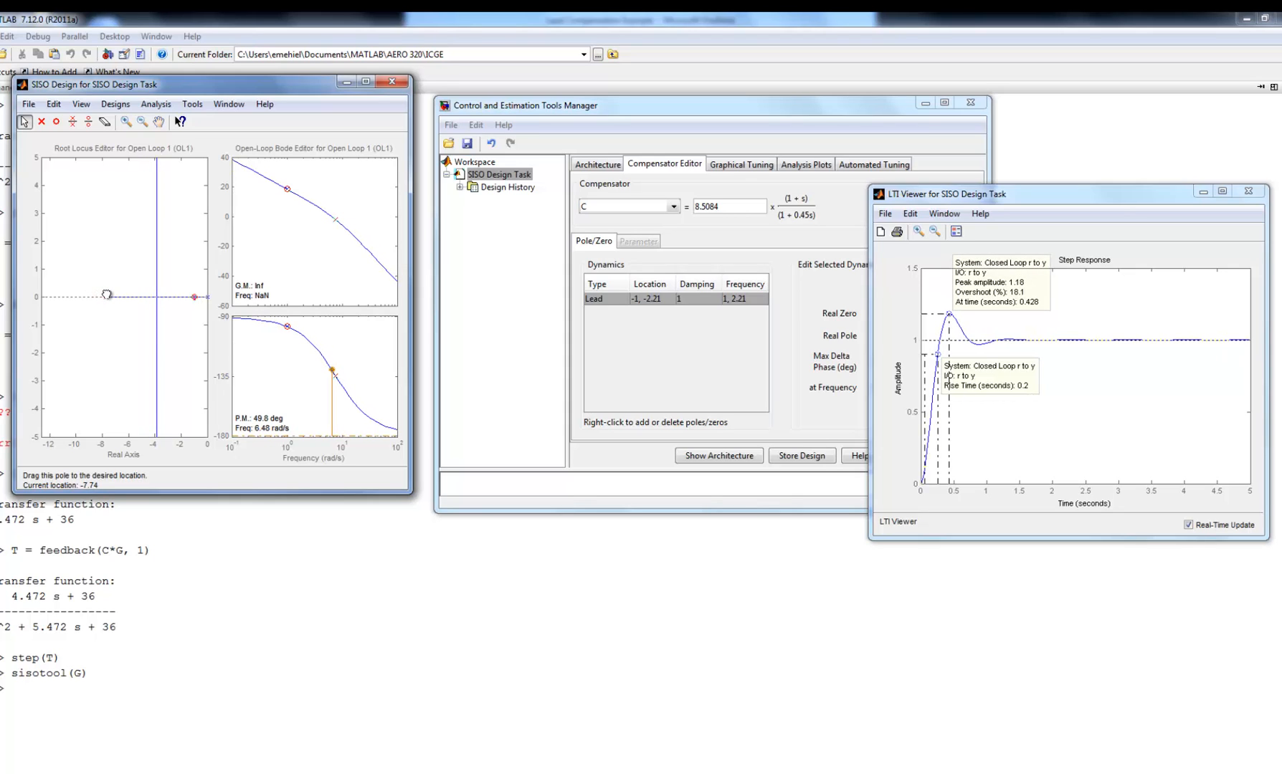
drag(105, 295, 115, 295)
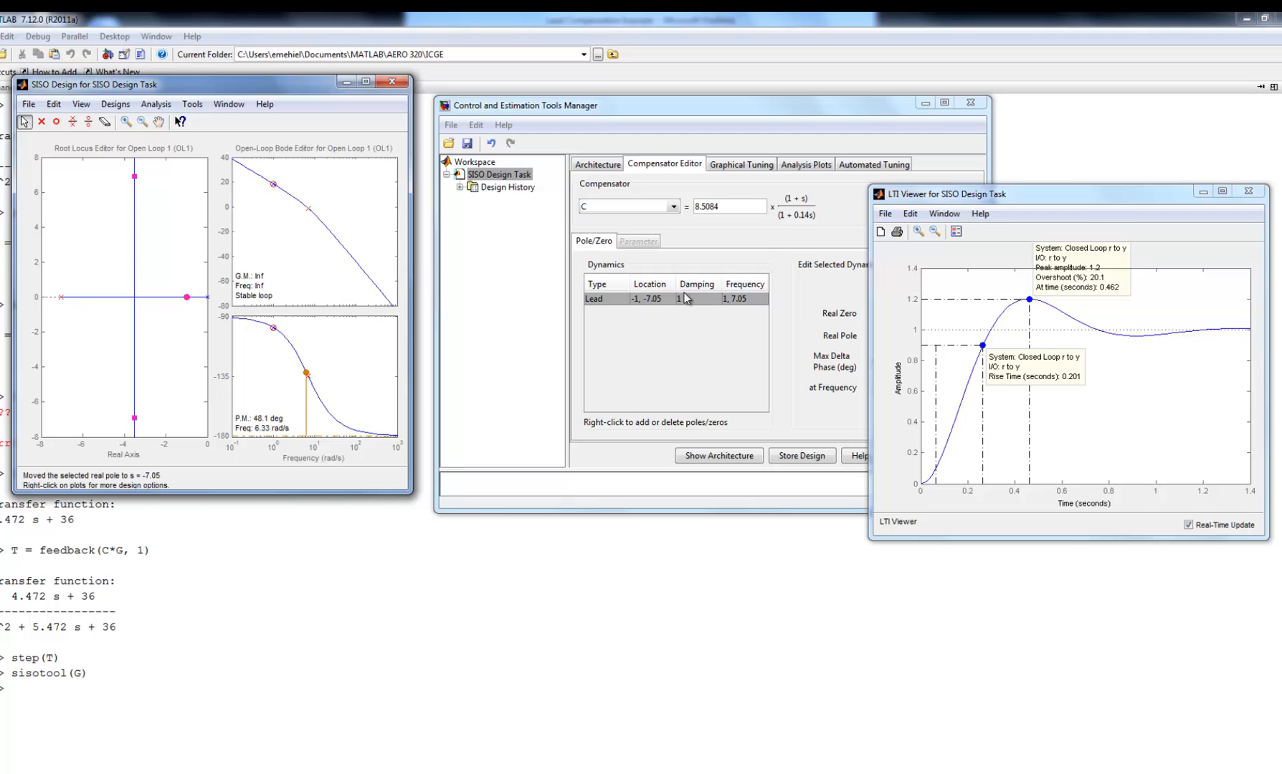
mouse_move(987, 206)
text(-7.1)
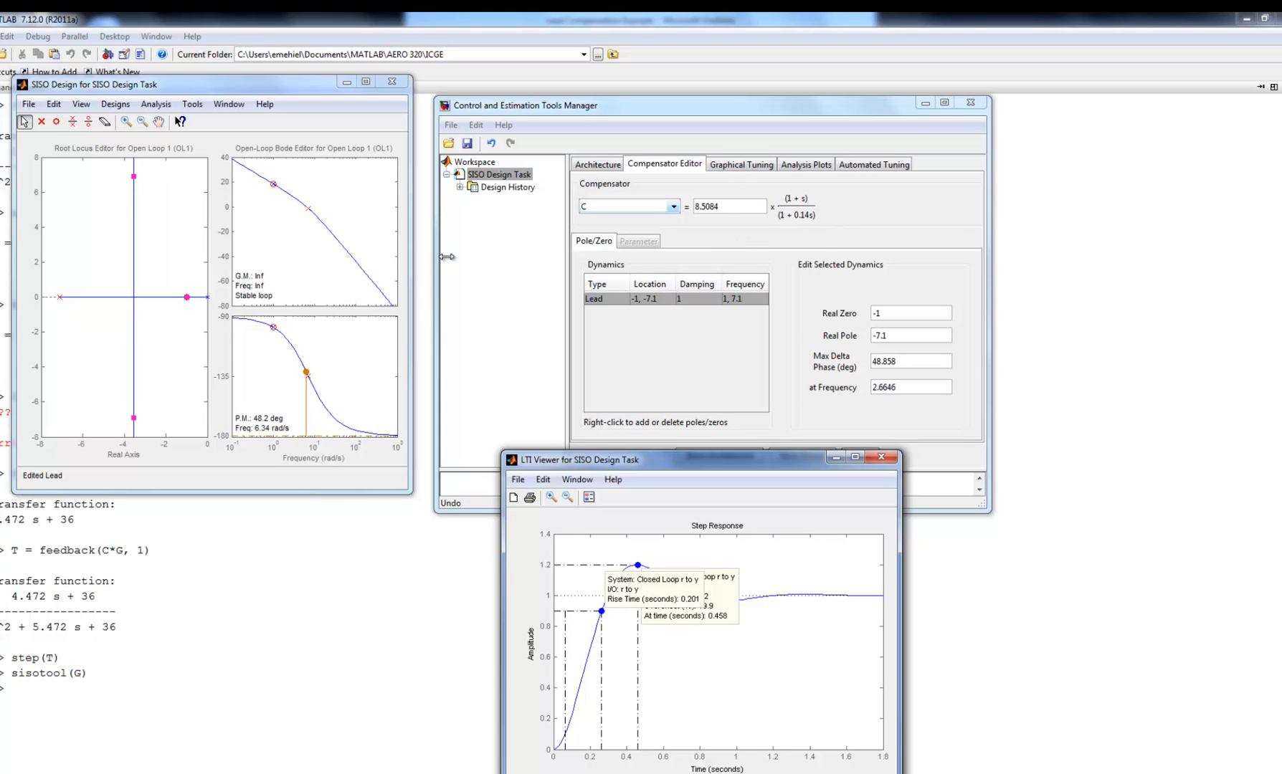
mouse_move(112, 280)
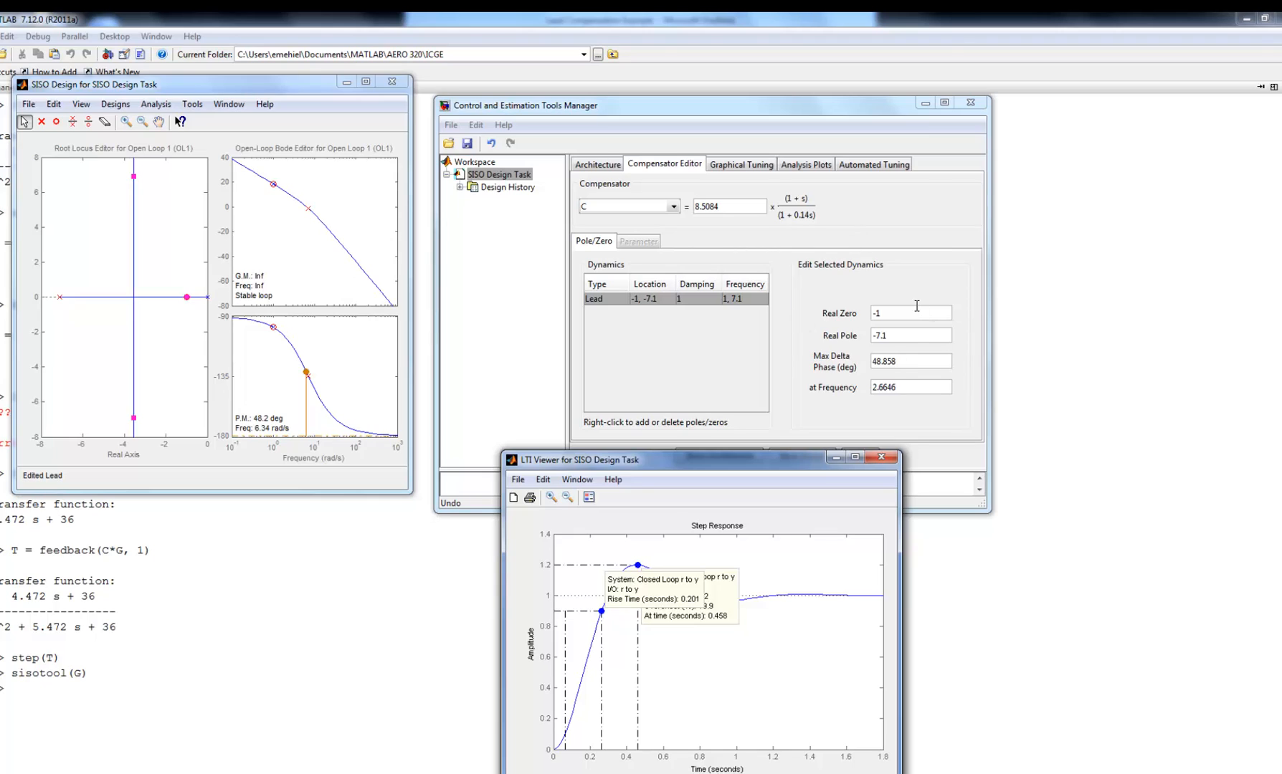
mouse_move(907, 326)
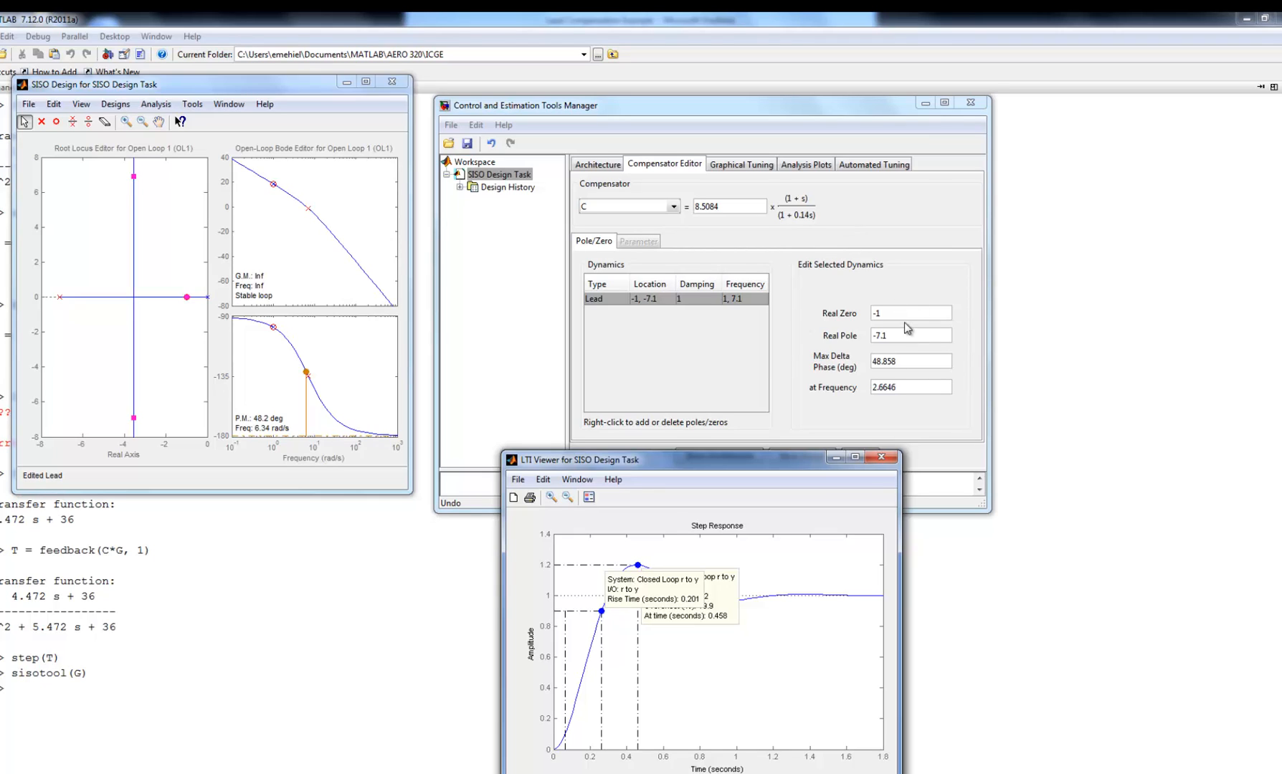